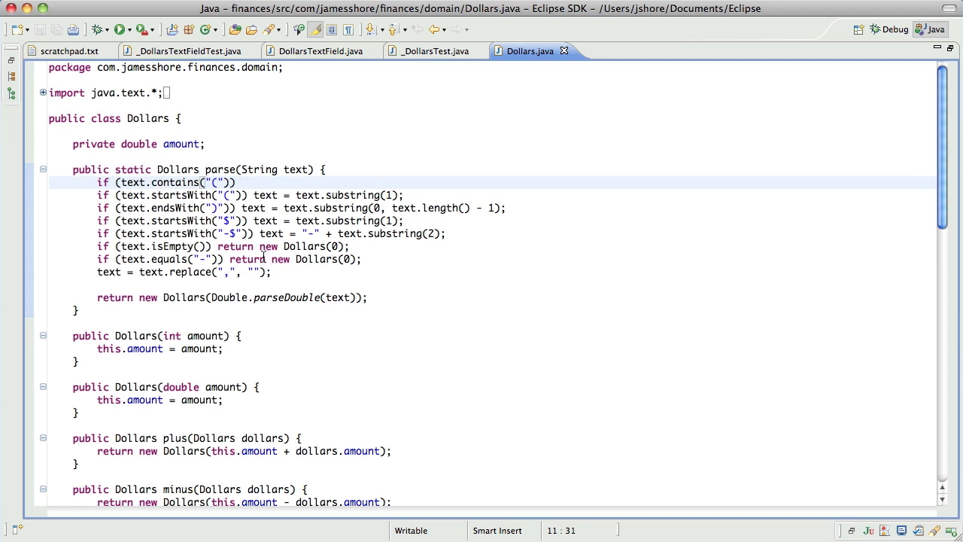
Run the JUnit suite: 59 tests, one failure in parseParentheses.
{"action": "left_click", "coordinate": [259, 233]}
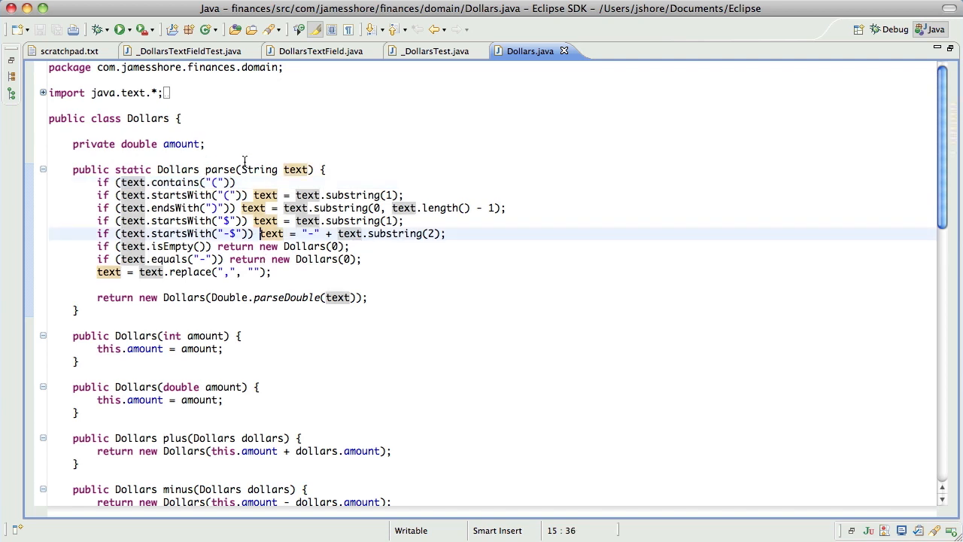
{"action": "left_click", "coordinate": [235, 183]}
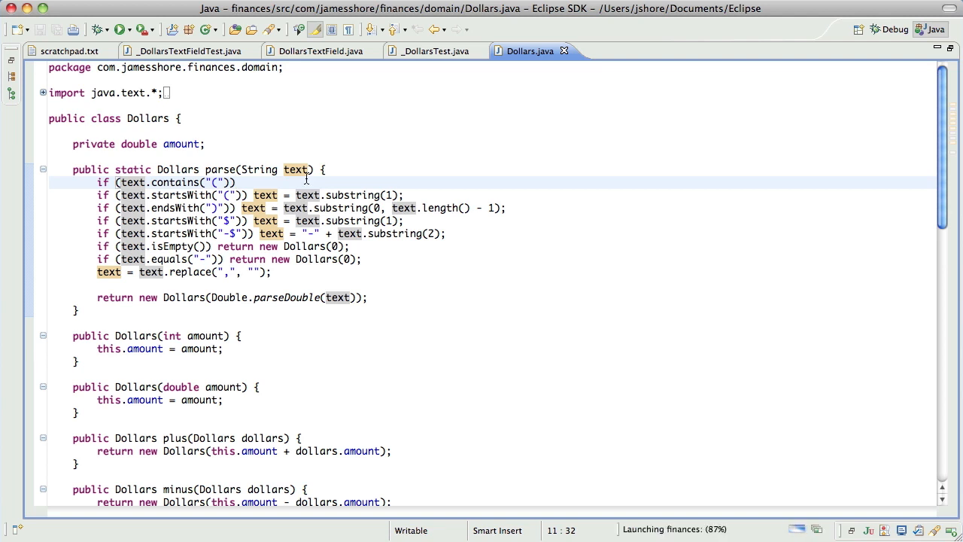
{"action": "left_click", "coordinate": [121, 30]}
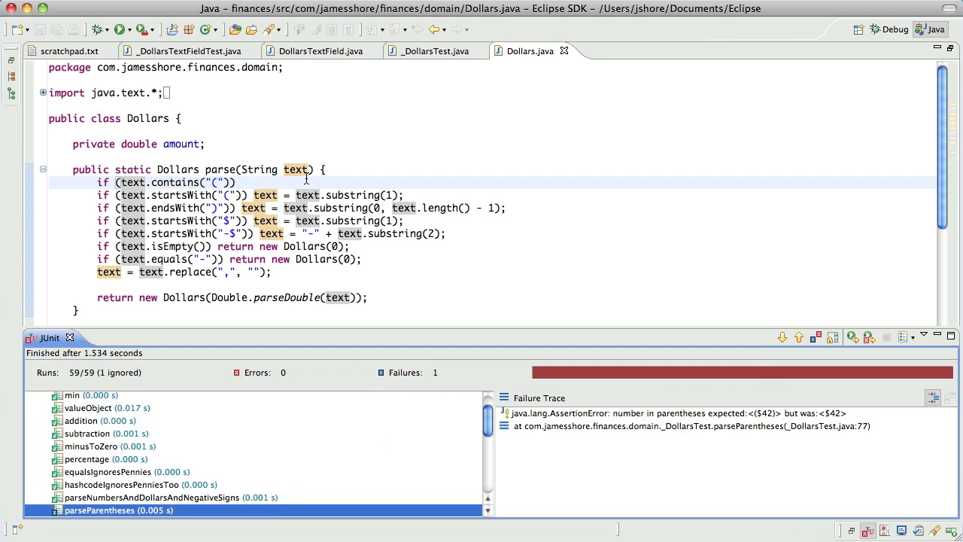
{"action": "mouse_move", "coordinate": [804, 370]}
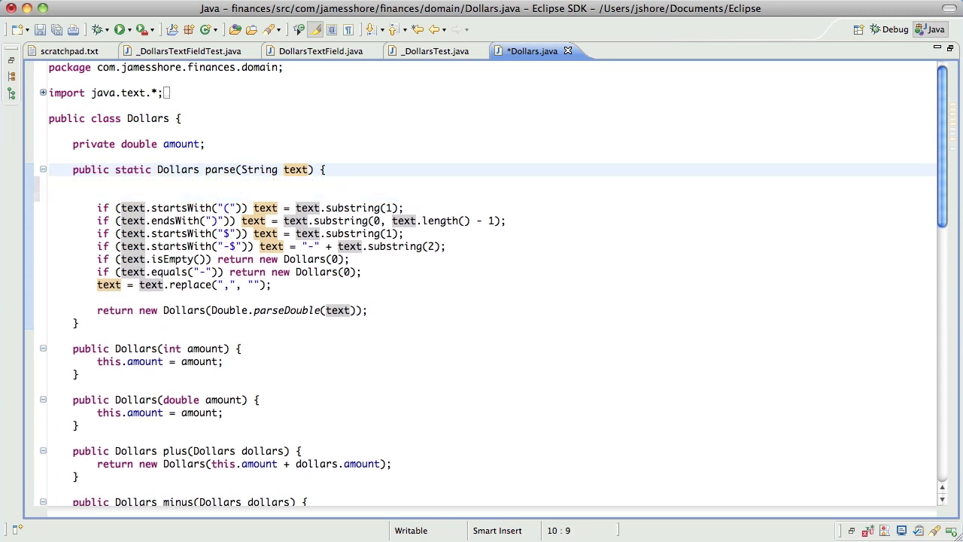
Declare boolean parenthesis = false in Dollars.parse.
{"action": "type", "text": "boolean"}
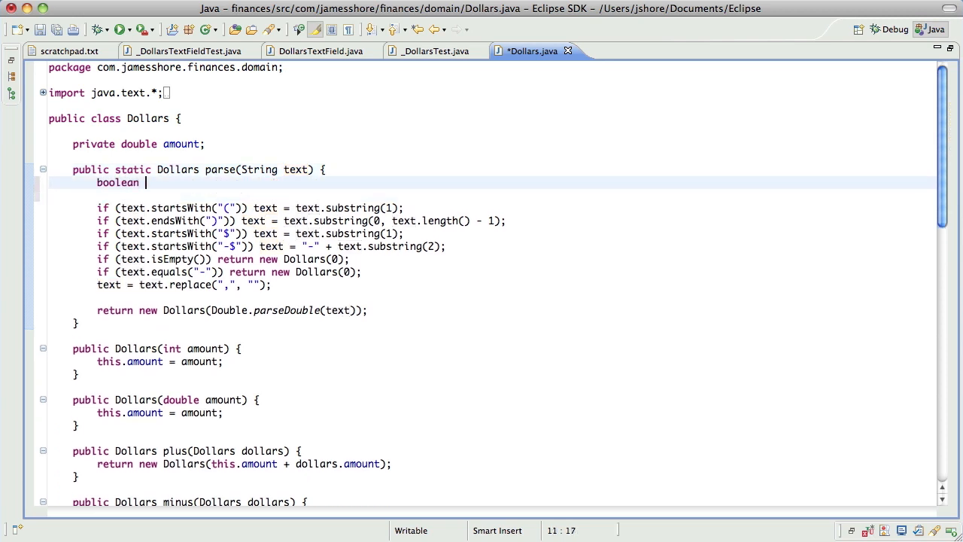
{"action": "type", "text": "parenthe"}
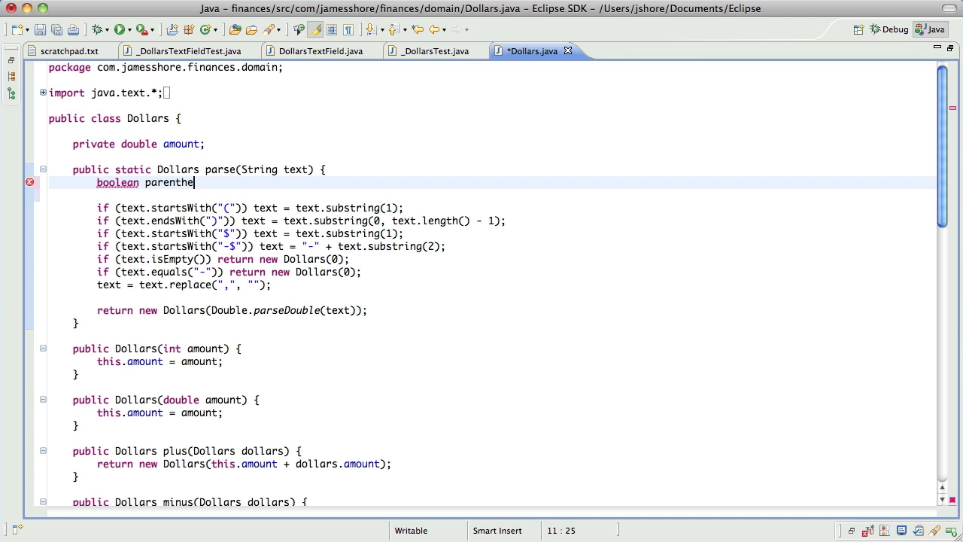
{"action": "type", "text": "sis = false;"}
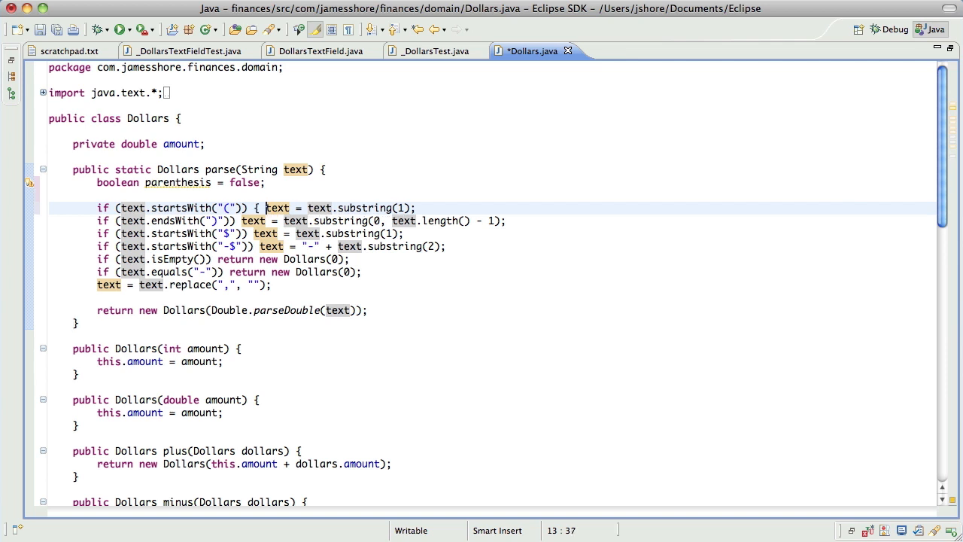
Set parenthesis = true inside both the startsWith and endsWith parenthesis branches.
{"action": "type", "text": "parenthesis"}
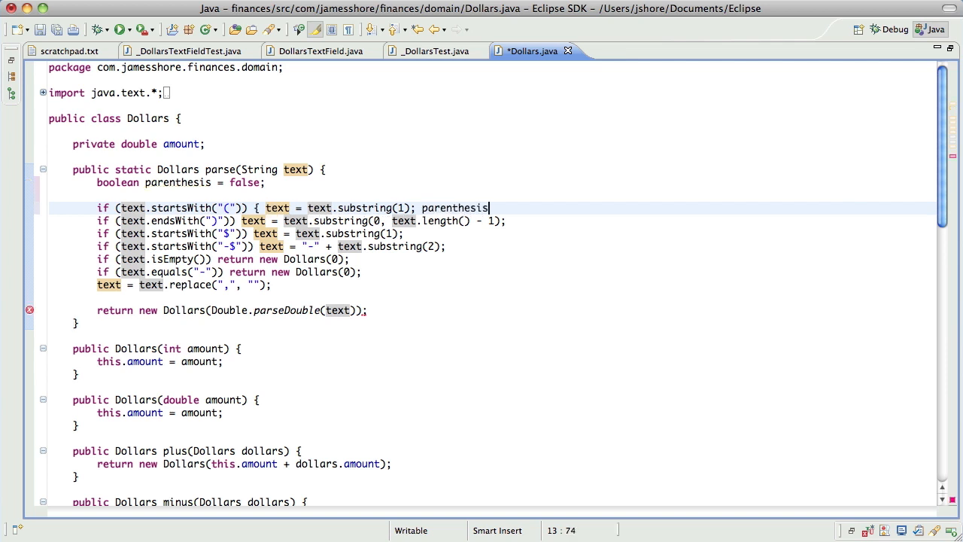
{"action": "type", "text": "= true; }"}
{"action": "left_click", "coordinate": [301, 220]}
{"action": "type", "text": " pare"}
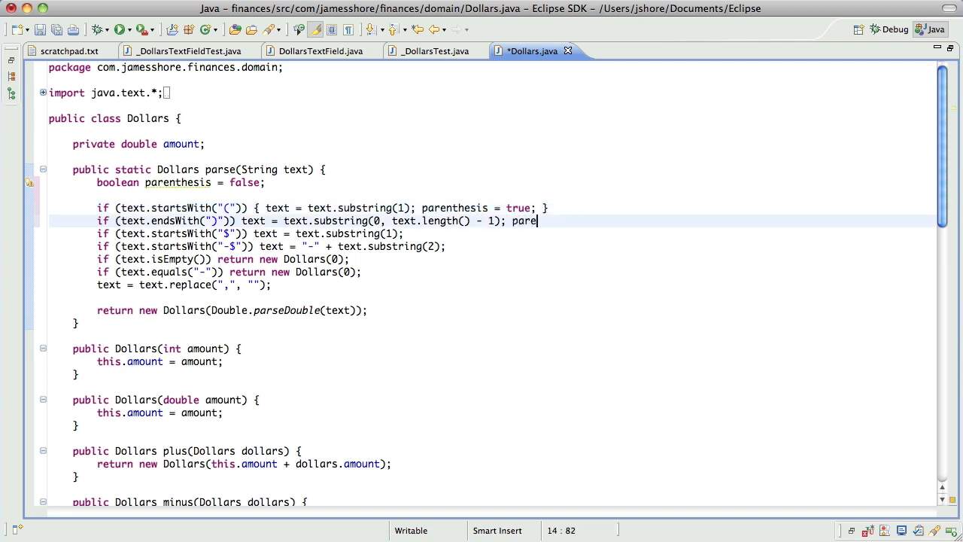
{"action": "type", "text": "nthesis = true; }"}
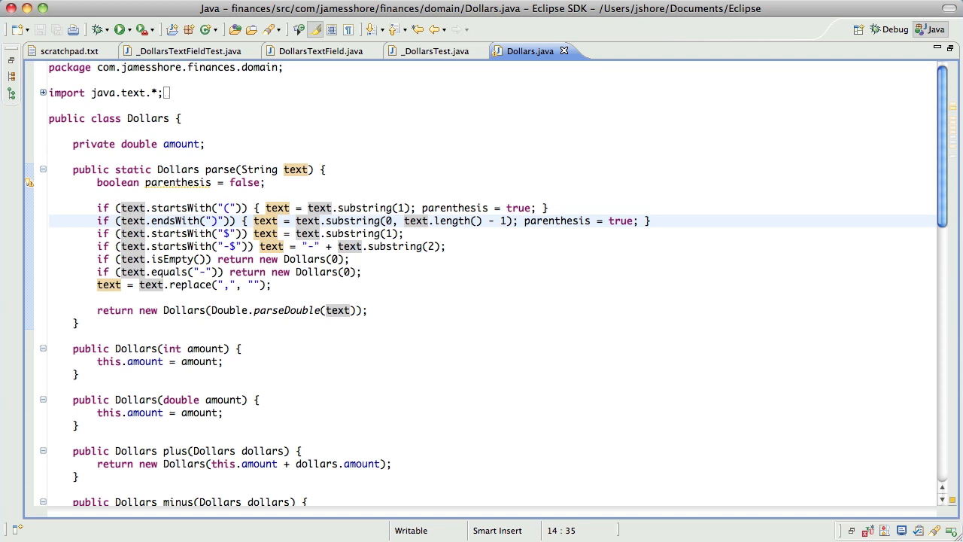
{"action": "mouse_move", "coordinate": [108, 284]}
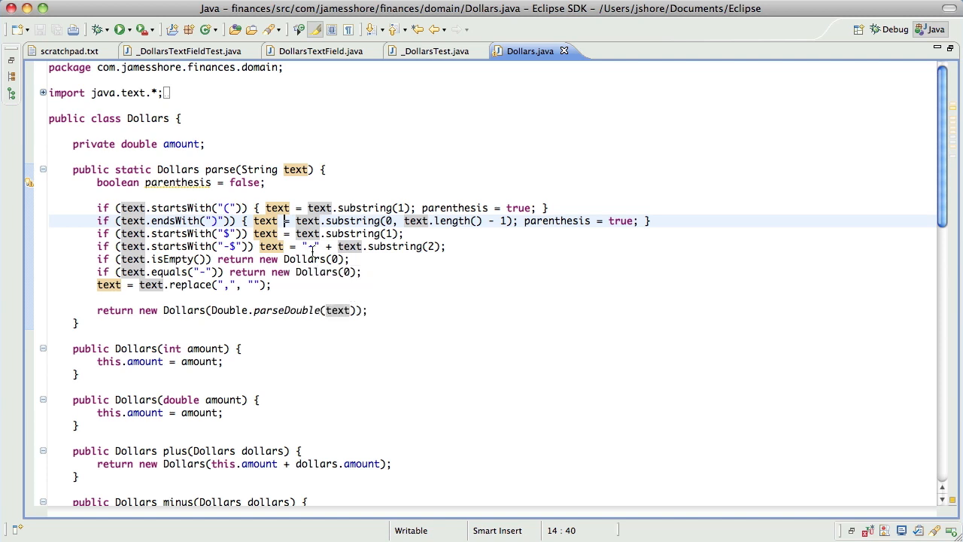
Add a blank line after the closing-parenthesis stripping statement in parse.
{"action": "left_click", "coordinate": [310, 247]}
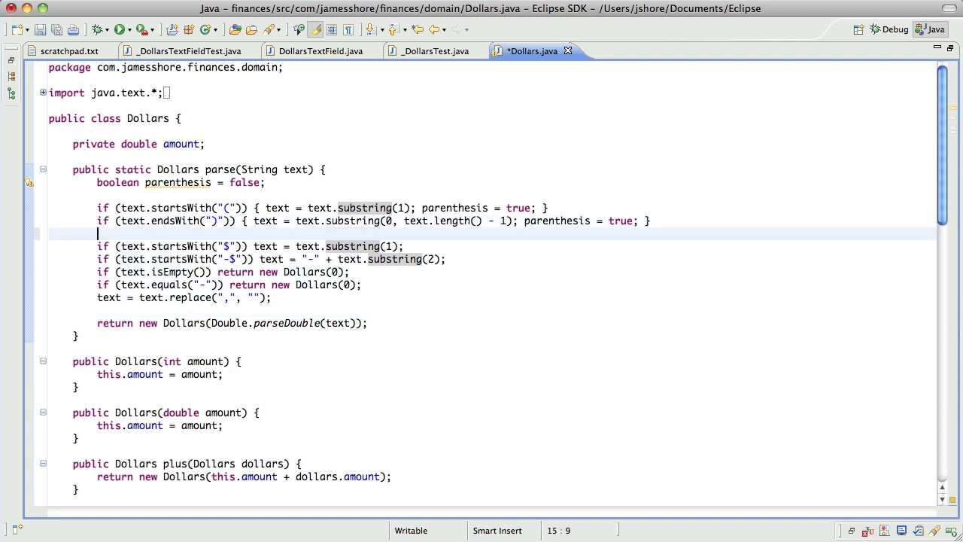
Add if (parenthesis) text = "-" + text; to parse, save and rerun the tests.
{"action": "type", "text": "if ()"}
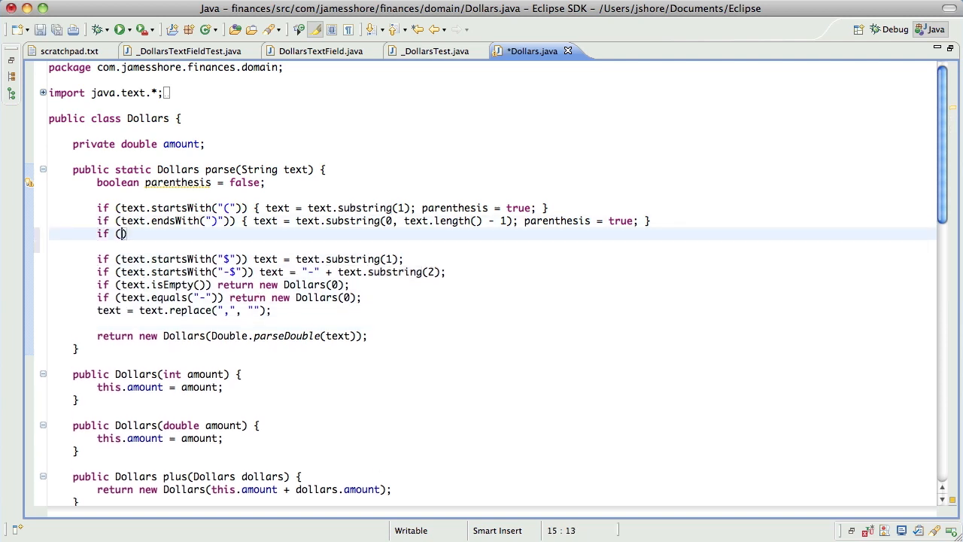
{"action": "type", "text": "parenthesis"}
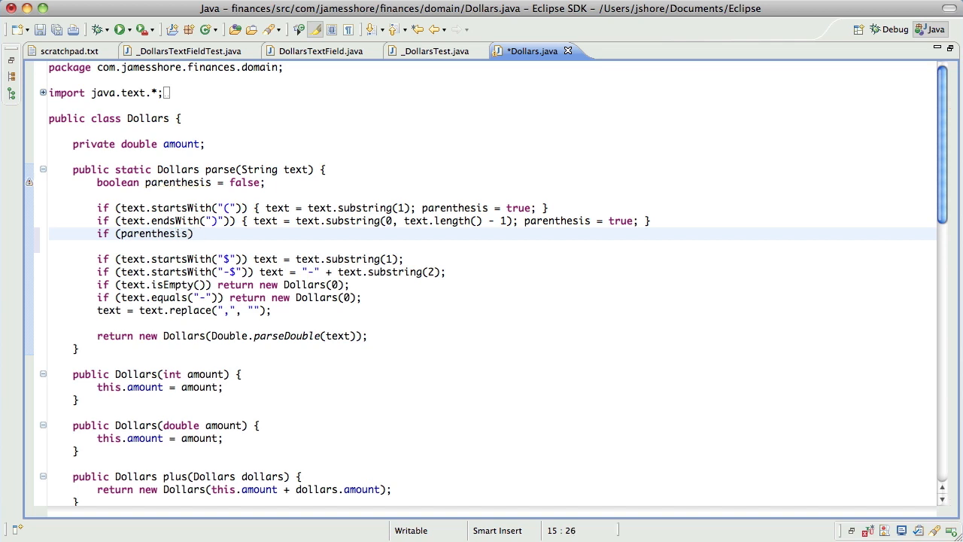
{"action": "type", "text": "text = +"}
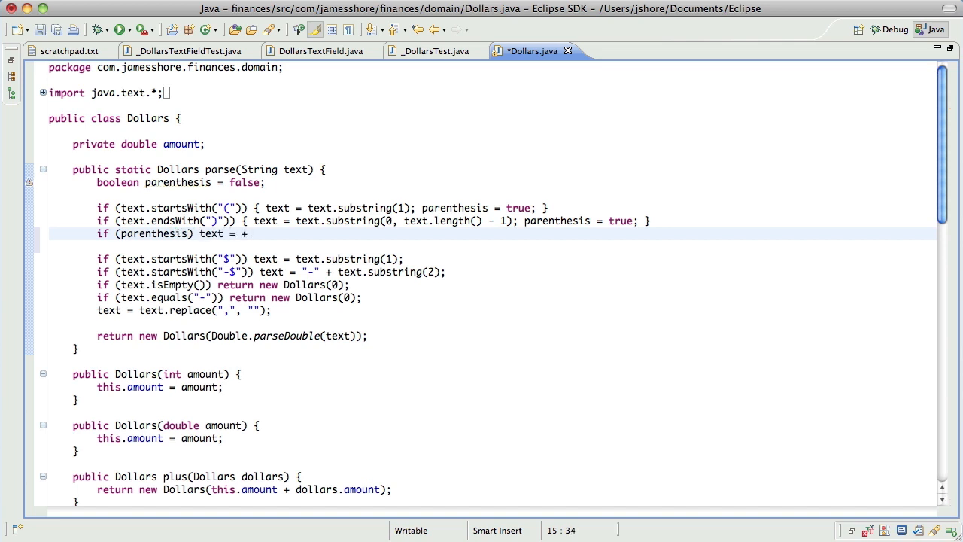
{"action": "type", "text": "\"-"}
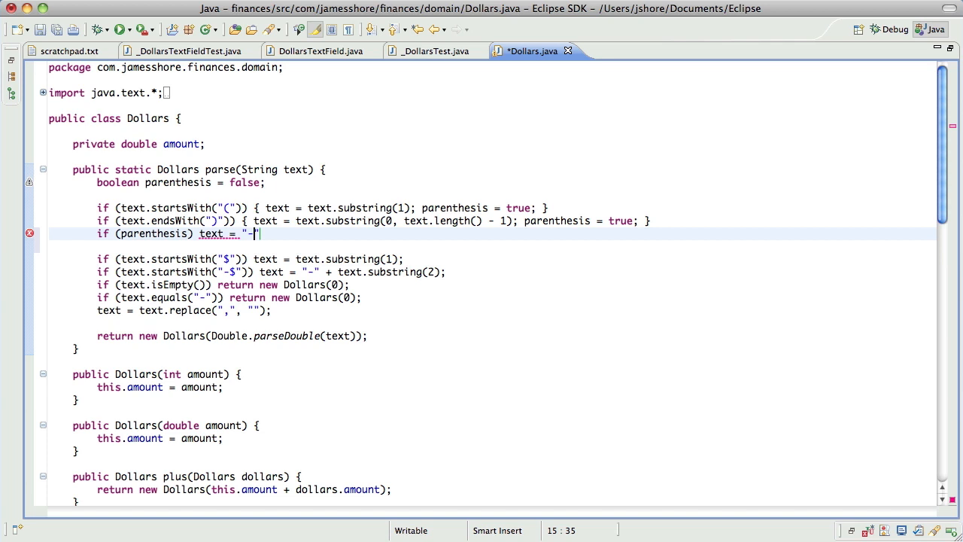
{"action": "type", "text": "+ te"}
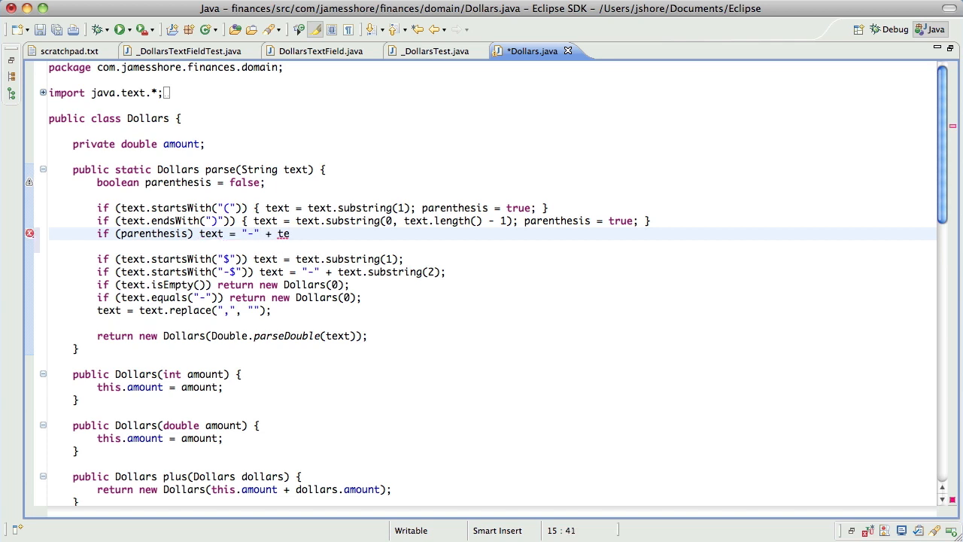
{"action": "type", "text": "xt;"}
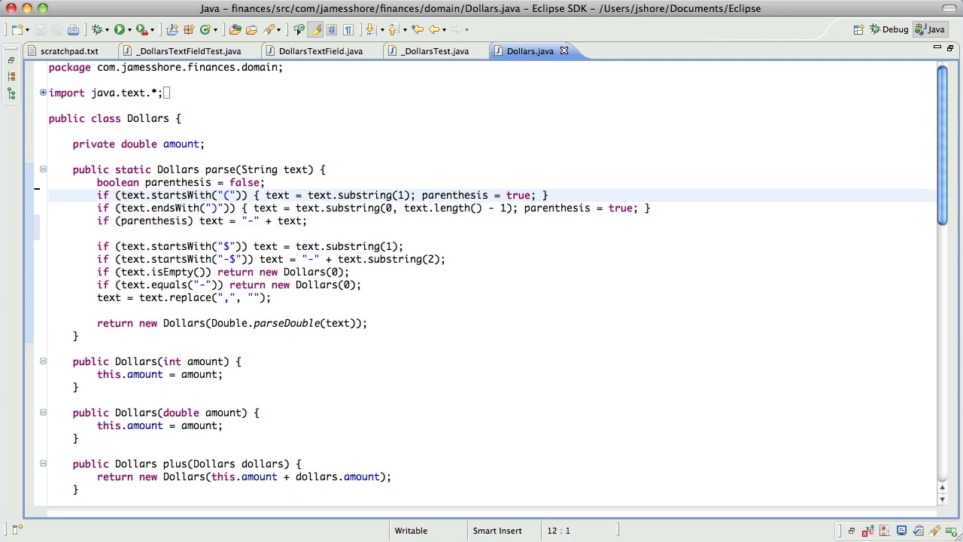
{"action": "left_click", "coordinate": [121, 30]}
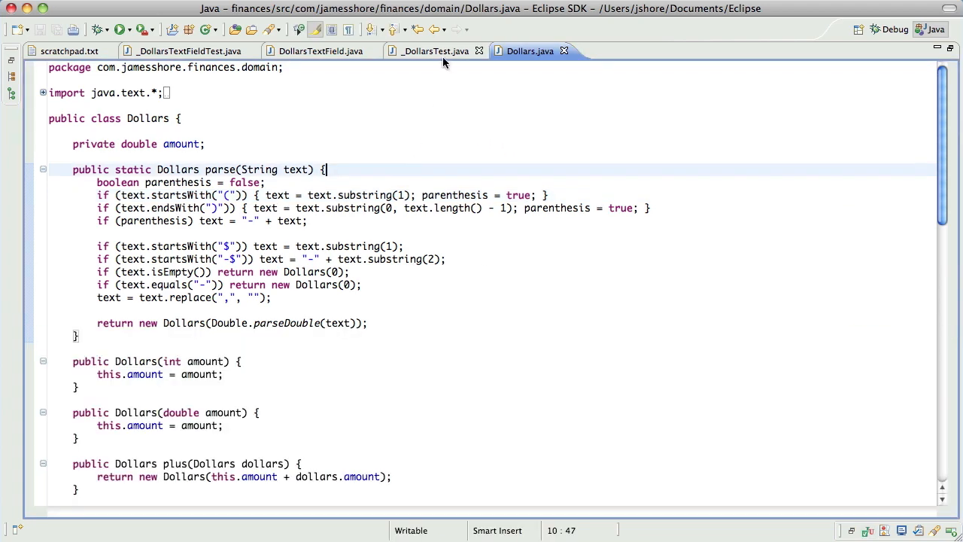
In _DollarsTest.java add an assertEquals for "(42" expecting new Dollars(-42).
{"action": "left_click", "coordinate": [188, 52]}
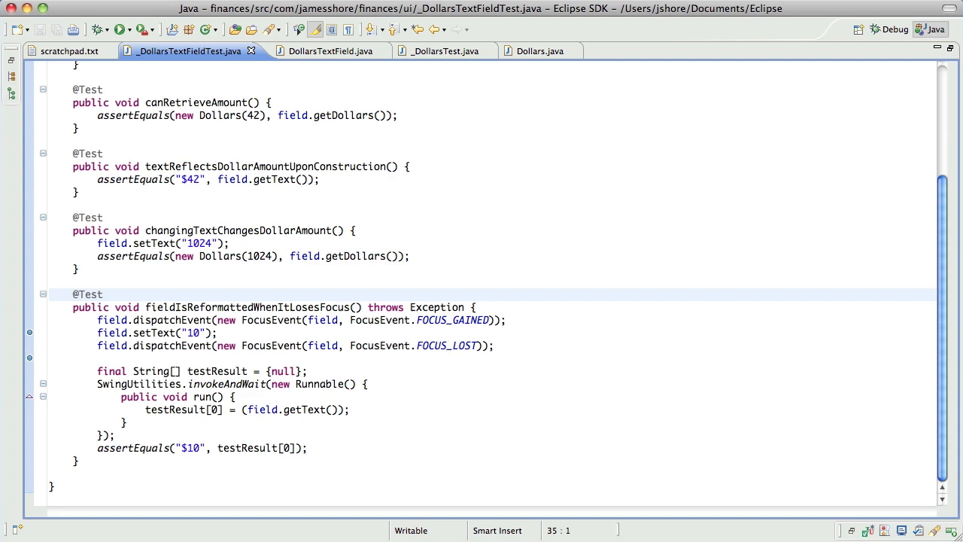
{"action": "left_click", "coordinate": [436, 51]}
{"action": "type", "text": "assertEquals(\"open parent"}
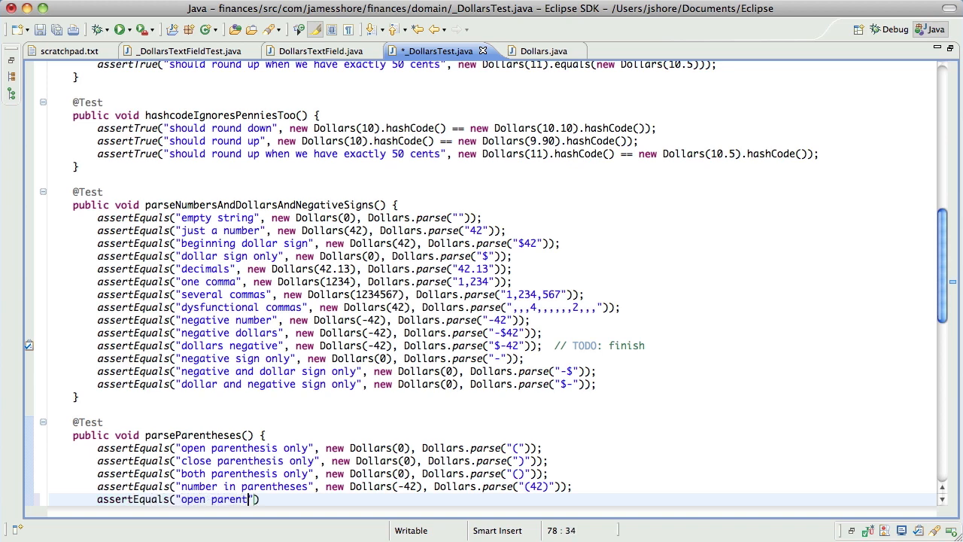
{"action": "type", "text": "hesis"}
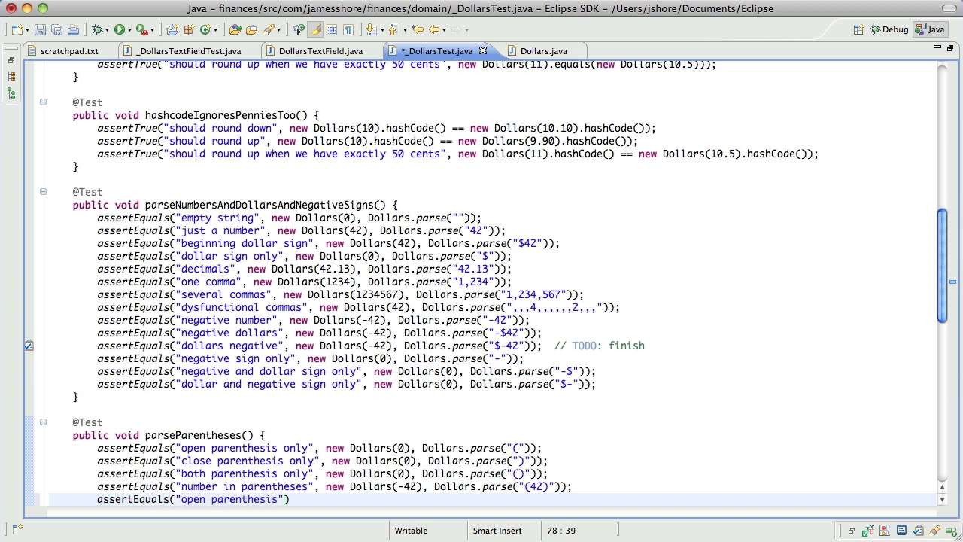
{"action": "type", "text": "and number\", new Dollars(-42), Dollars.parse(\"("}
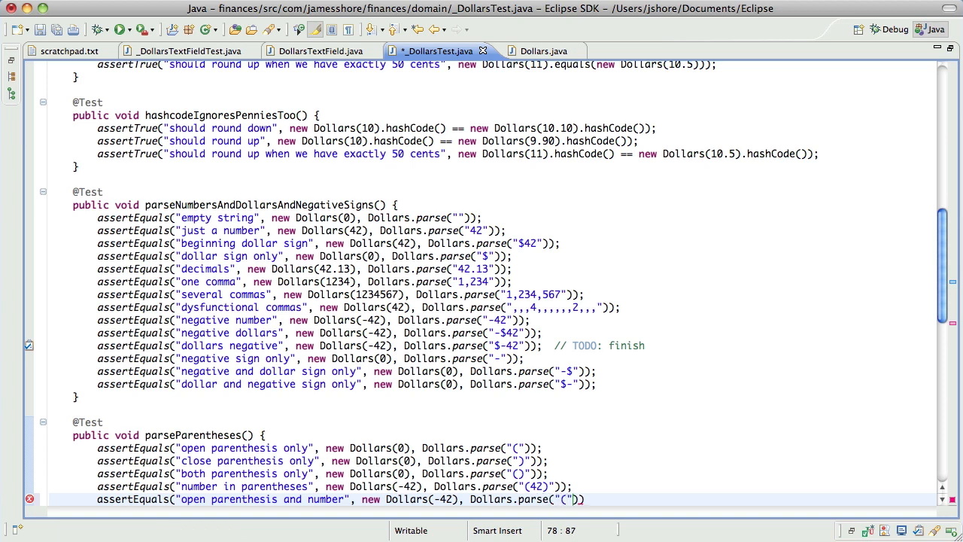
Add an assertEquals for "42)" expecting new Dollars(-42) and rerun the 59 tests with no failures.
{"action": "type", "text": "assertEquals(\"close p\""}
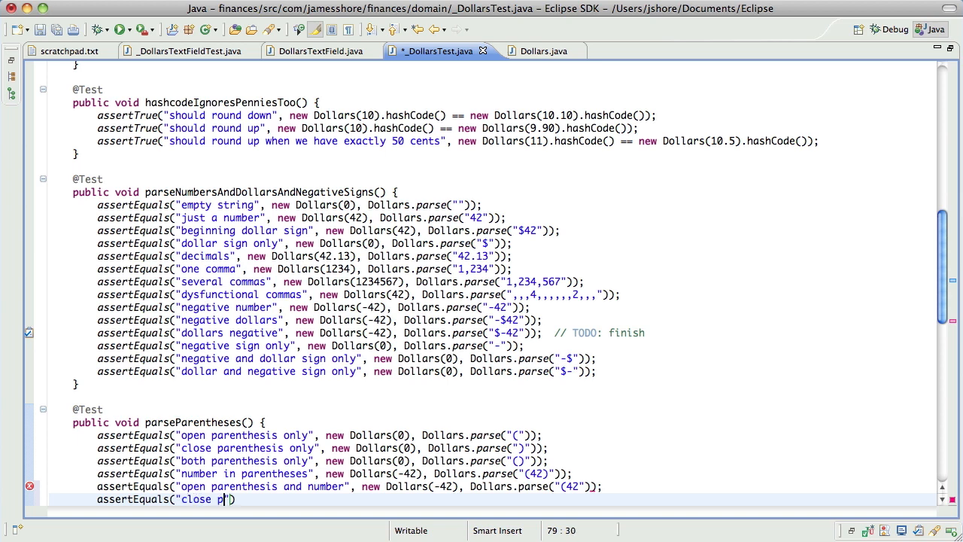
{"action": "type", "text": "arenthesis and"}
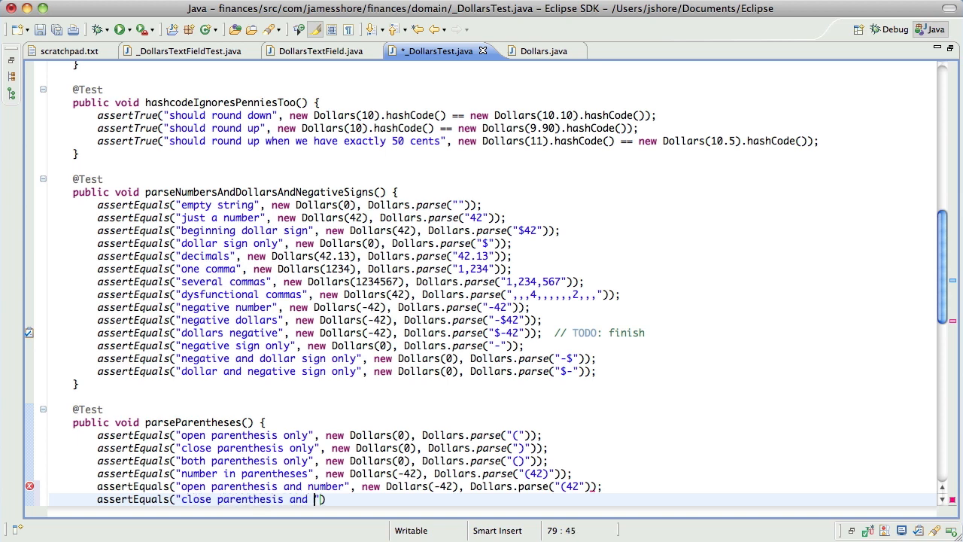
{"action": "type", "text": "number\", new Dollars(-42"}
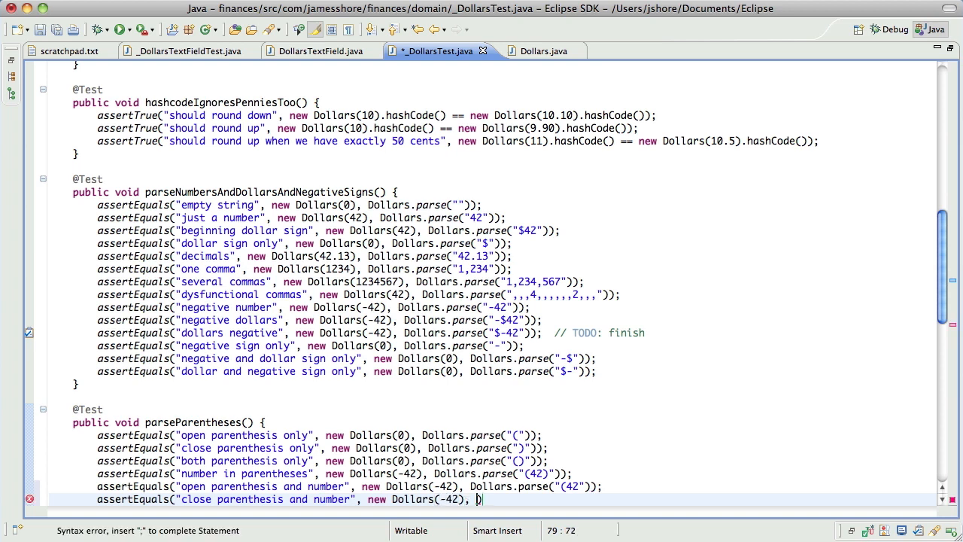
{"action": "type", "text": "Dollars.parse()"}
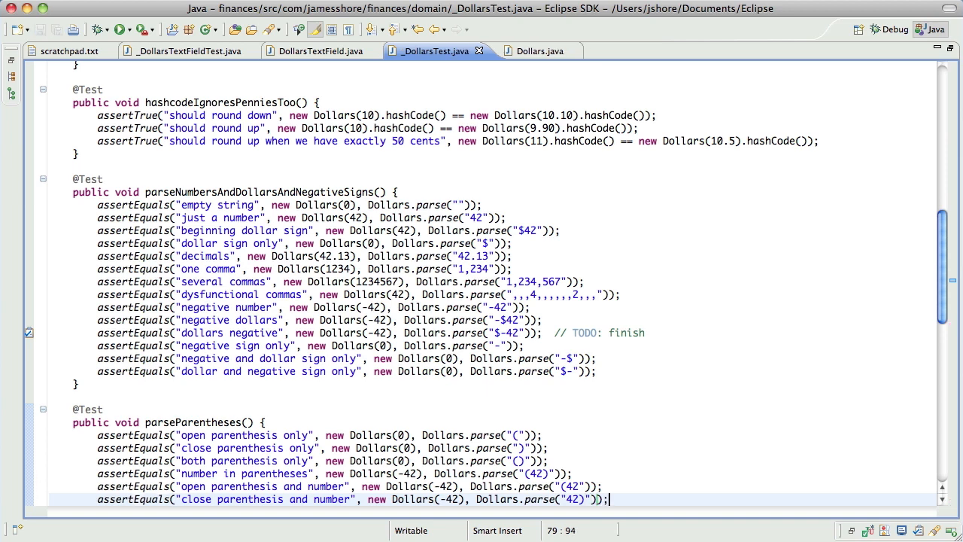
{"action": "left_click", "coordinate": [118, 30]}
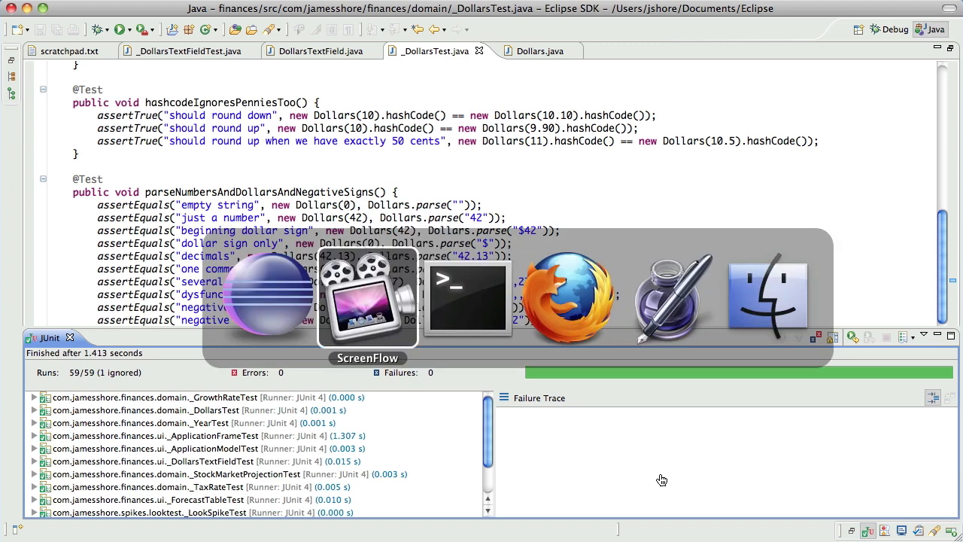
Try starting balances like 42, comma groups, 123,45 and (2344, then clear the field.
{"action": "left_click", "coordinate": [467, 298]}
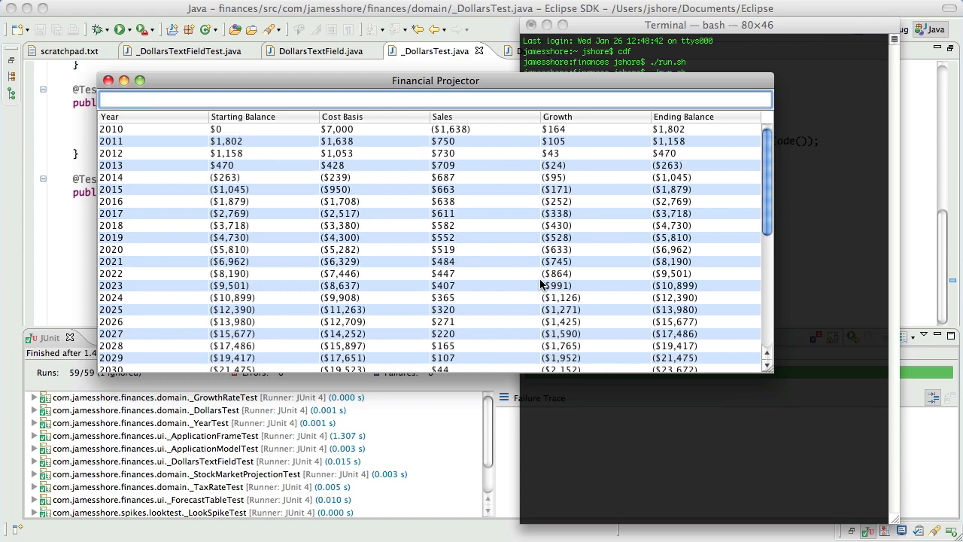
{"action": "type", "text": "42"}
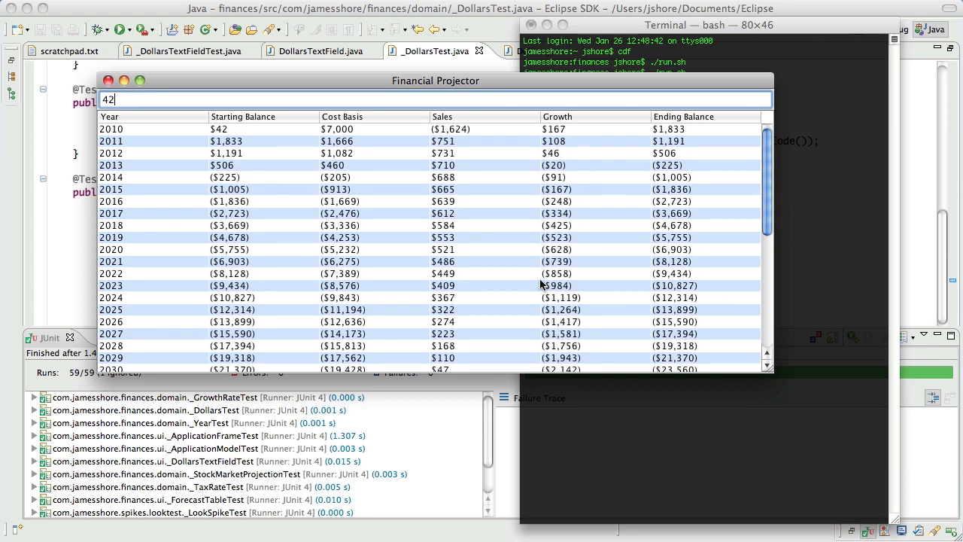
{"action": "type", "text": "3,2,23,,234,"}
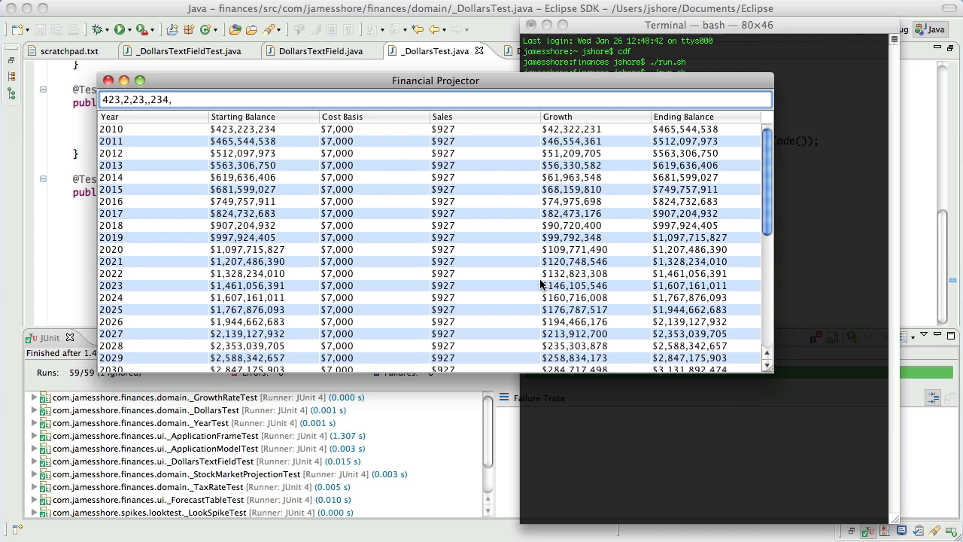
{"action": "type", "text": "123,45"}
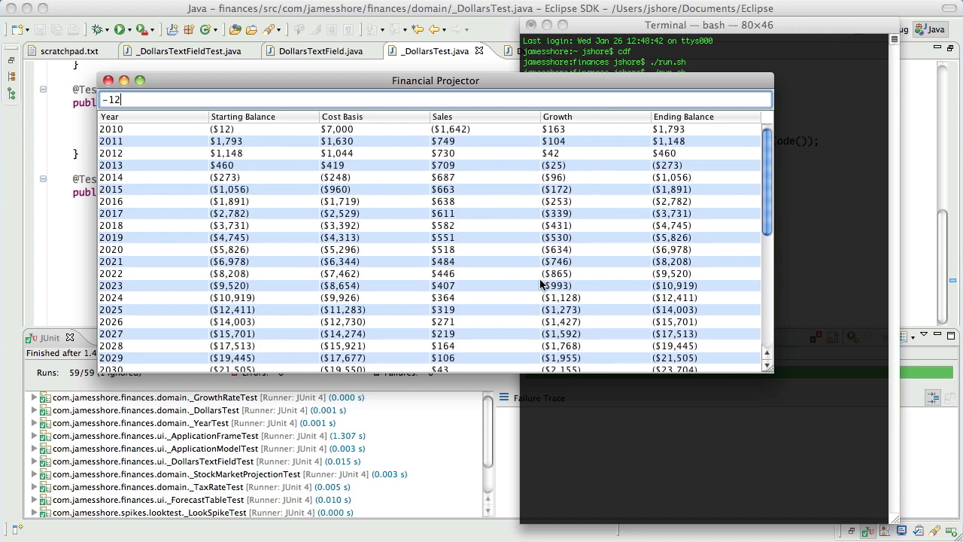
{"action": "type", "text": "(2344"}
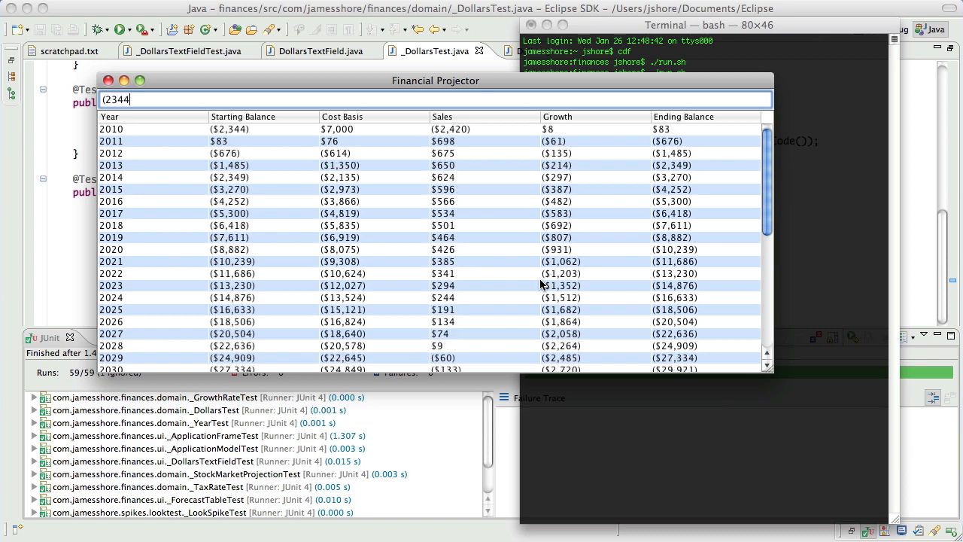
{"action": "key", "text": "BackSpace"}
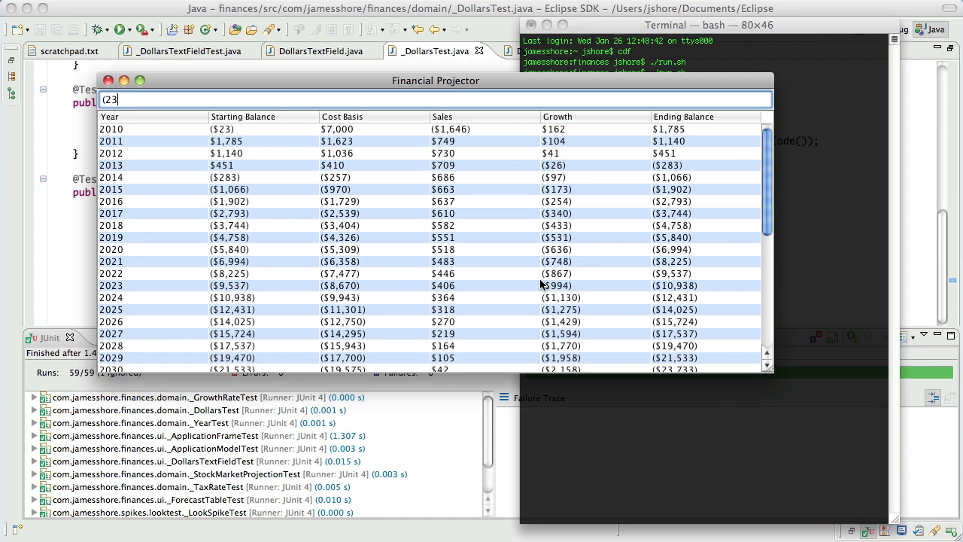
{"action": "key", "text": "Backspace"}
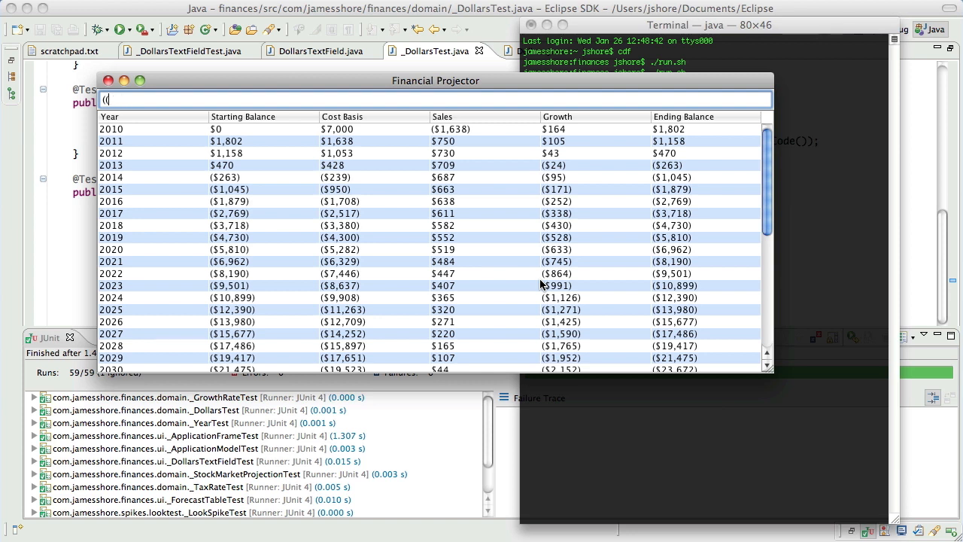
Try letters, stray parentheses and 1234, which shows as a negative ($1,234) balance.
{"action": "type", "text": "adsasdfr24323"}
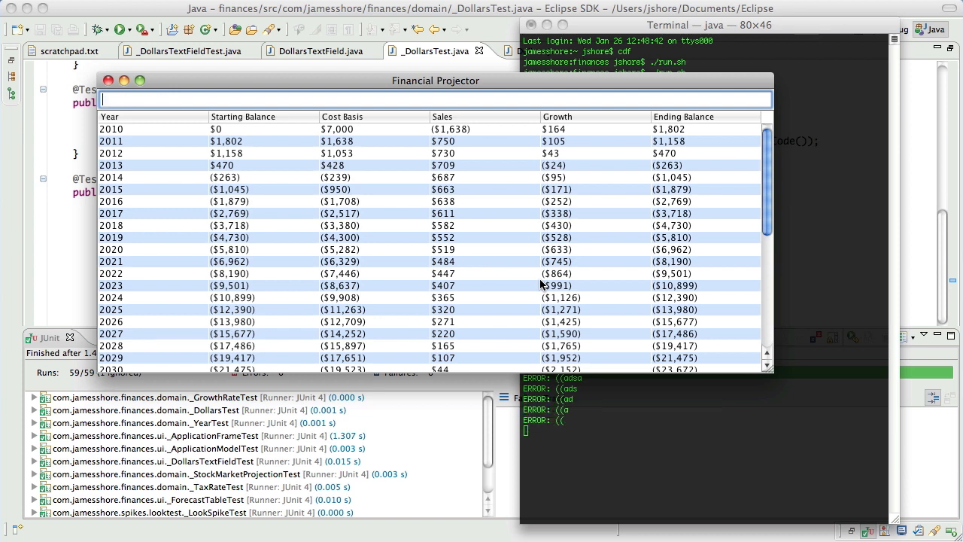
{"action": "type", "text": "(("}
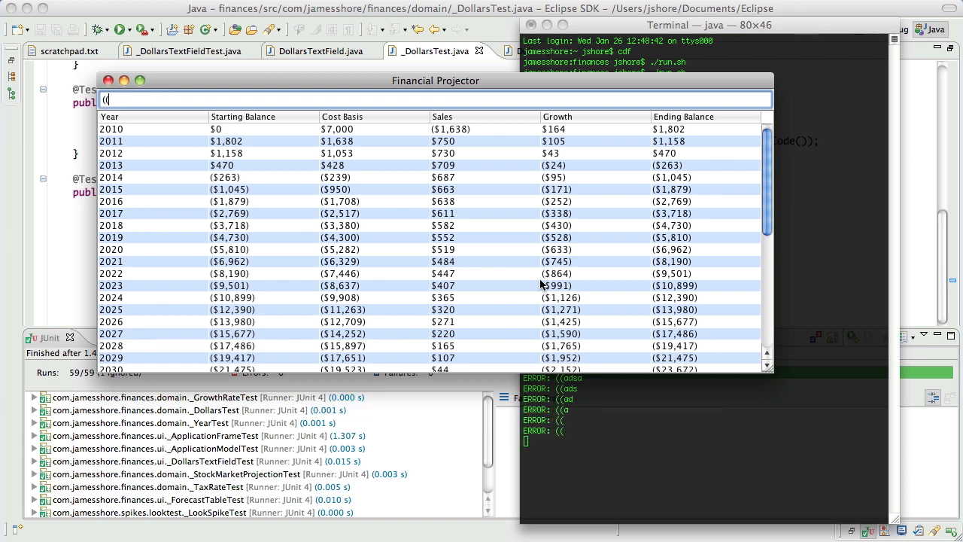
{"action": "type", "text": ")"}
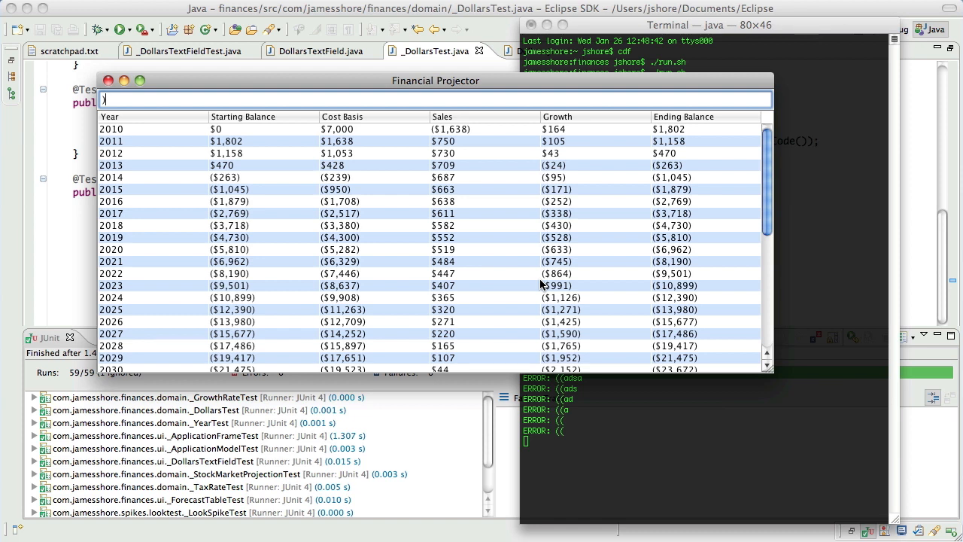
{"action": "type", "text": "4"}
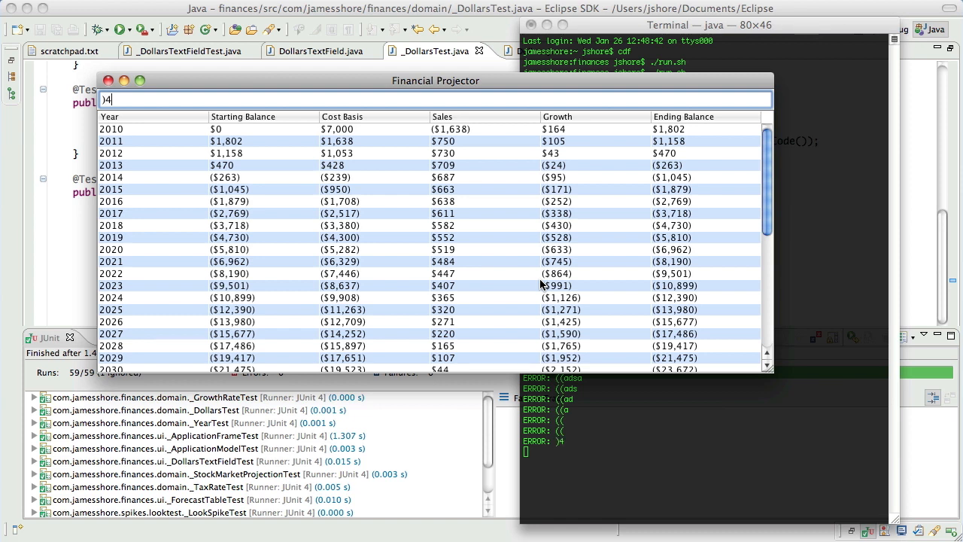
{"action": "key", "text": "Backspace"}
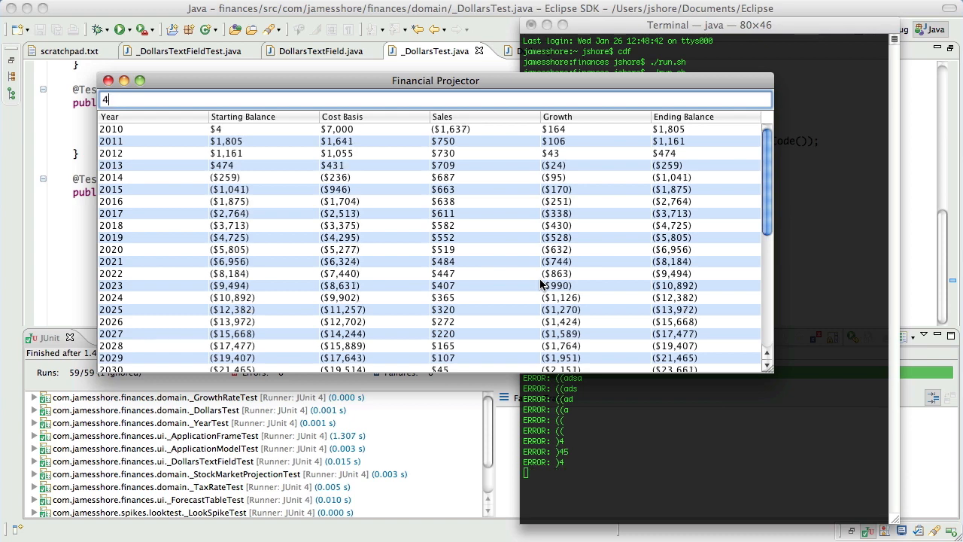
{"action": "type", "text": "5)"}
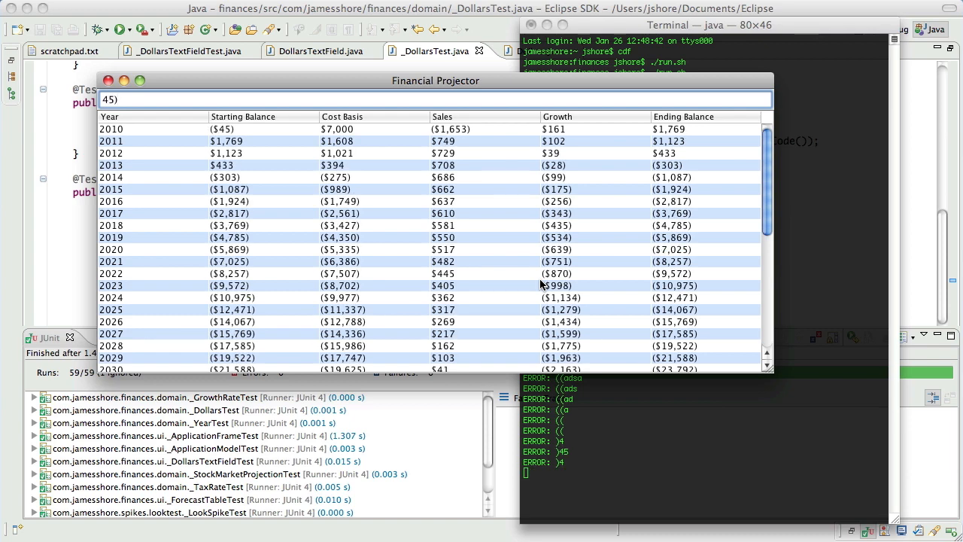
{"action": "type", "text": "1234"}
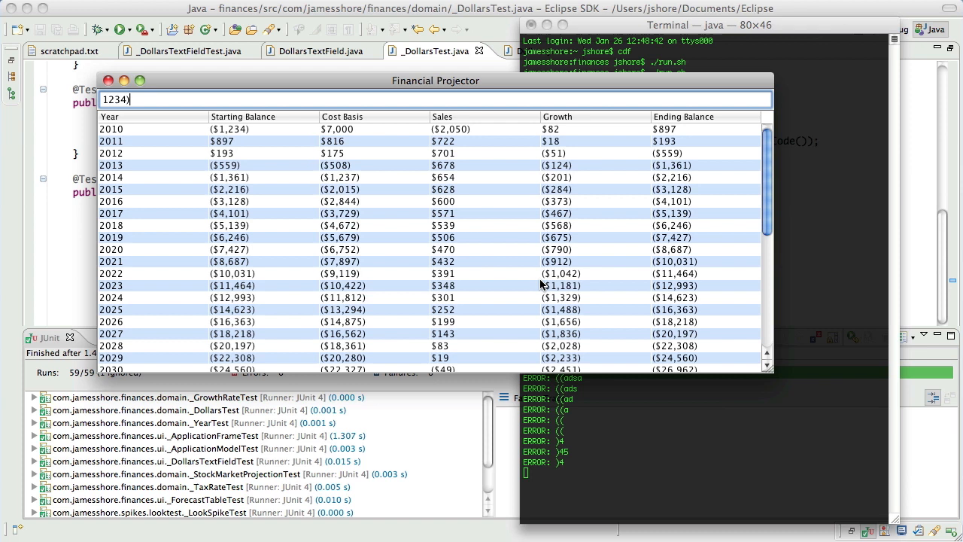
{"action": "mouse_move", "coordinate": [240, 84]}
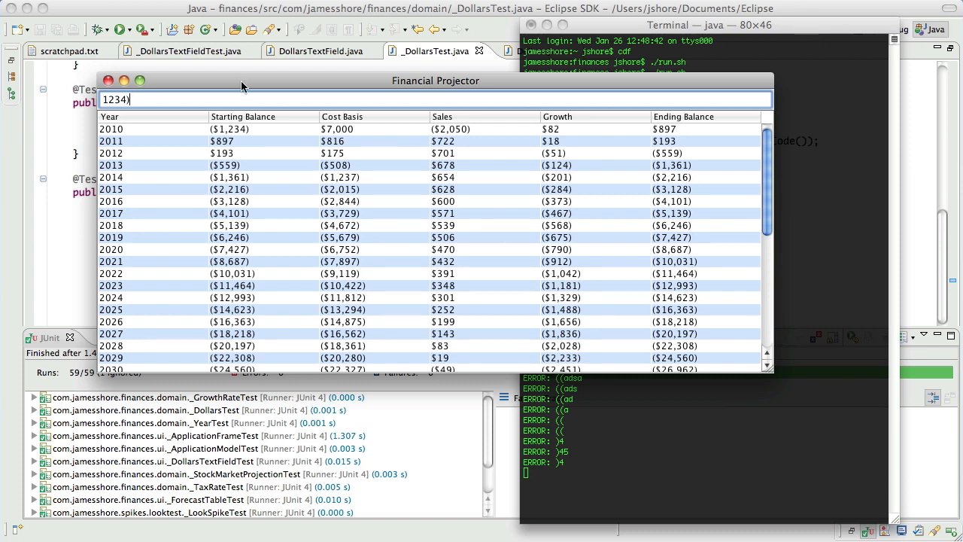
{"action": "mouse_move", "coordinate": [232, 66]}
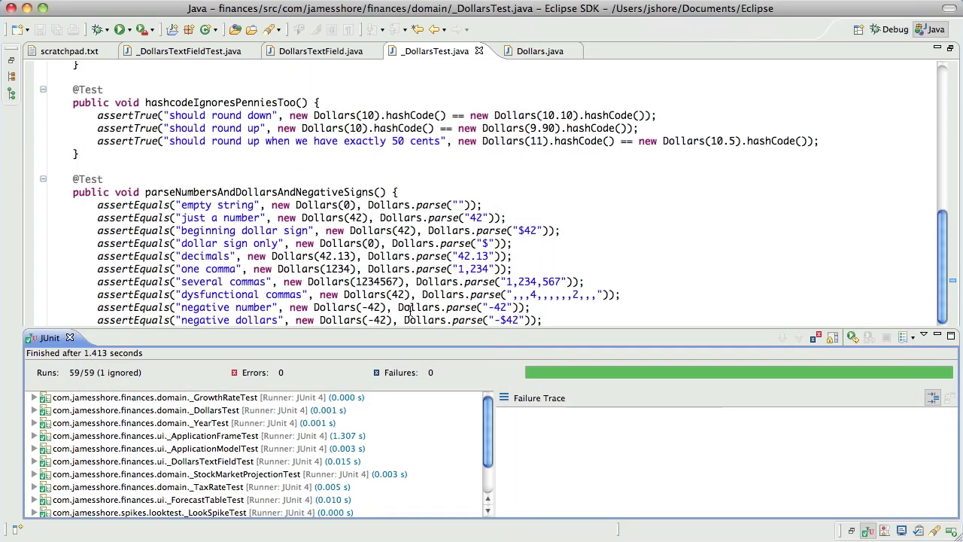
Add scratchpad note "')' should be illegal when parsing".
{"action": "left_click", "coordinate": [69, 51]}
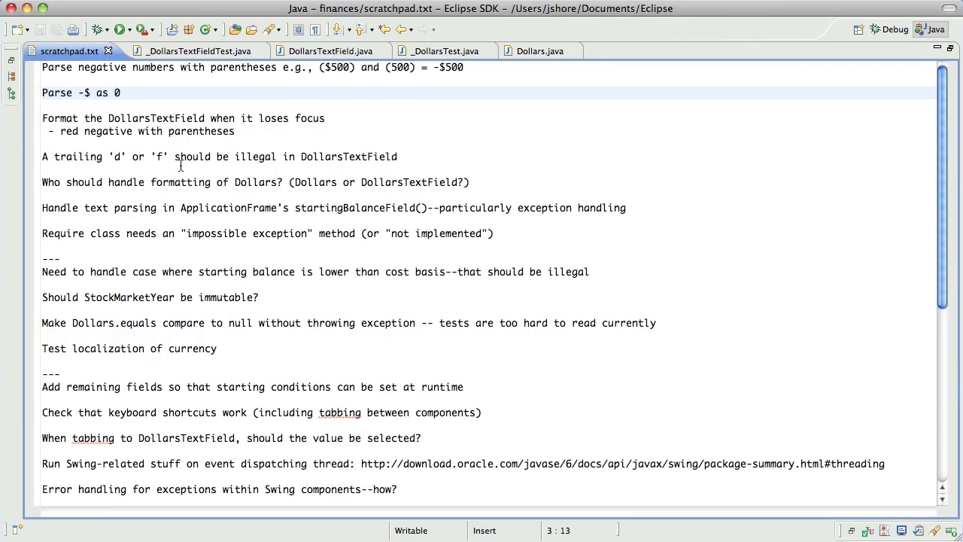
{"action": "key", "text": "Return"}
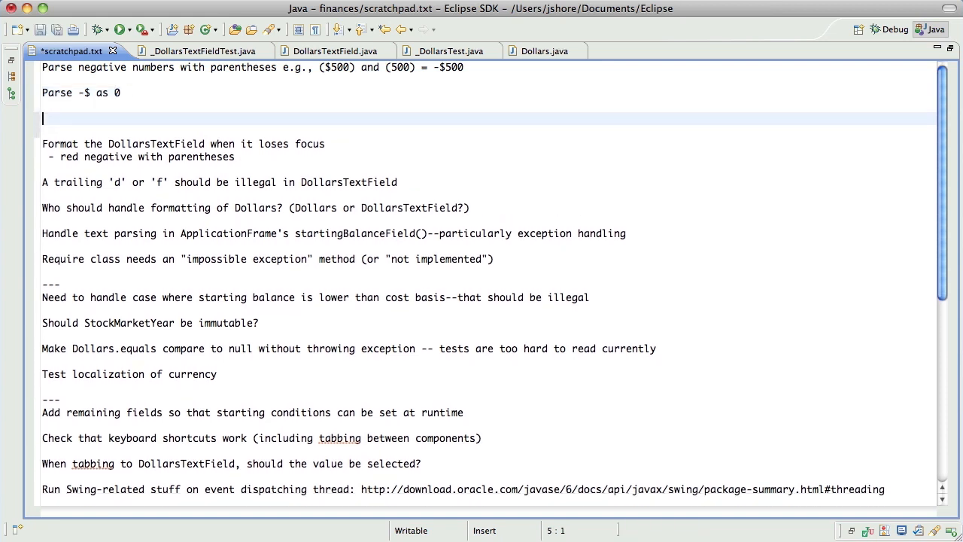
{"action": "type", "text": "Parse"}
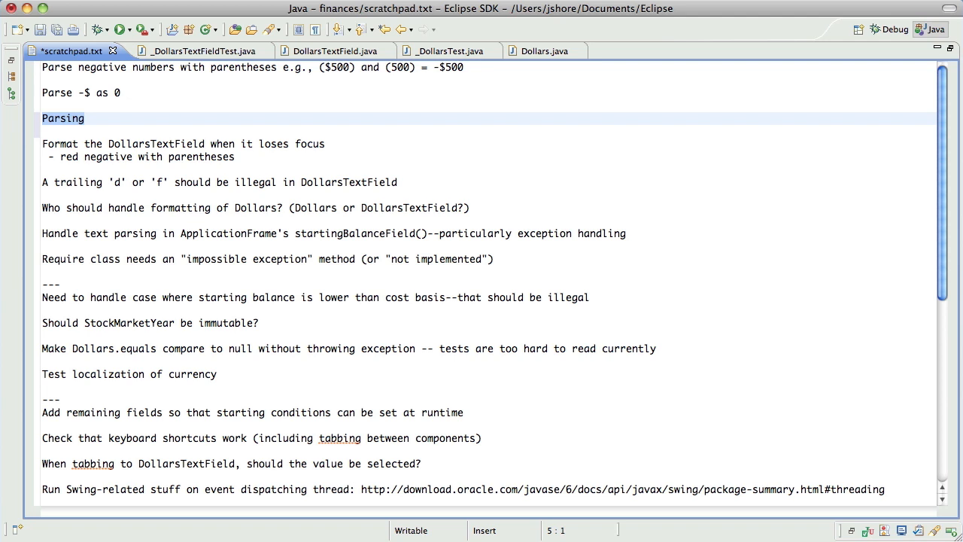
{"action": "type", "text": "')' s"}
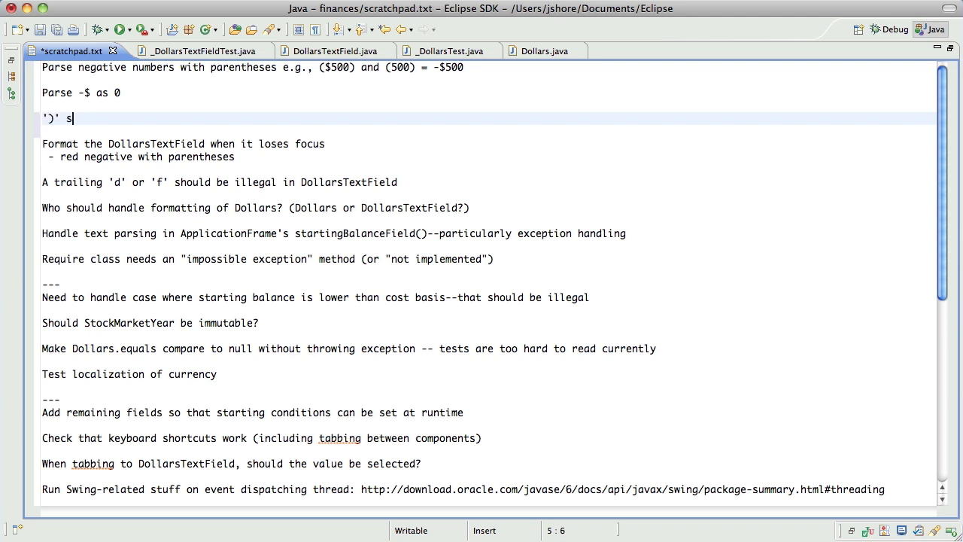
{"action": "type", "text": "hould be illegal"}
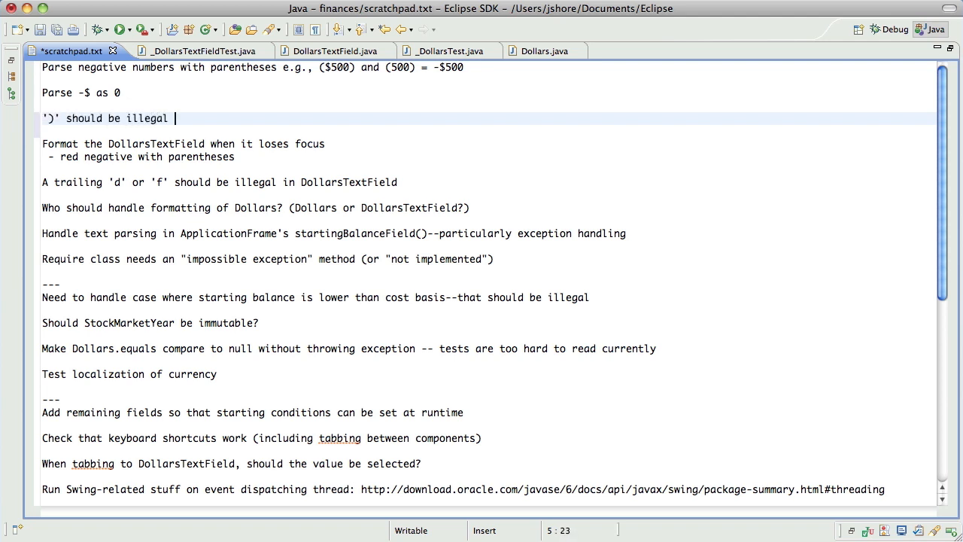
{"action": "type", "text": "when parsing"}
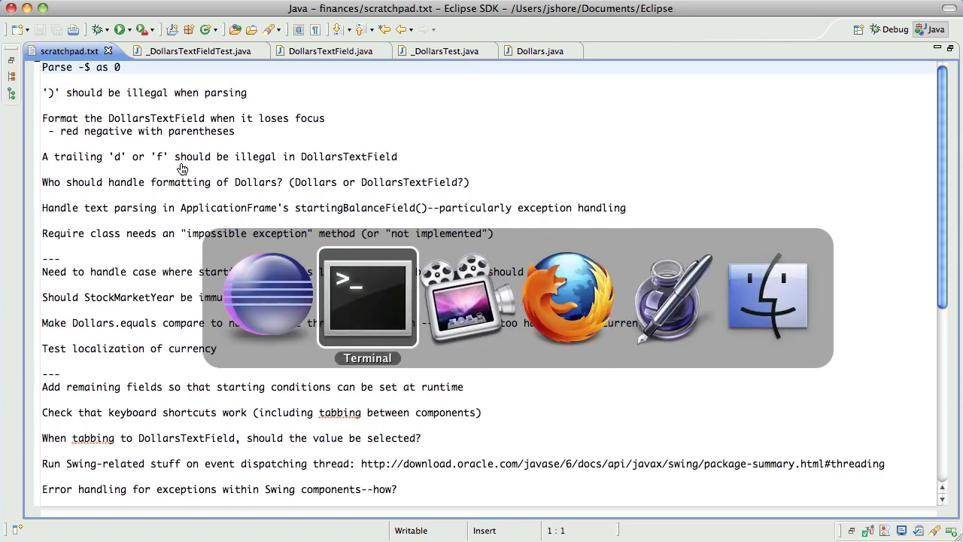
Enter a minus-sign starting balance in Financial Projector, yielding $0.
{"action": "left_click", "coordinate": [368, 293]}
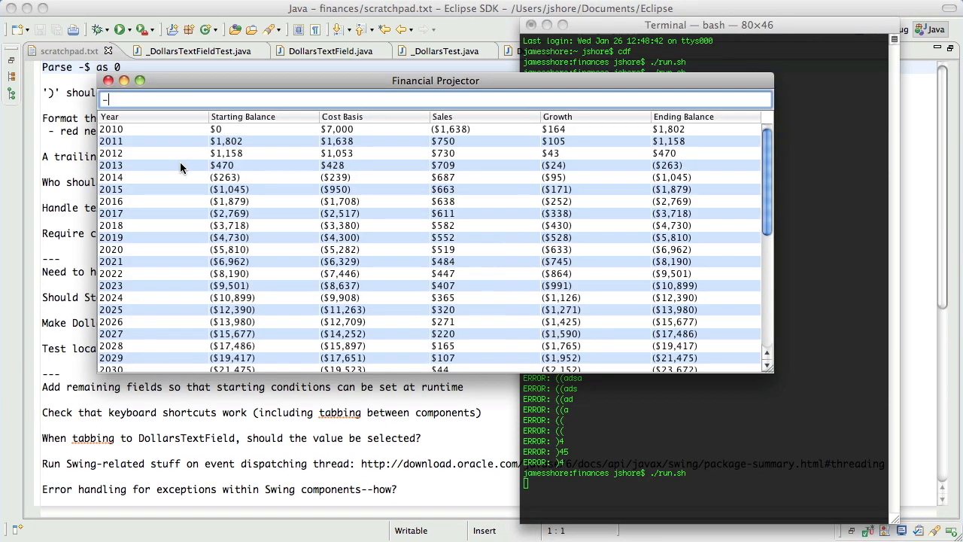
{"action": "type", "text": "$0"}
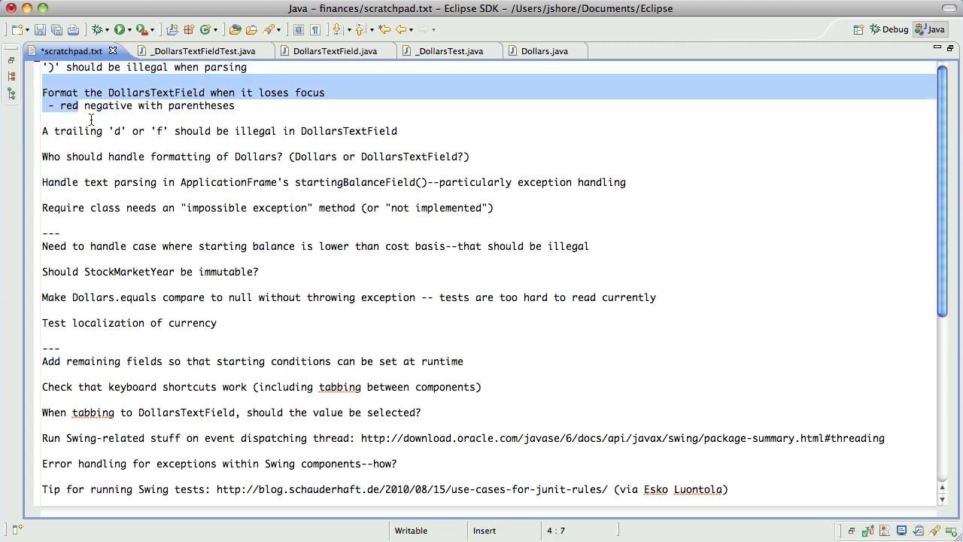
Move the Format DollarsTextField note down below the trailing-character note.
{"action": "key", "text": "Alt+Down"}
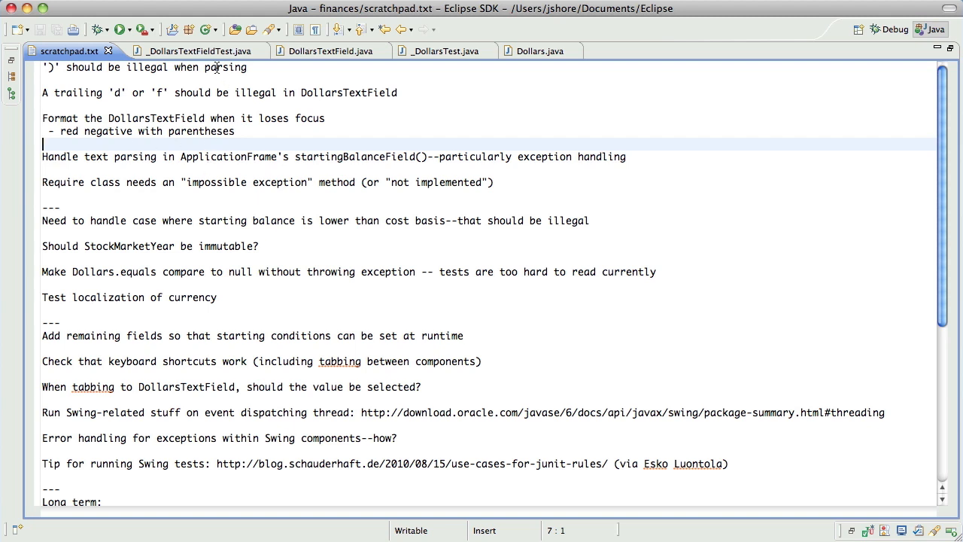
{"action": "mouse_move", "coordinate": [204, 118]}
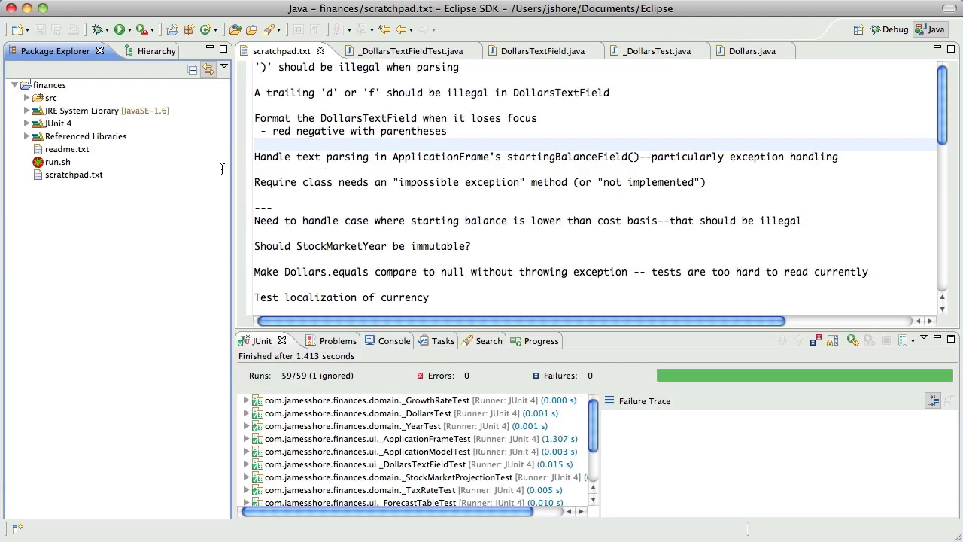
Expand src > com.jamesshore > finances > ui to ApplicationFrame and show the three TODO tasks.
{"action": "left_click", "coordinate": [27, 98]}
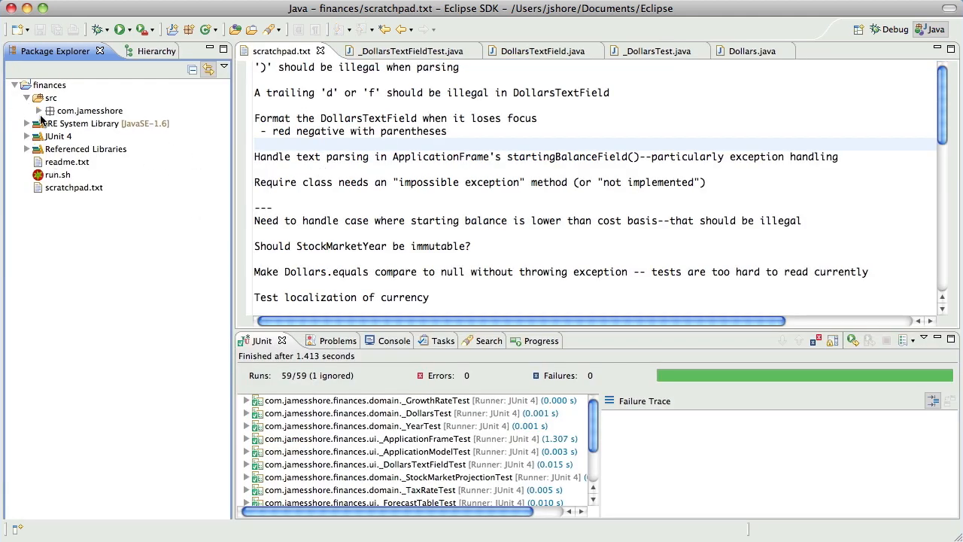
{"action": "left_click", "coordinate": [39, 112]}
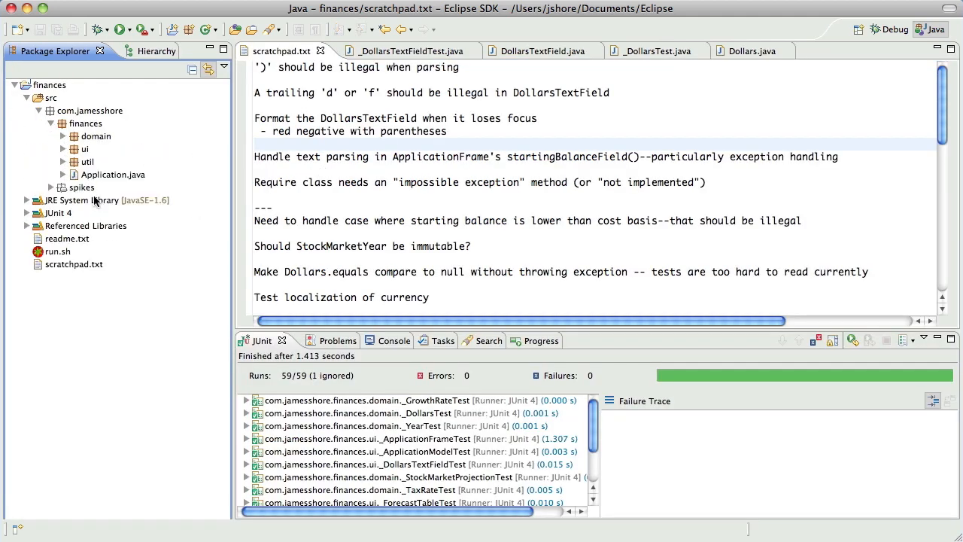
{"action": "left_click", "coordinate": [63, 149]}
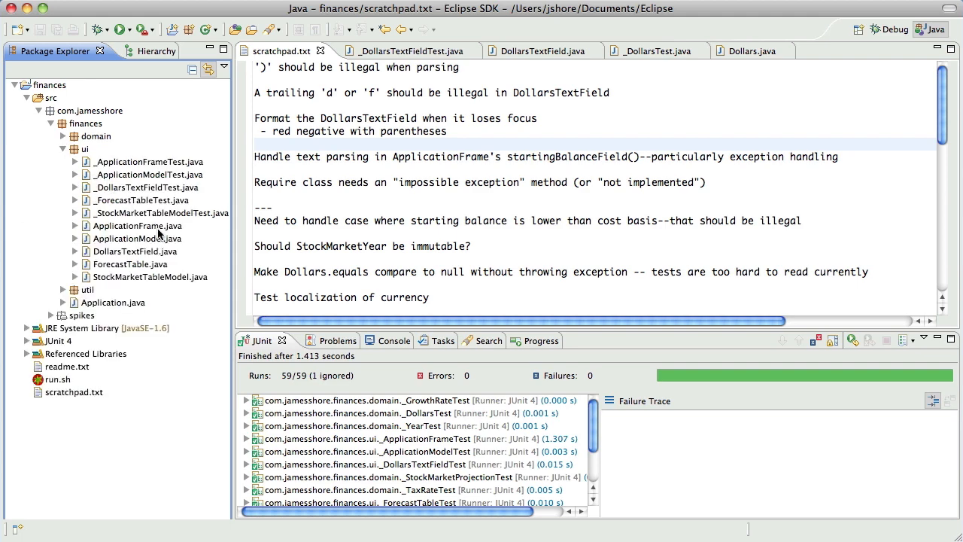
{"action": "mouse_move", "coordinate": [145, 265]}
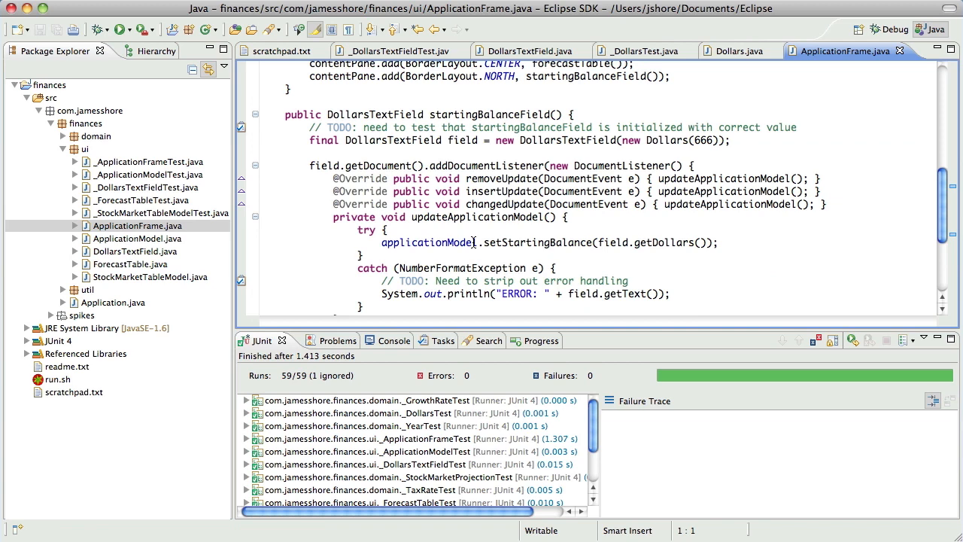
{"action": "scroll", "scroll_direction": "down", "scroll_amount": 3}
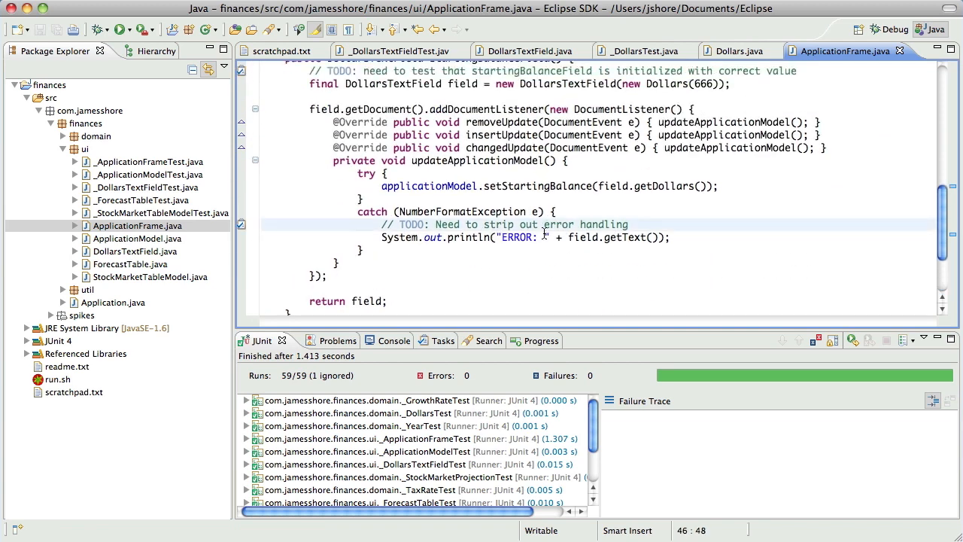
{"action": "mouse_move", "coordinate": [436, 339]}
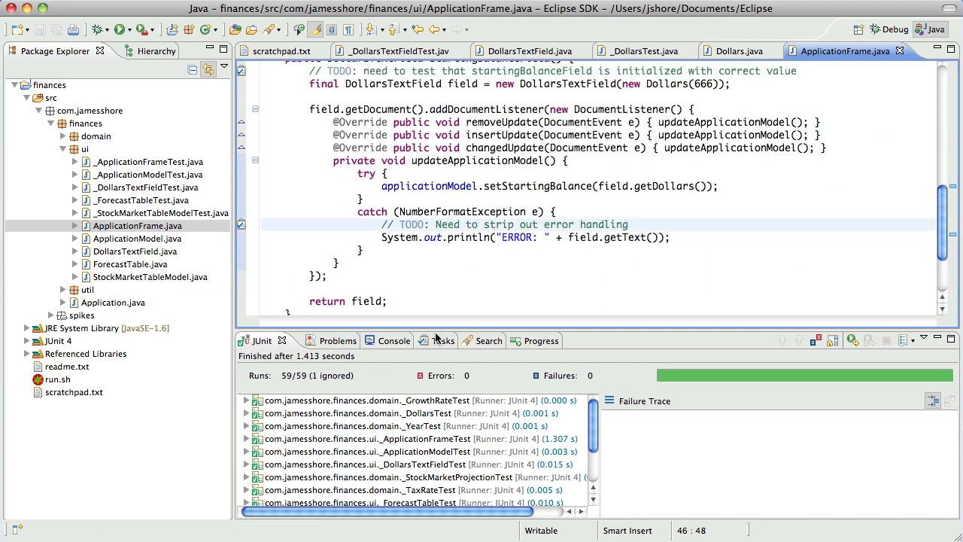
{"action": "left_click", "coordinate": [420, 341]}
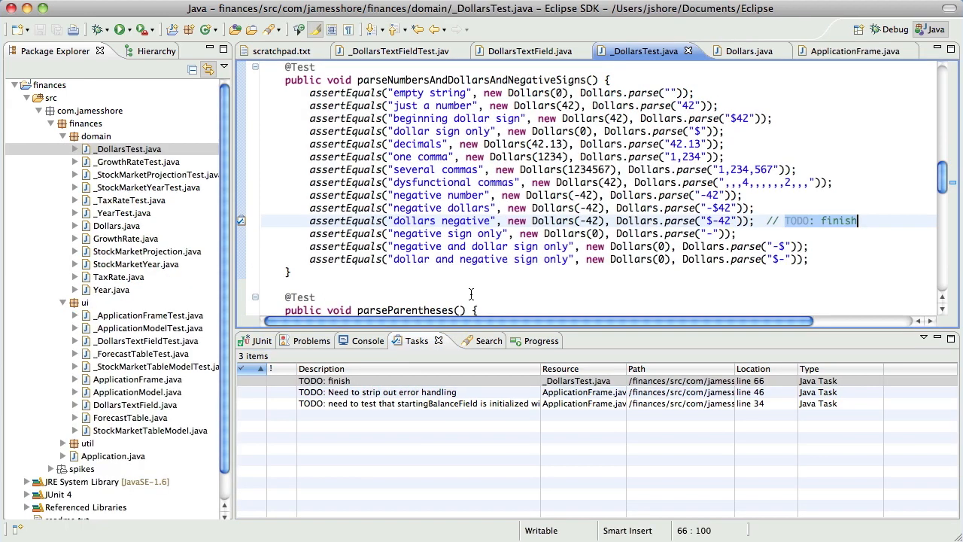
Delete the 'TODO: finish' comment, then cut the startingBalanceField initial-value TODO line in ApplicationFrame.
{"action": "key", "text": "Backspace"}
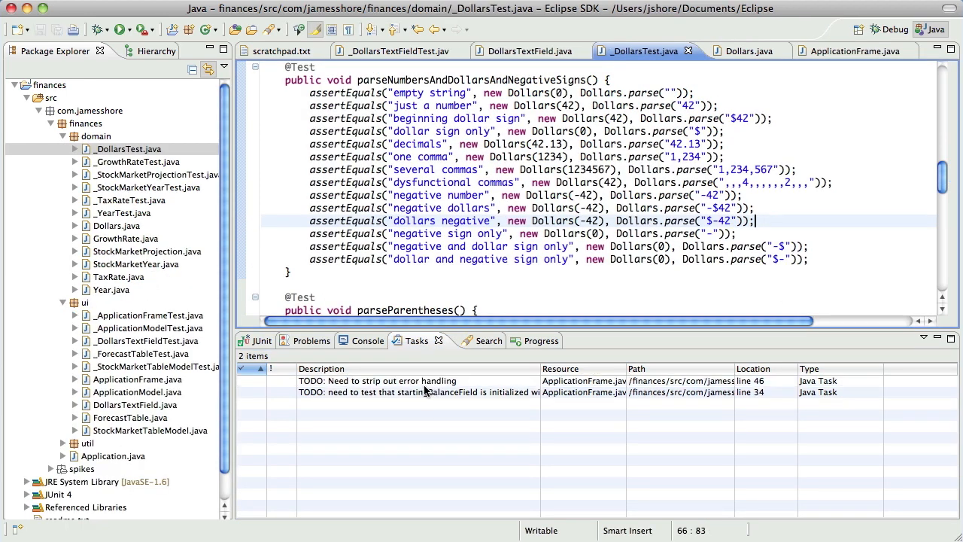
{"action": "double_click", "coordinate": [413, 392]}
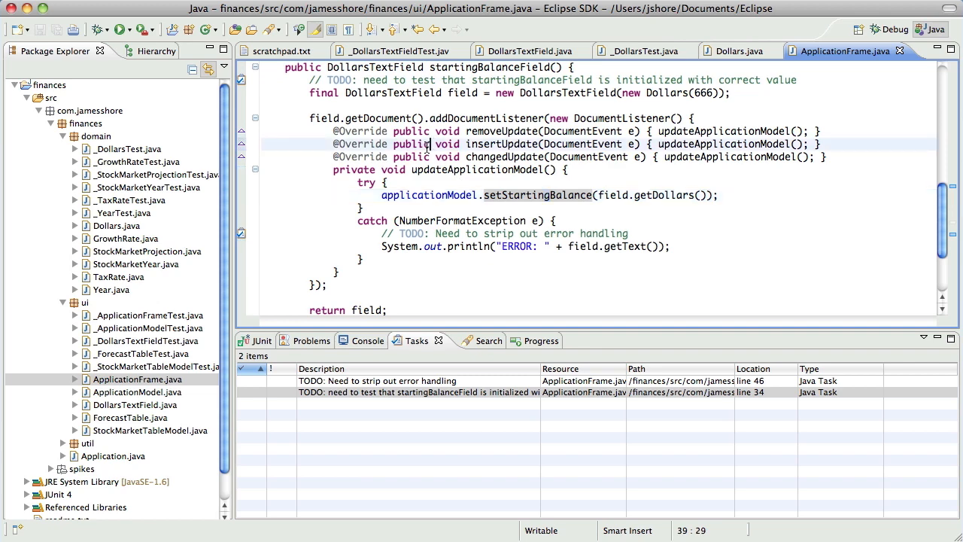
{"action": "scroll", "scroll_direction": "up", "scroll_amount": 3}
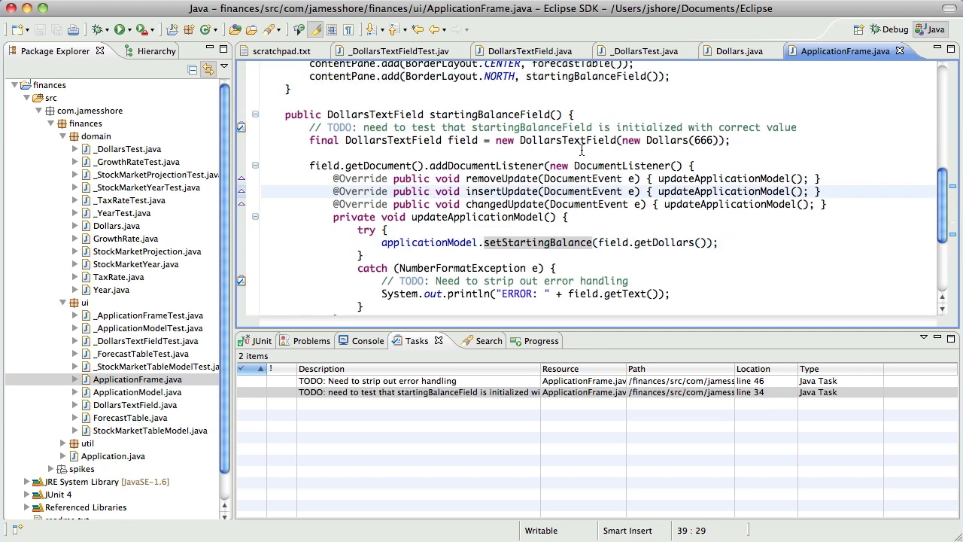
{"action": "scroll", "scroll_direction": "up", "scroll_amount": 3}
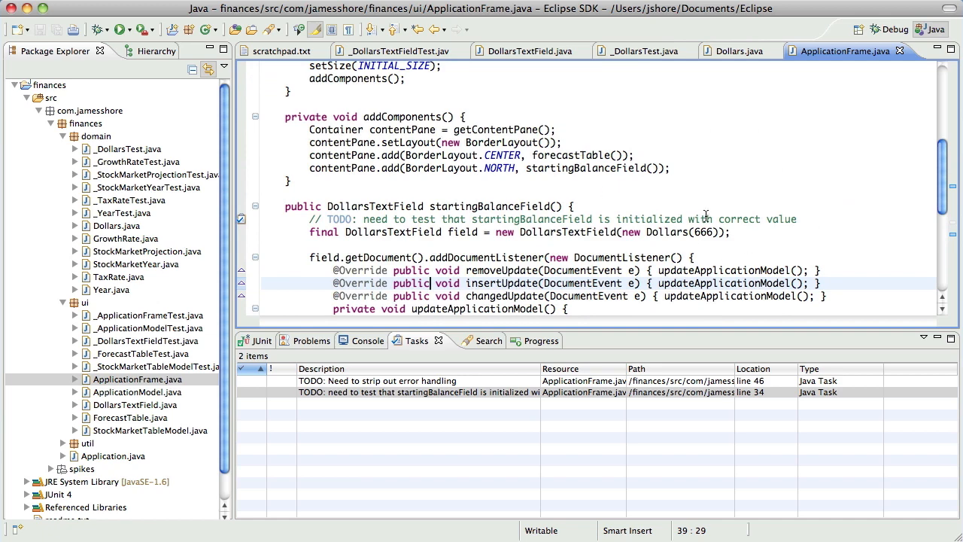
{"action": "left_click", "coordinate": [331, 220]}
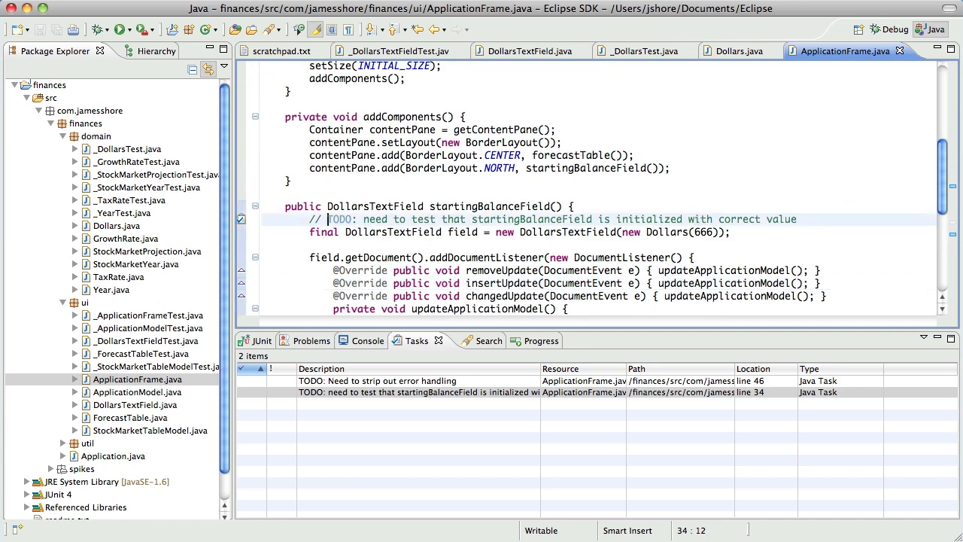
{"action": "key", "text": "Delete"}
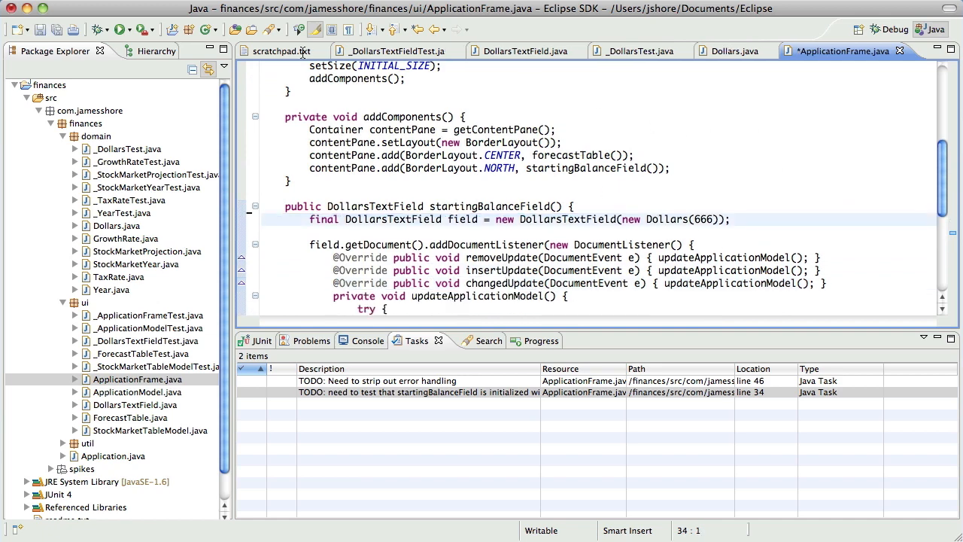
{"action": "left_click", "coordinate": [280, 52]}
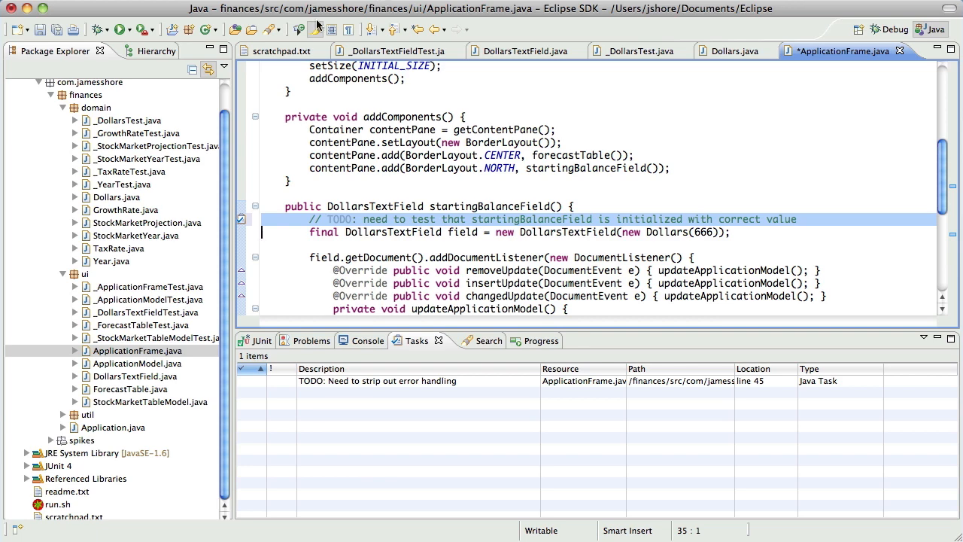
Note in scratchpad.txt that ApplicationFrame.startingBalanceField needs to be initialized with correct value; close ApplicationFrame.java.
{"action": "left_click", "coordinate": [283, 51]}
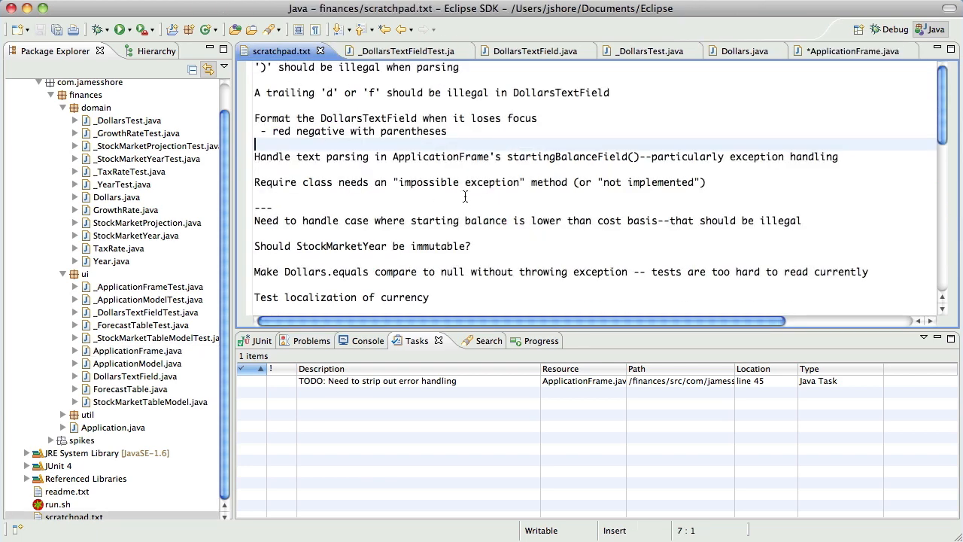
{"action": "type", "text": "ApplicationFrame"}
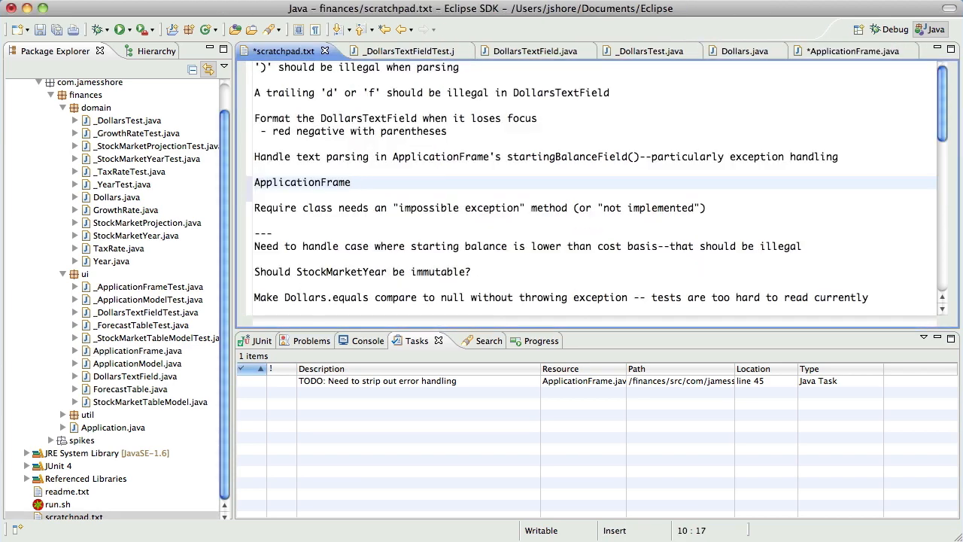
{"action": "type", "text": ".startingBala"}
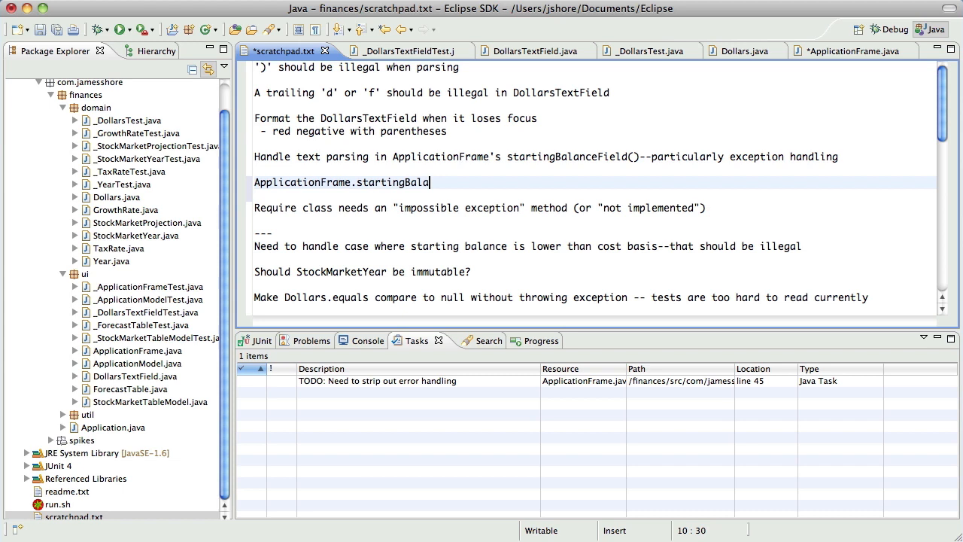
{"action": "type", "text": "nceField needs to be"}
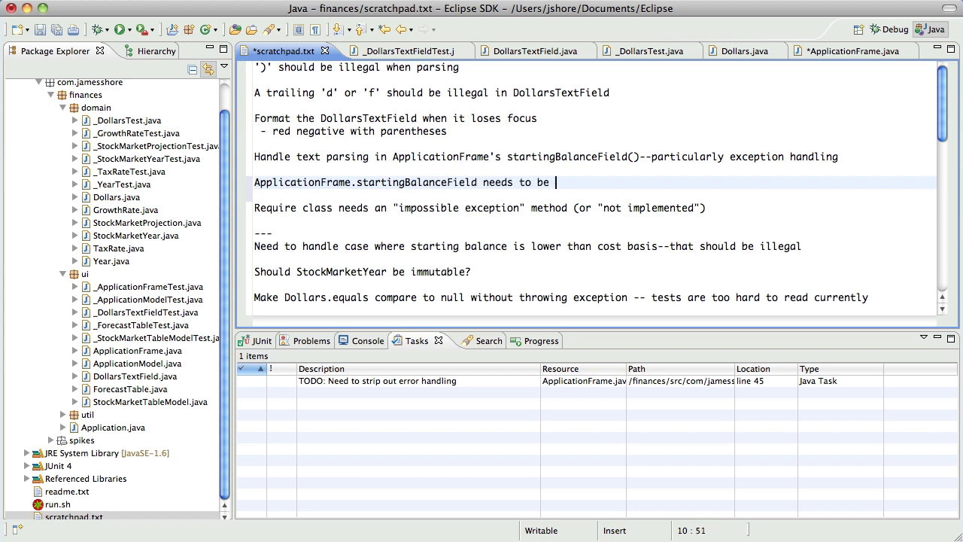
{"action": "type", "text": "initialized with correct value"}
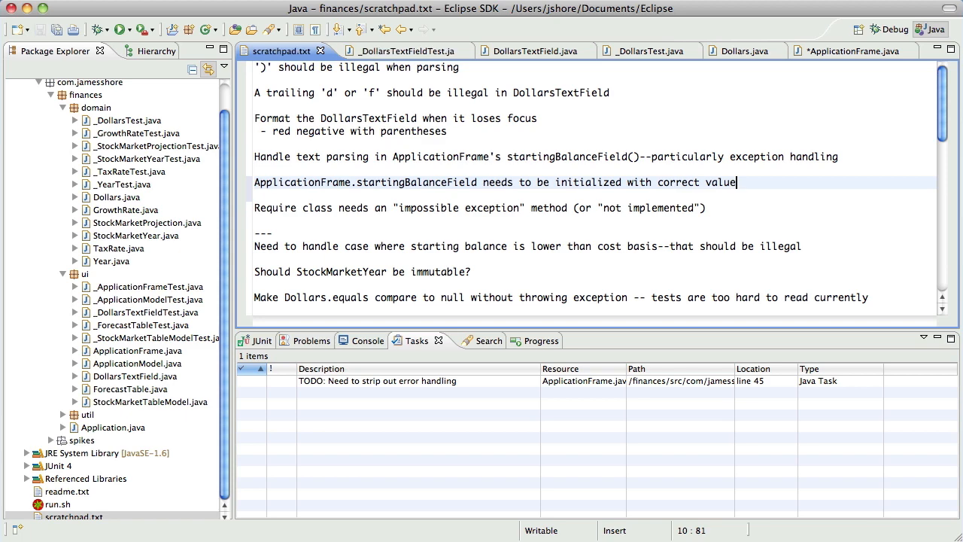
{"action": "left_click", "coordinate": [849, 52]}
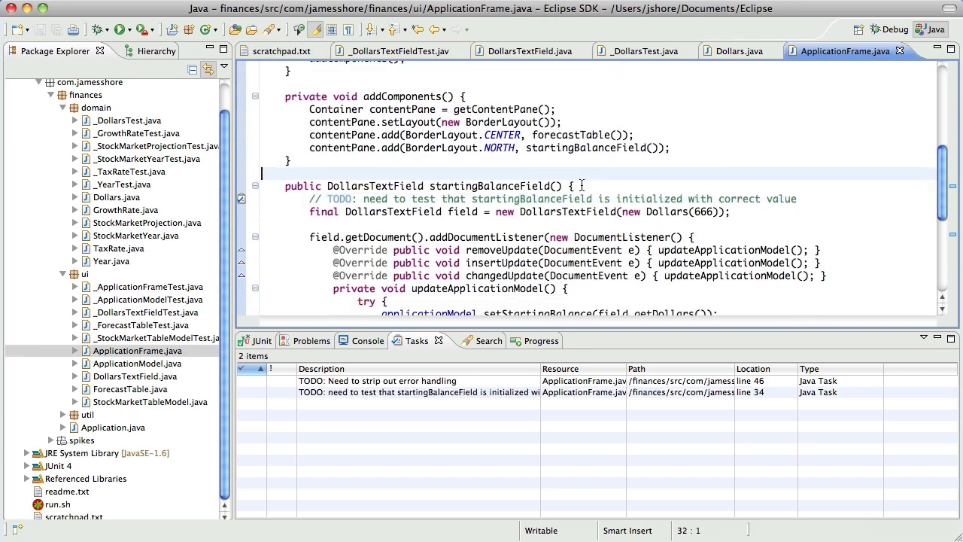
{"action": "left_click", "coordinate": [283, 51]}
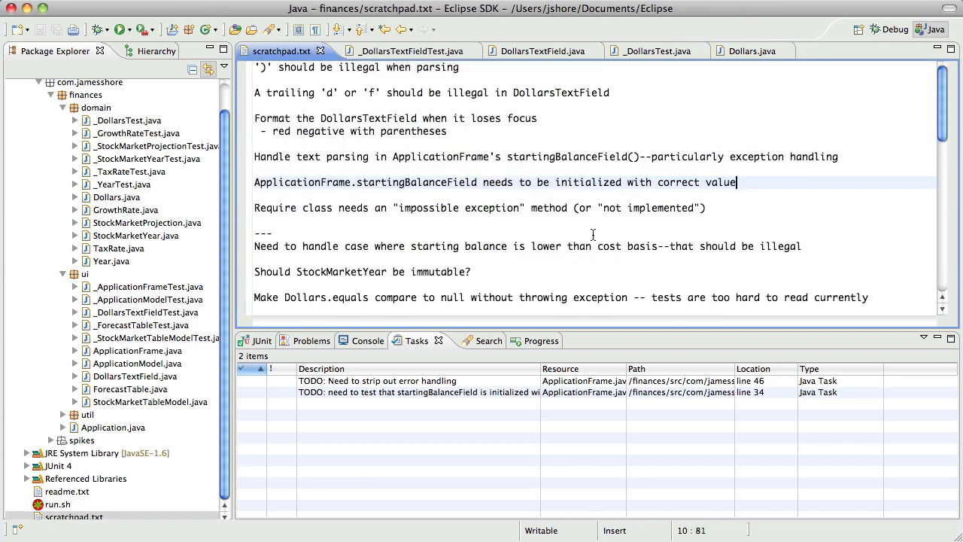
{"action": "left_click", "coordinate": [256, 145]}
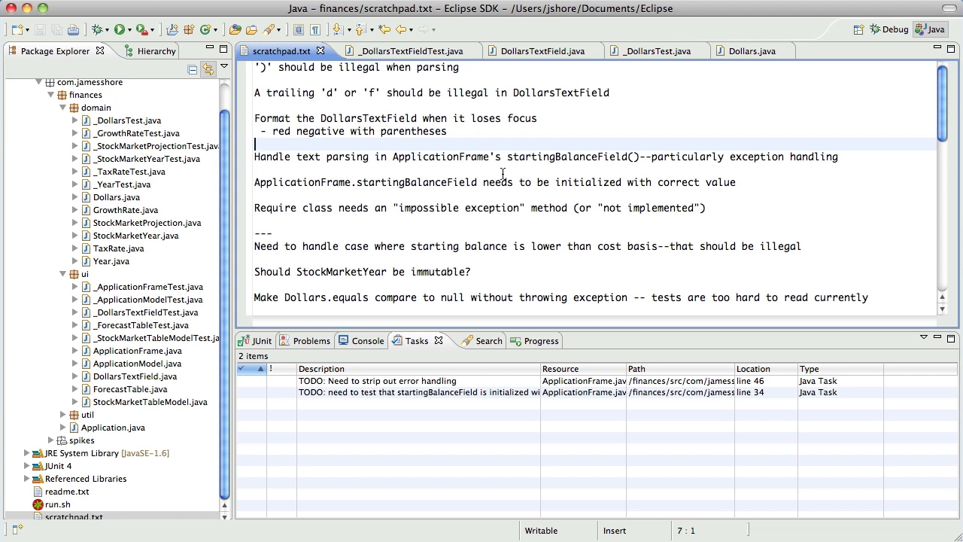
Write the scratchpad note 'Strip out exception handling from ApplicationFrame.startingBalanceField()'.
{"action": "type", "text": "Strip out error"}
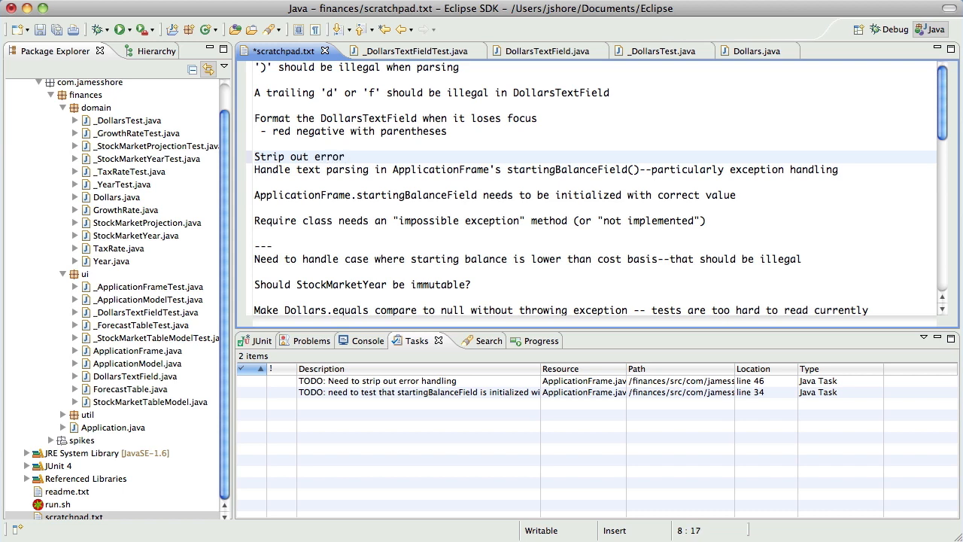
{"action": "type", "text": "exception handling"}
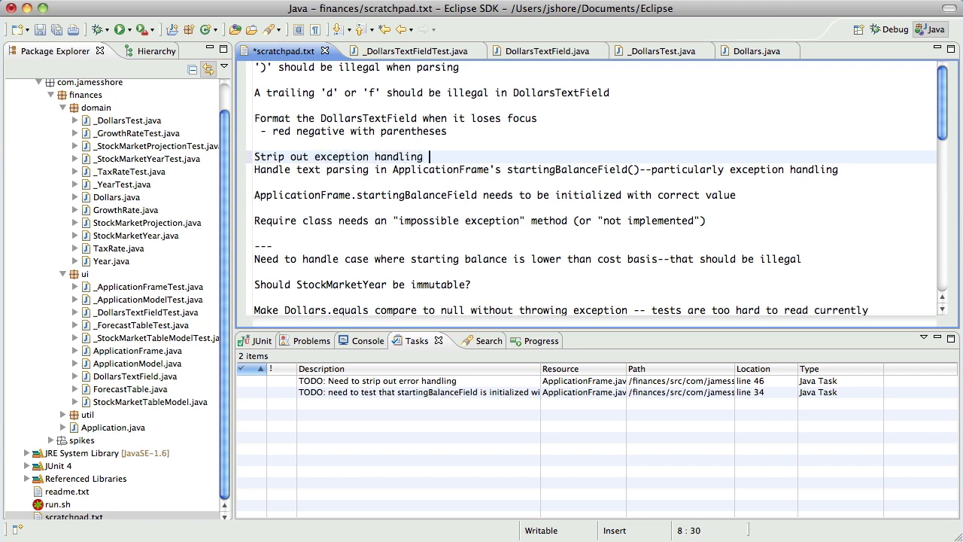
{"action": "type", "text": "from ApplicationFrame.startingB"}
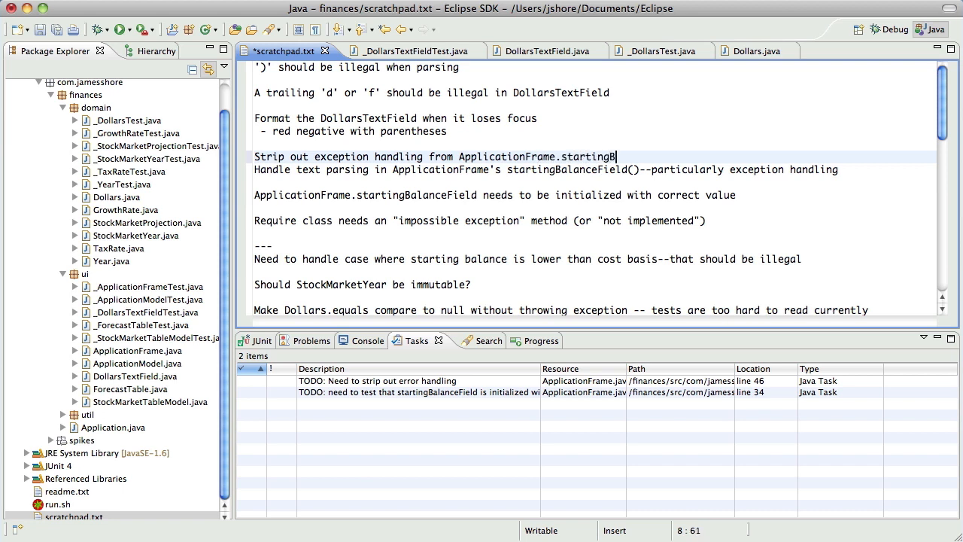
{"action": "type", "text": "alanceField("}
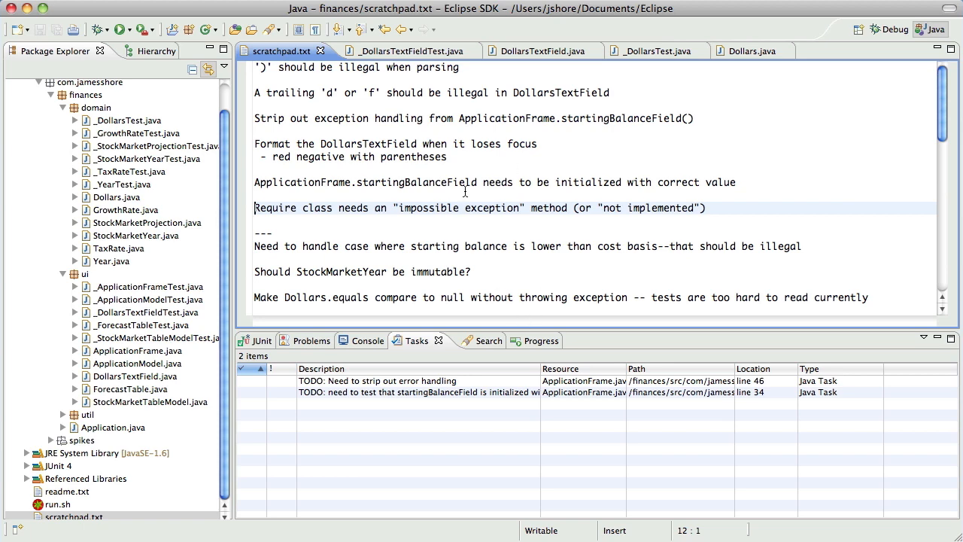
{"action": "scroll", "scroll_direction": "down", "scroll_amount": 3}
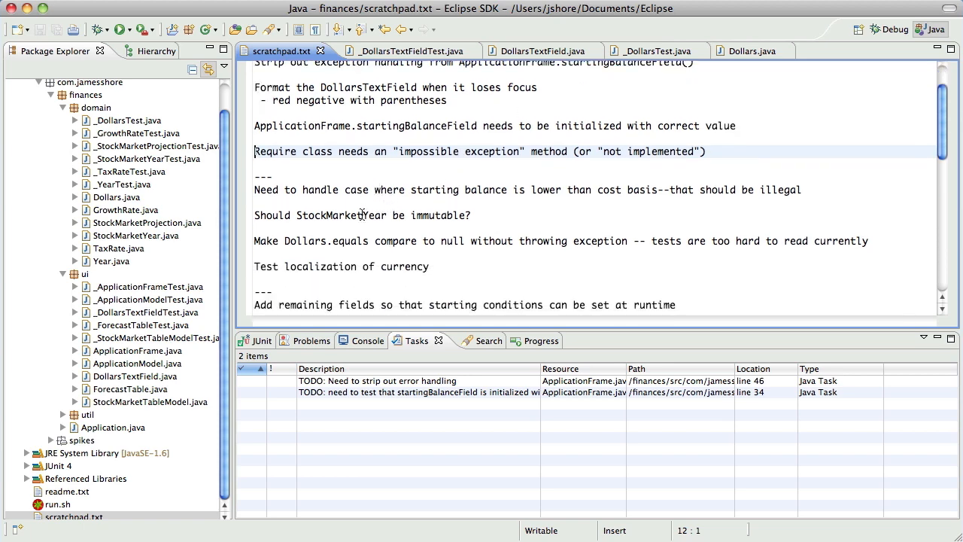
{"action": "scroll", "scroll_direction": "down", "scroll_amount": 3}
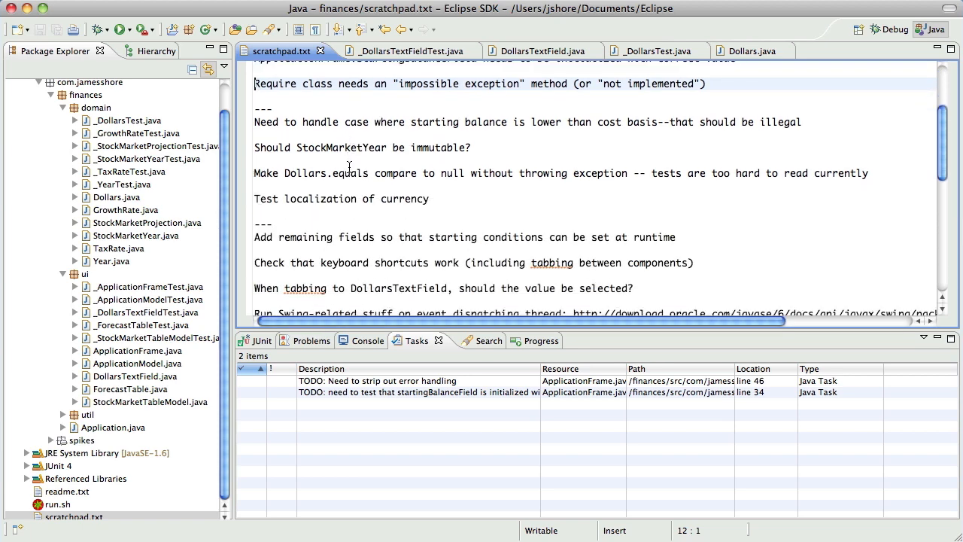
{"action": "scroll", "scroll_direction": "down", "scroll_amount": 3}
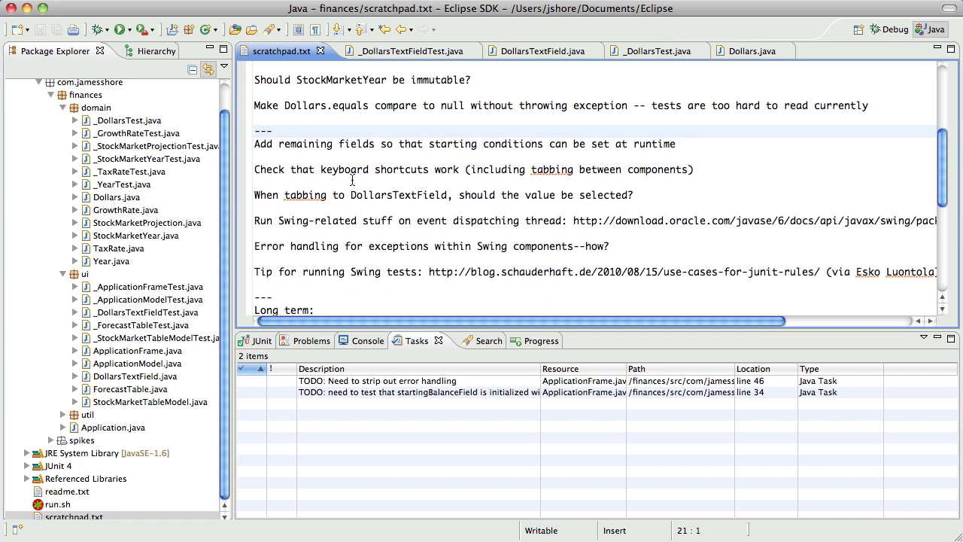
{"action": "scroll", "scroll_direction": "down", "scroll_amount": 3}
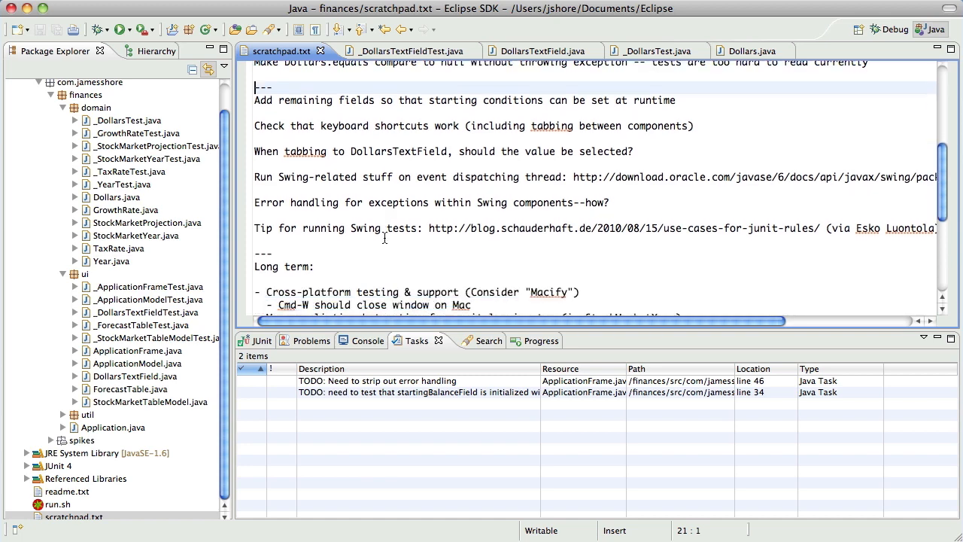
{"action": "scroll", "scroll_direction": "down", "scroll_amount": 3}
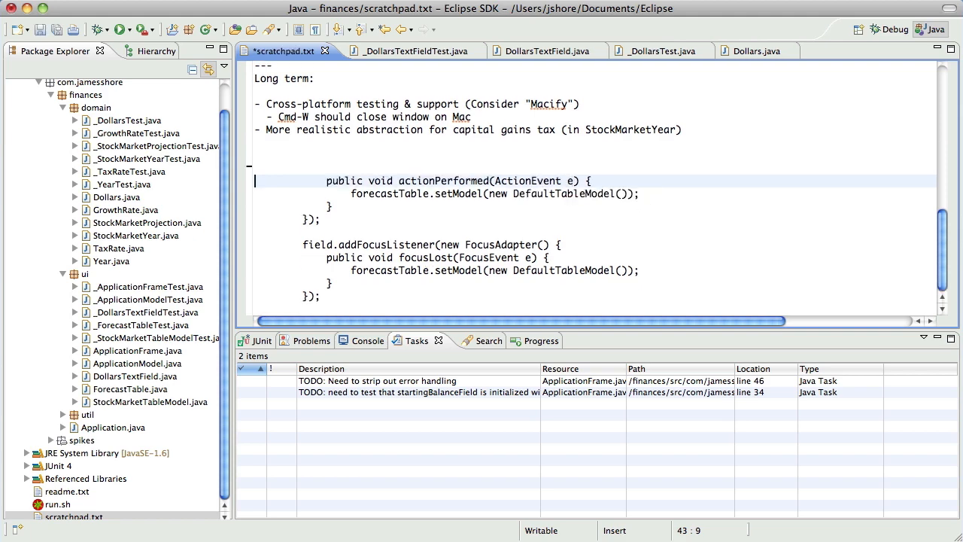
{"action": "scroll", "scroll_direction": "up", "scroll_amount": 3}
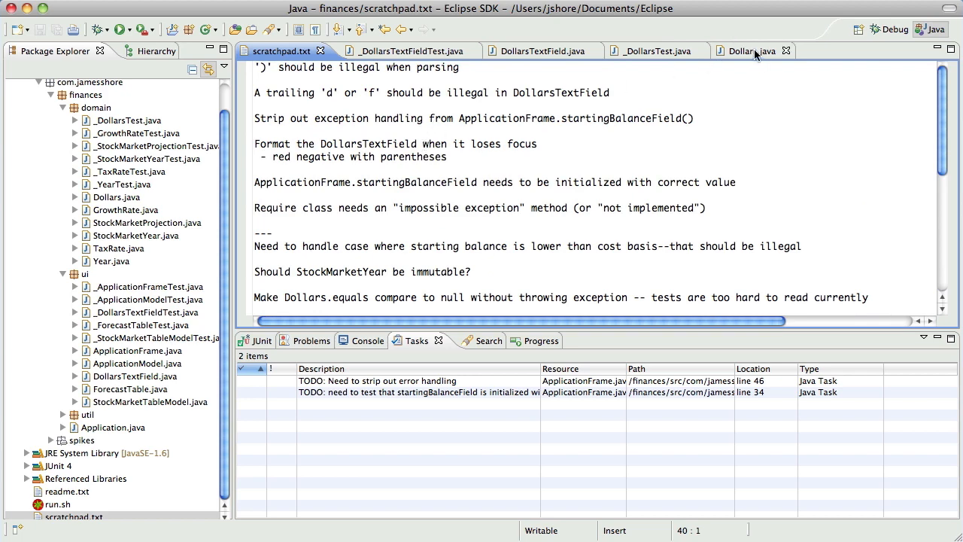
In Dollars.java, try '= null' on the amount field, then restore its original declaration.
{"action": "left_click", "coordinate": [745, 51]}
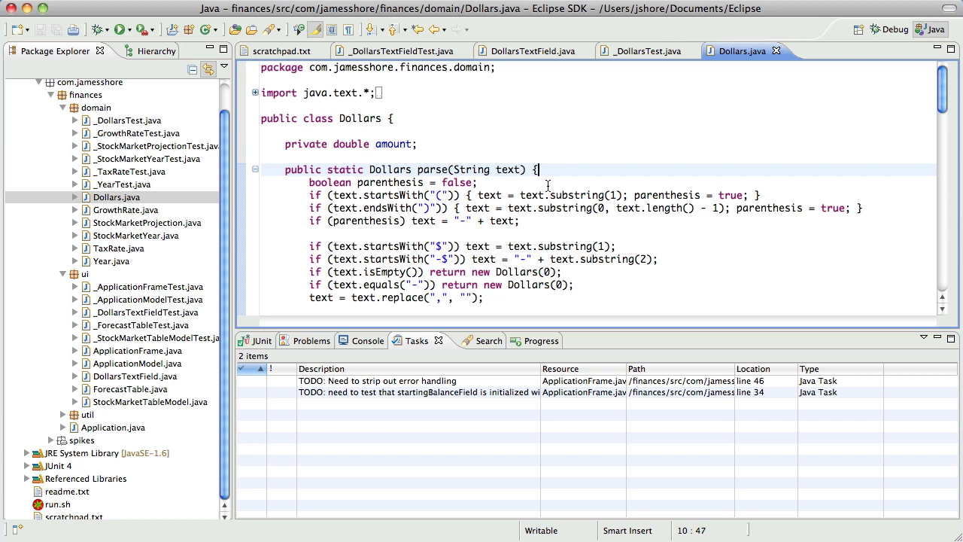
{"action": "mouse_move", "coordinate": [512, 158]}
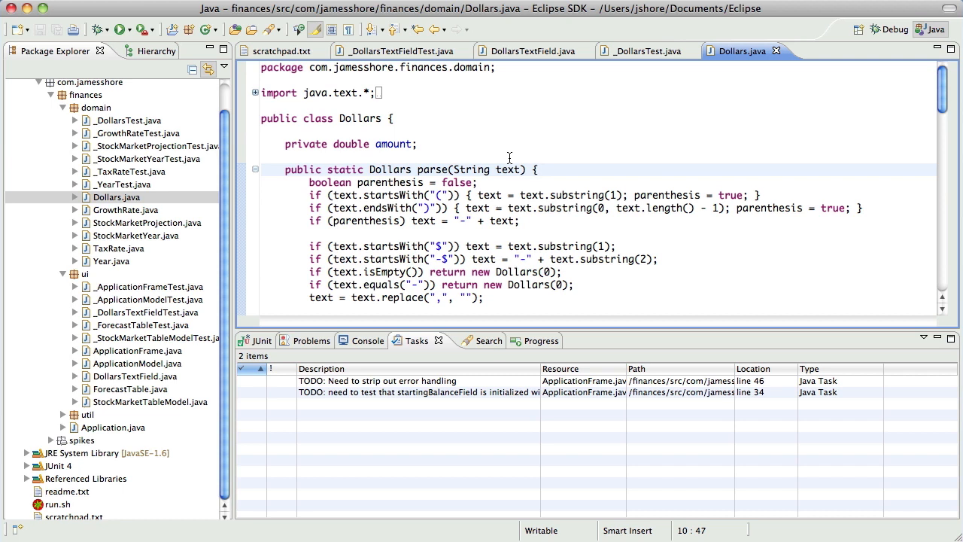
{"action": "type", "text": "="}
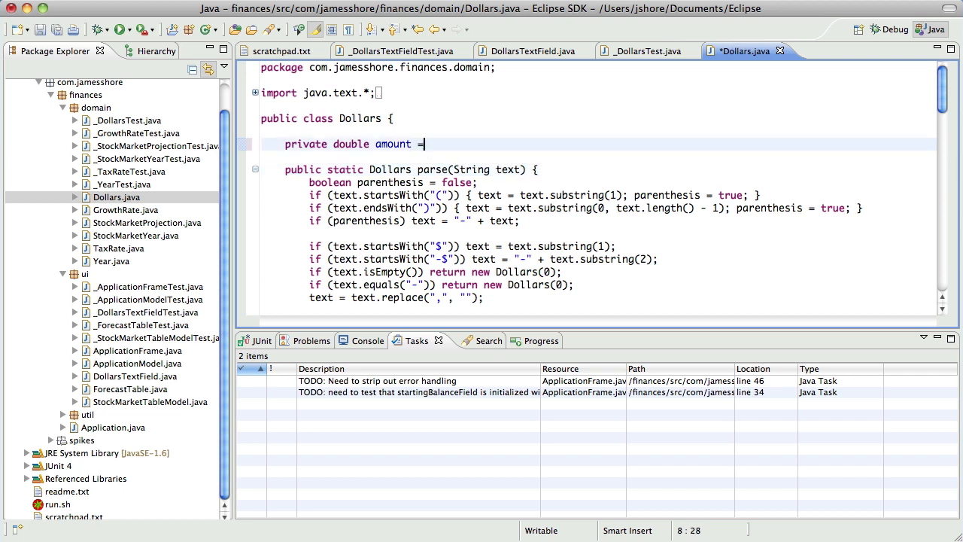
{"action": "type", "text": "null;"}
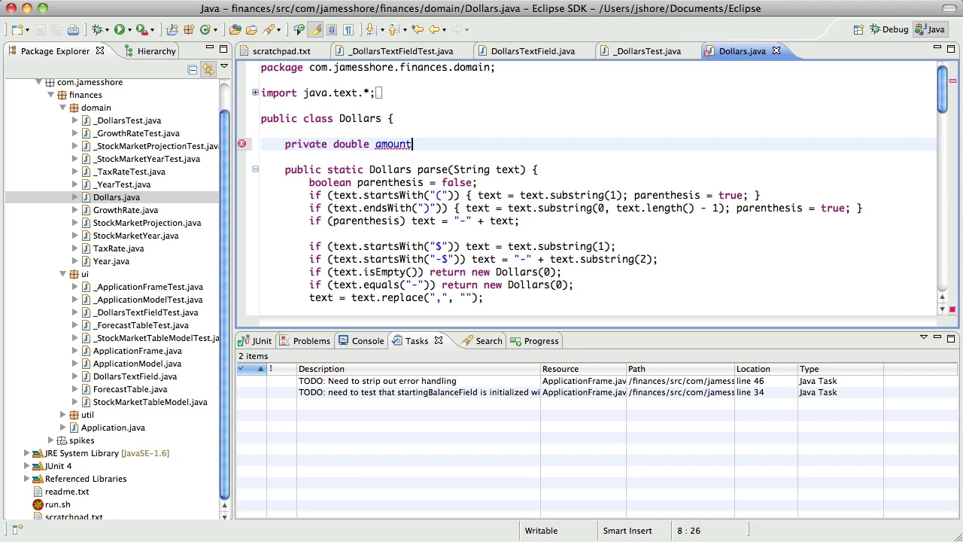
{"action": "type", "text": ";"}
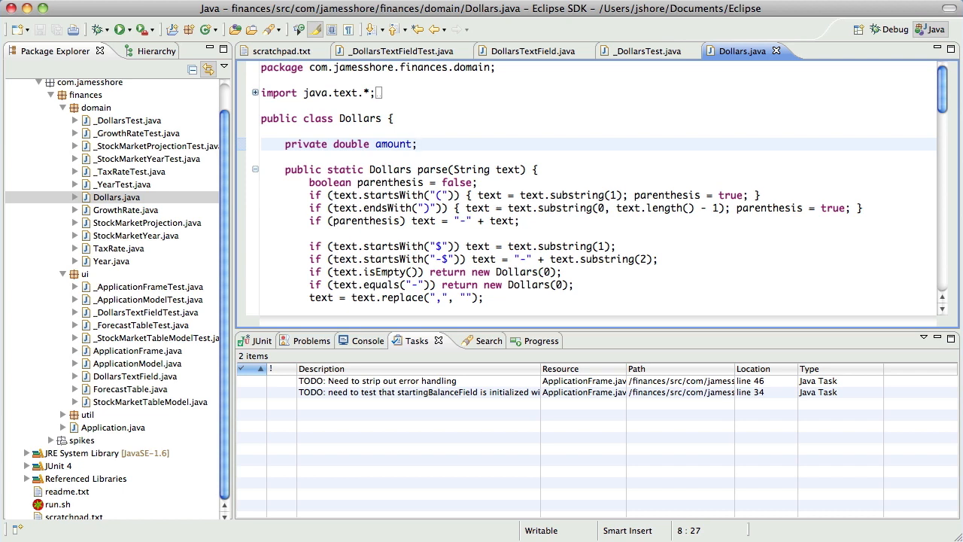
{"action": "left_click", "coordinate": [419, 144]}
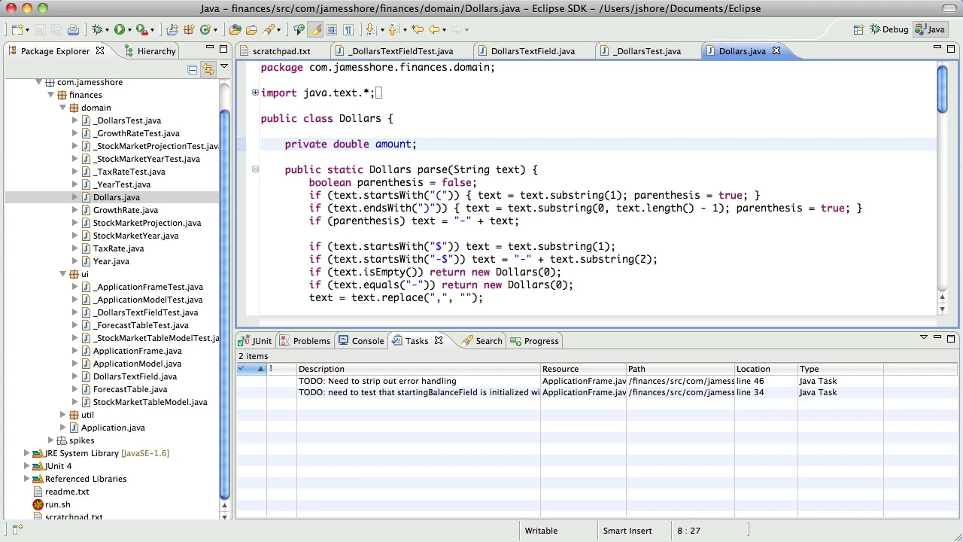
{"action": "left_click", "coordinate": [497, 196]}
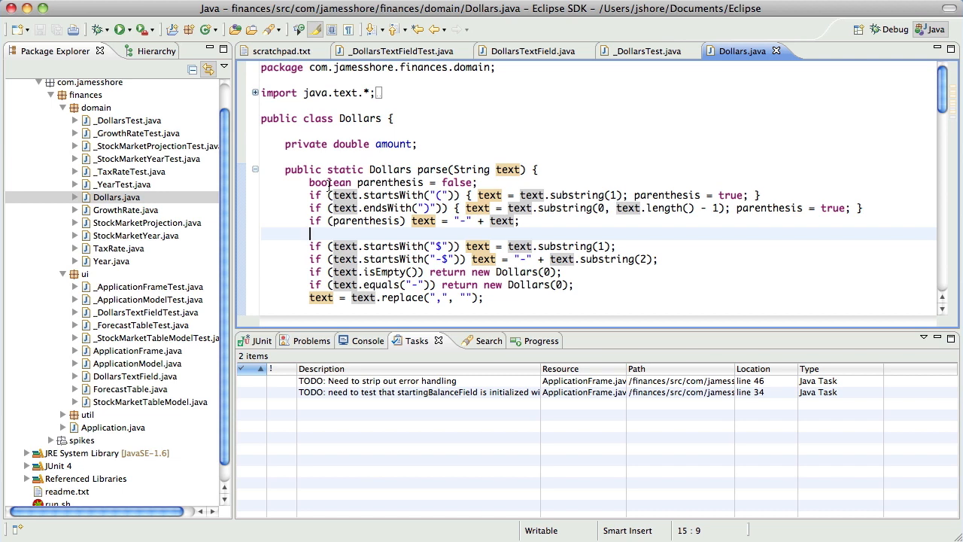
{"action": "mouse_move", "coordinate": [384, 194]}
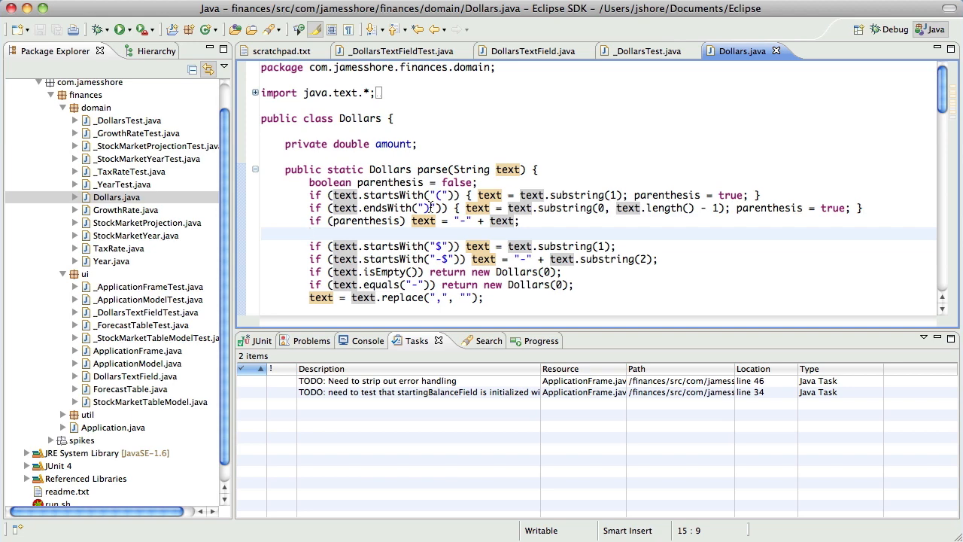
{"action": "scroll", "scroll_direction": "down", "scroll_amount": 3}
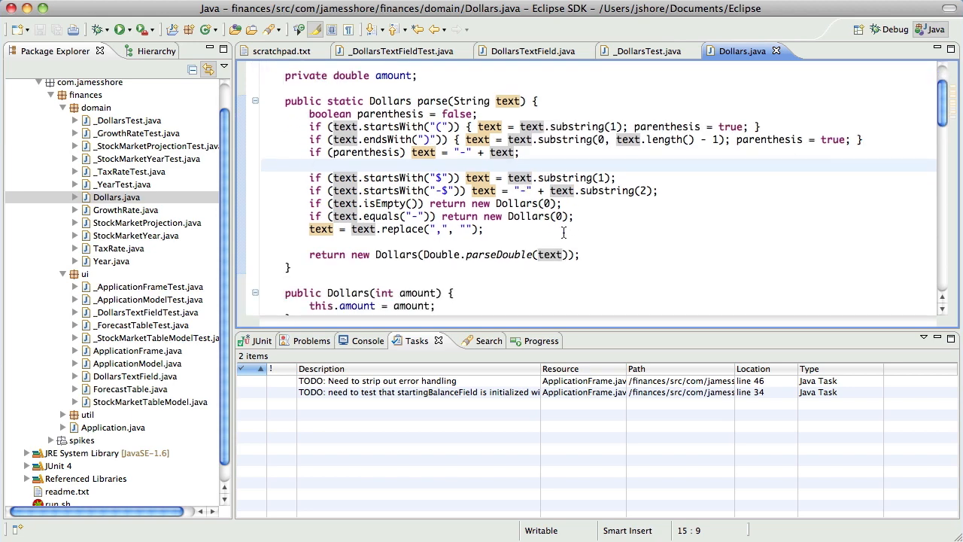
{"action": "mouse_move", "coordinate": [458, 238]}
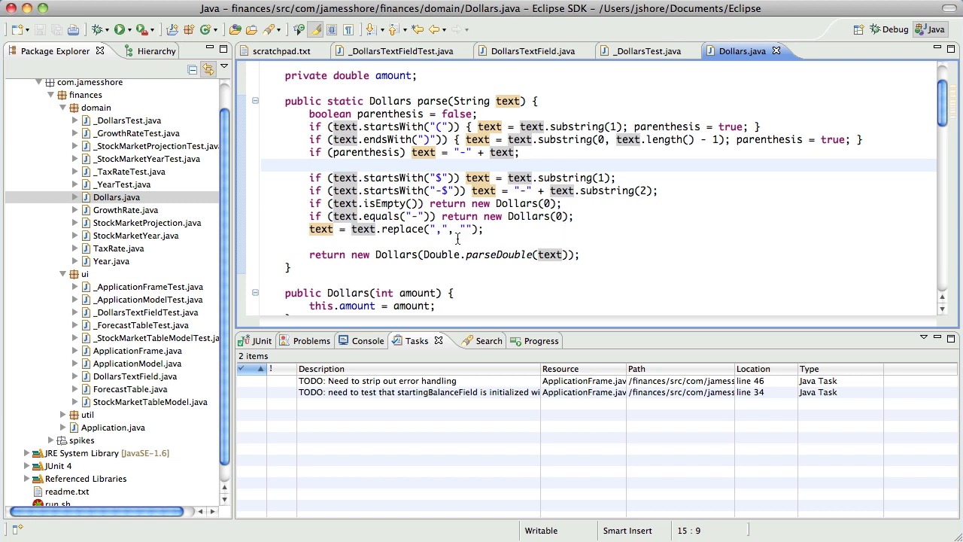
{"action": "scroll", "scroll_direction": "up", "scroll_amount": 3}
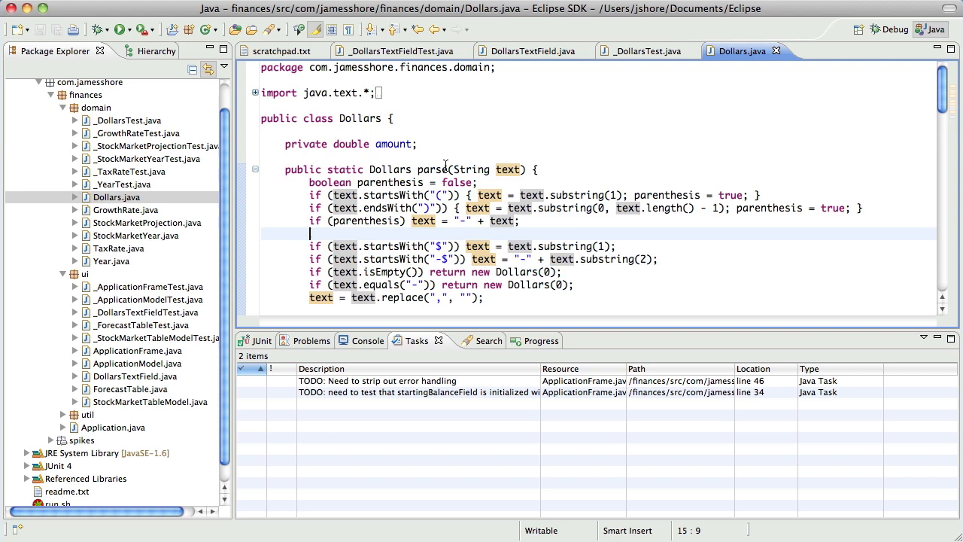
{"action": "scroll", "scroll_direction": "down", "scroll_amount": 3}
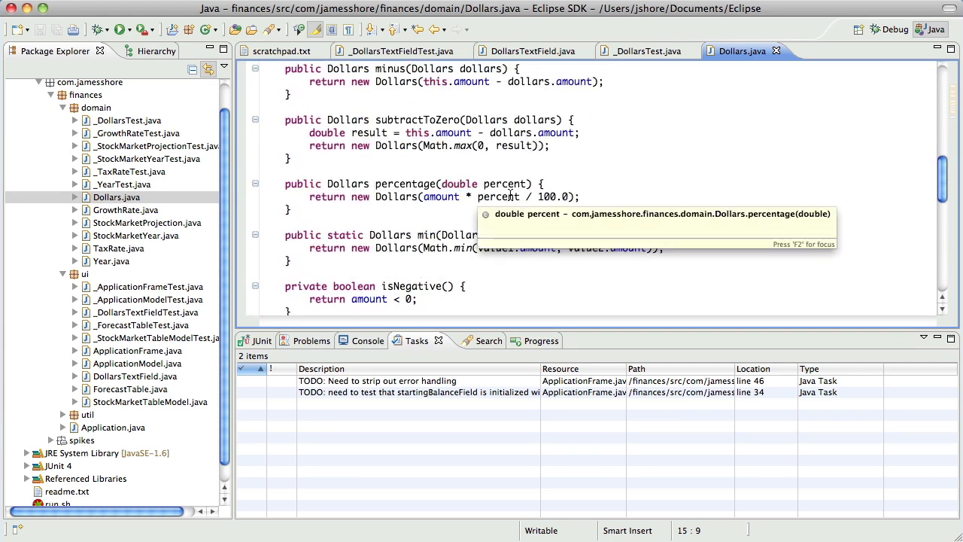
{"action": "scroll", "scroll_direction": "up", "scroll_amount": 3}
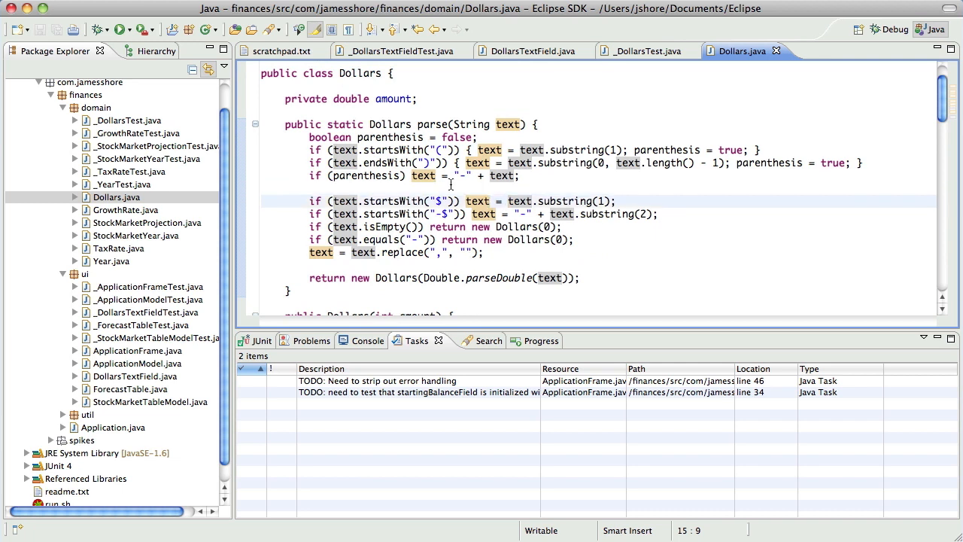
{"action": "left_click", "coordinate": [360, 72]}
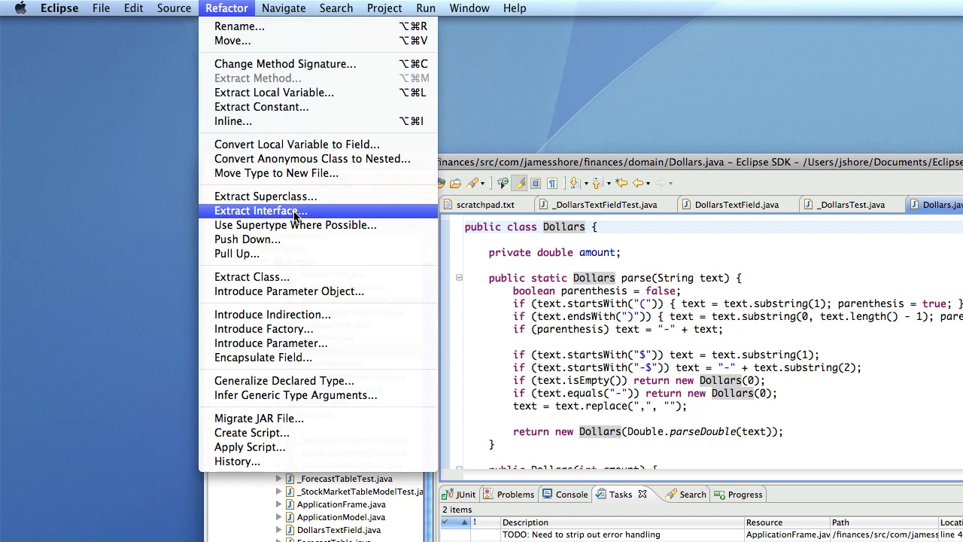
{"action": "mouse_move", "coordinate": [265, 196]}
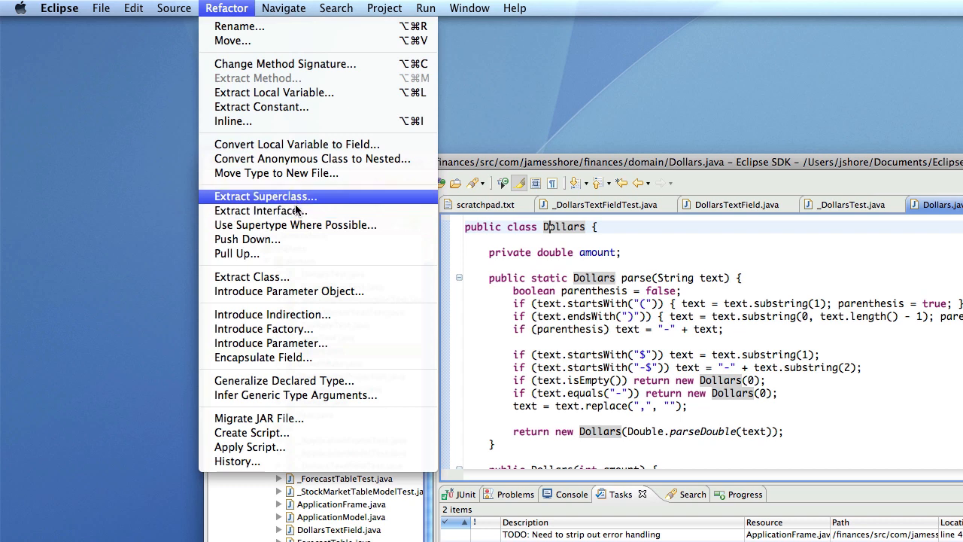
{"action": "mouse_move", "coordinate": [269, 196]}
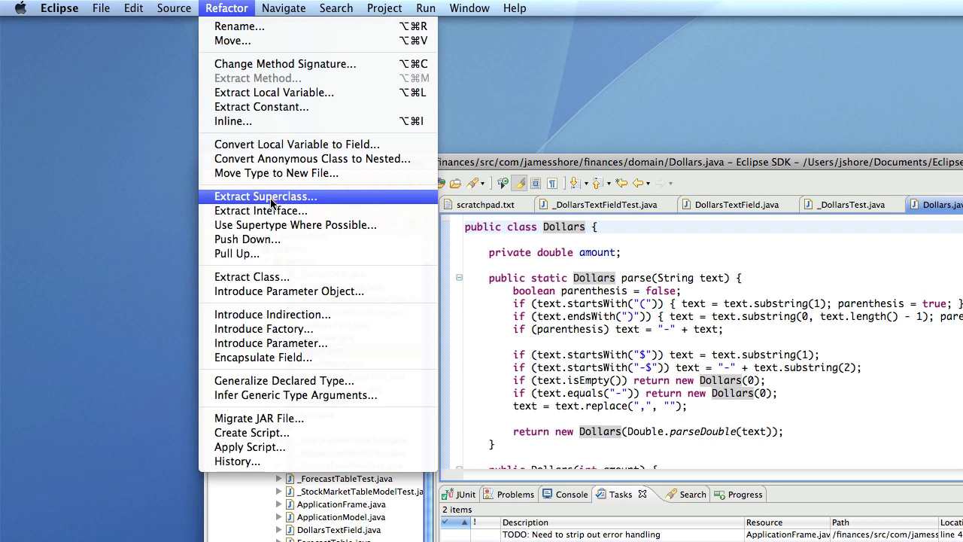
{"action": "mouse_move", "coordinate": [292, 274]}
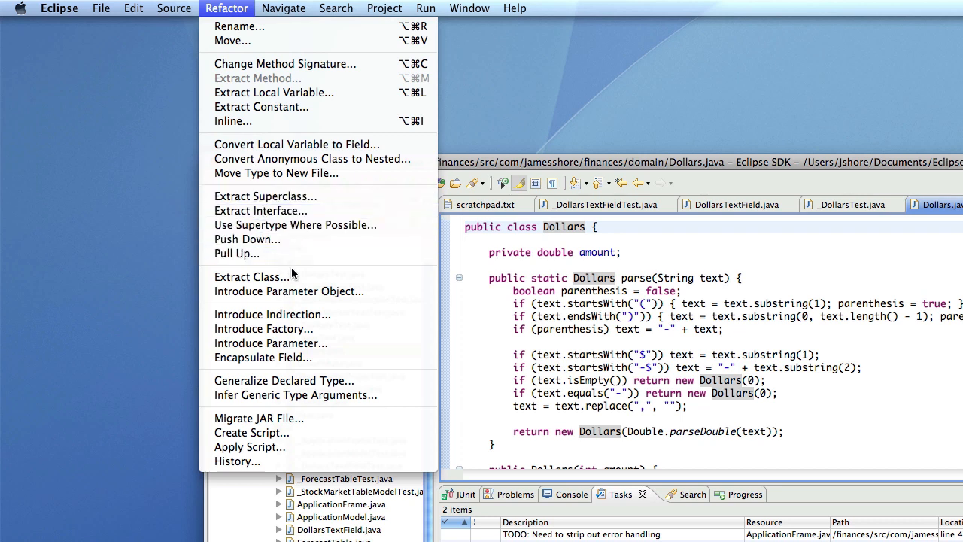
{"action": "mouse_move", "coordinate": [262, 359]}
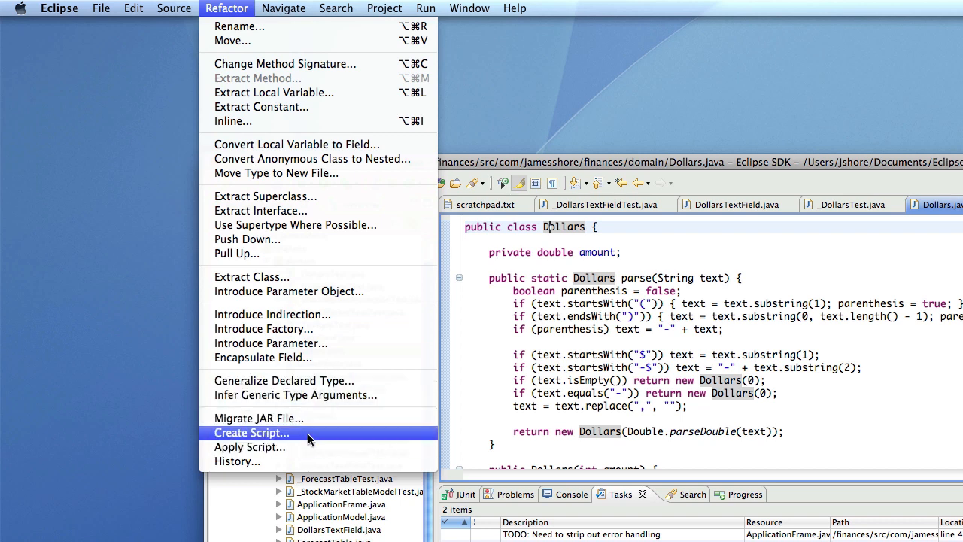
{"action": "mouse_move", "coordinate": [339, 225]}
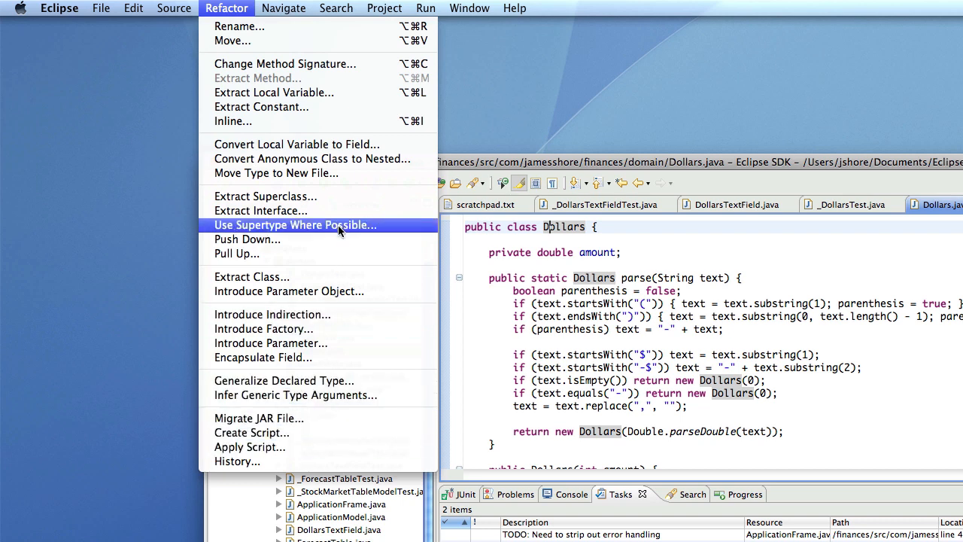
{"action": "mouse_move", "coordinate": [339, 232]}
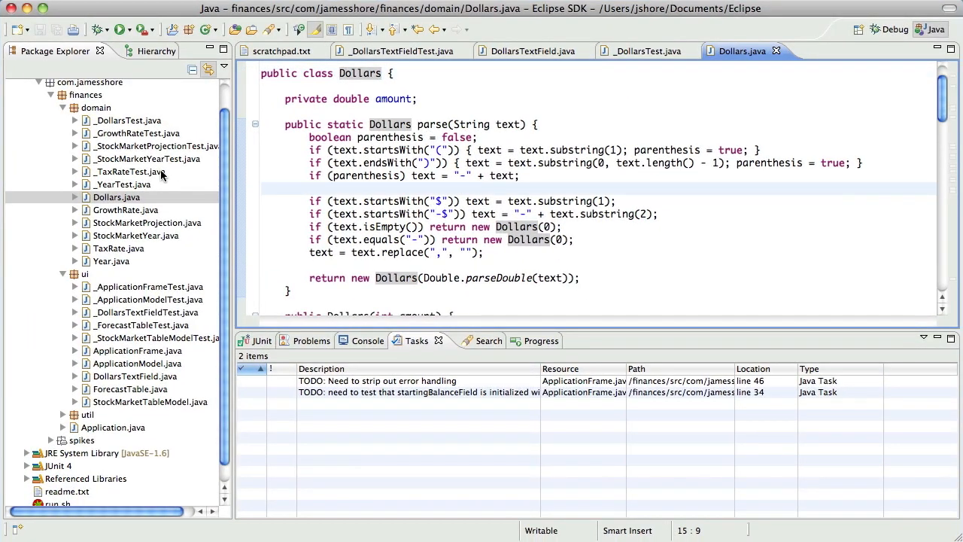
Create a new public class ValidDollars in the domain package via New > Class.
{"action": "right_click", "coordinate": [96, 106]}
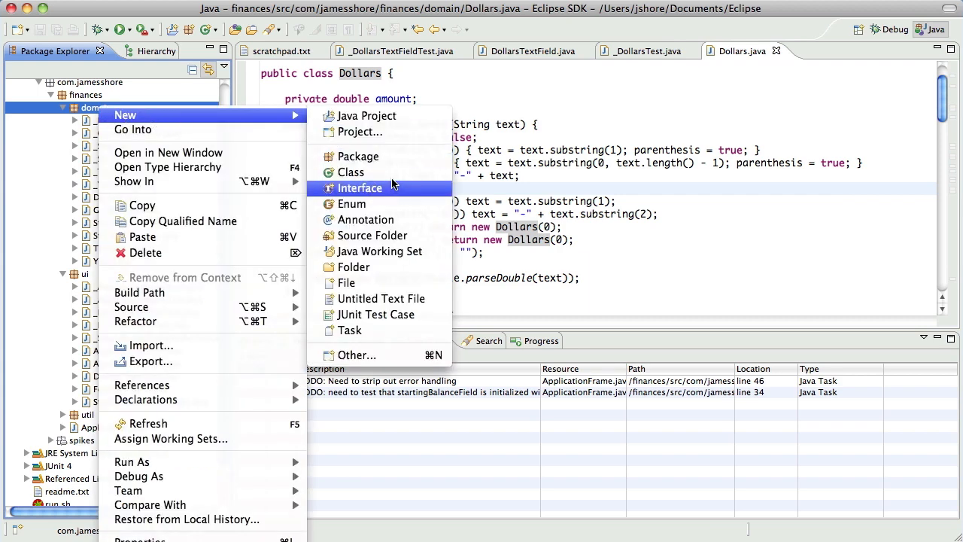
{"action": "left_click", "coordinate": [351, 171]}
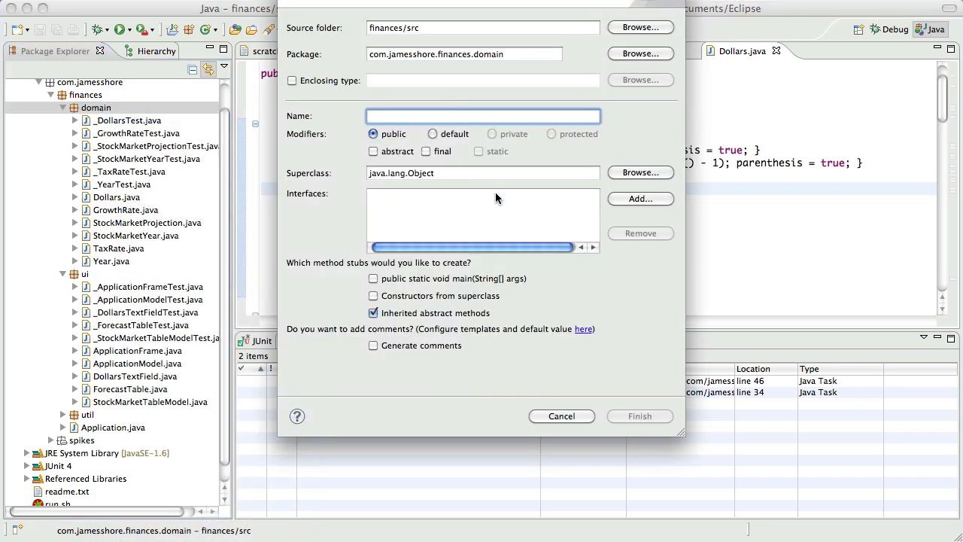
{"action": "type", "text": "Val"}
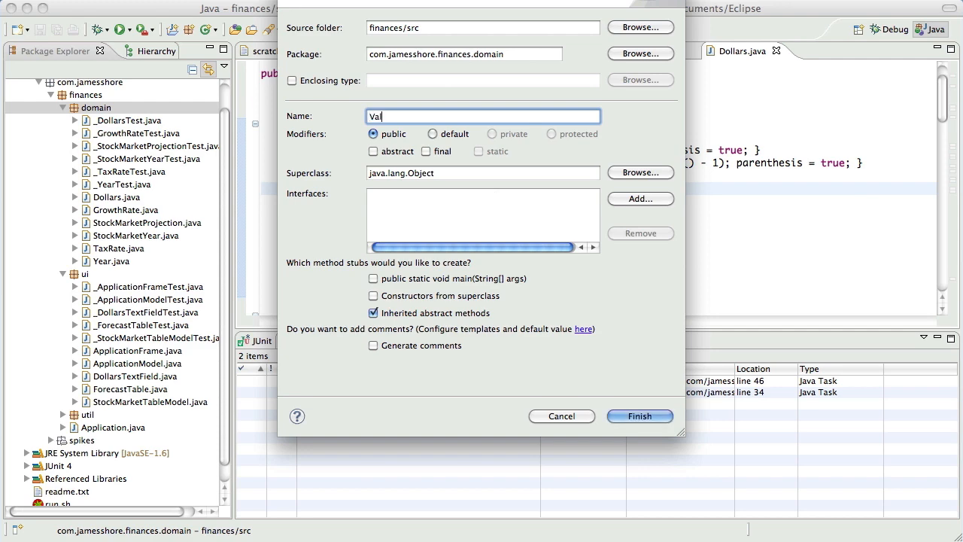
{"action": "type", "text": "idDollars"}
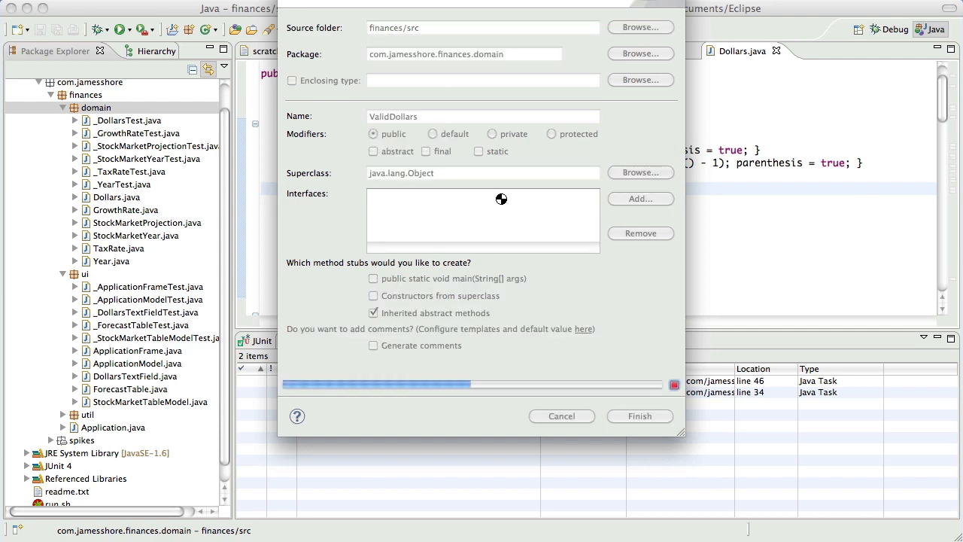
{"action": "left_click", "coordinate": [639, 415]}
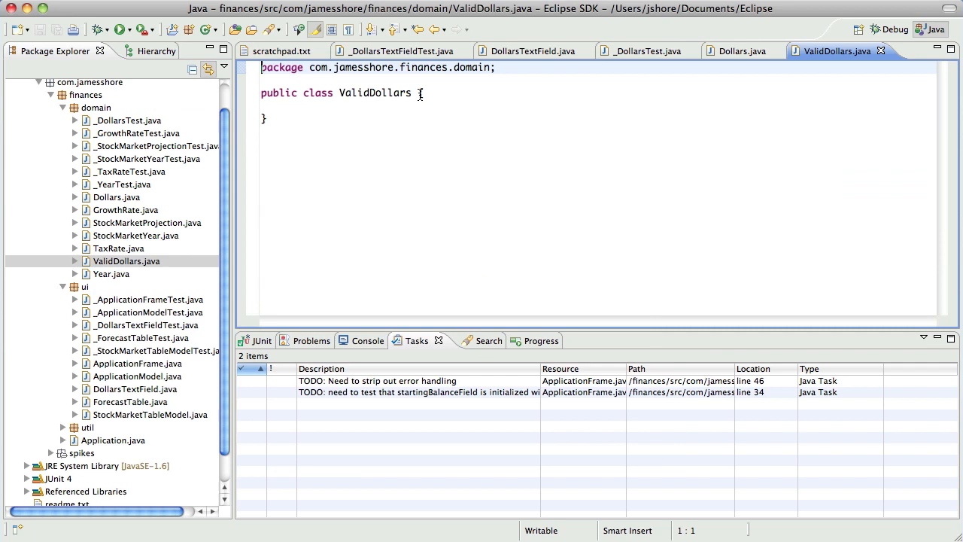
Declare ValidDollars extends Dollars and begin a protected ValidDollars() constructor.
{"action": "type", "text": "extend Dollars"}
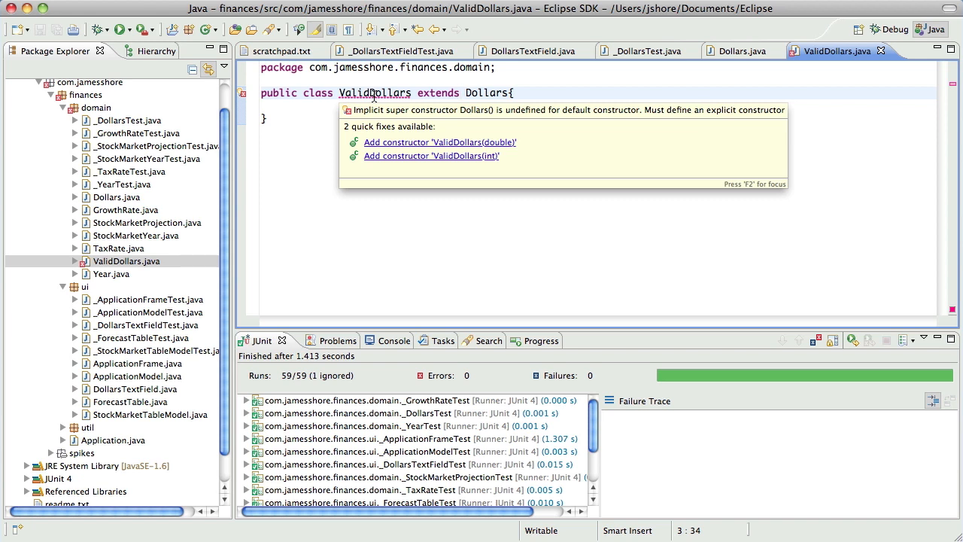
{"action": "left_click", "coordinate": [473, 104]}
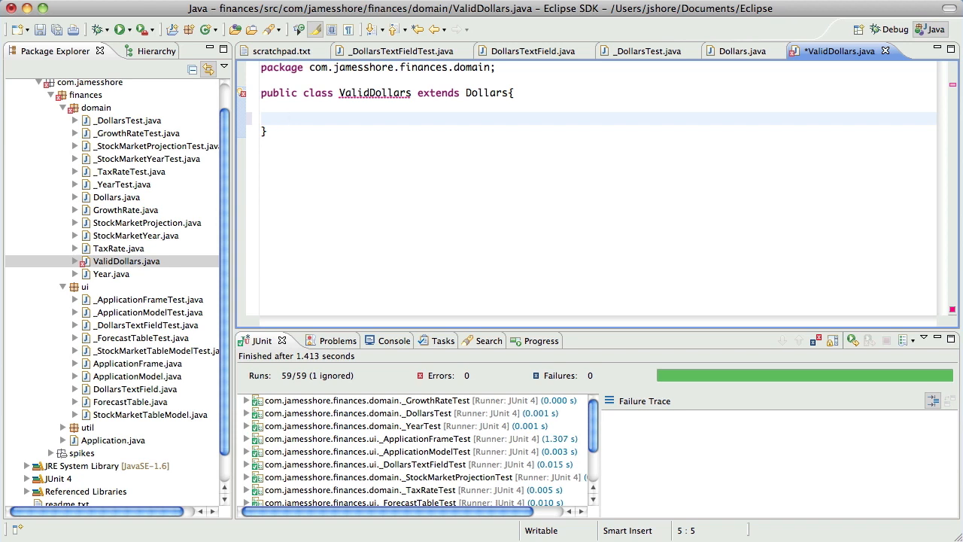
{"action": "type", "text": "ValidDollars"}
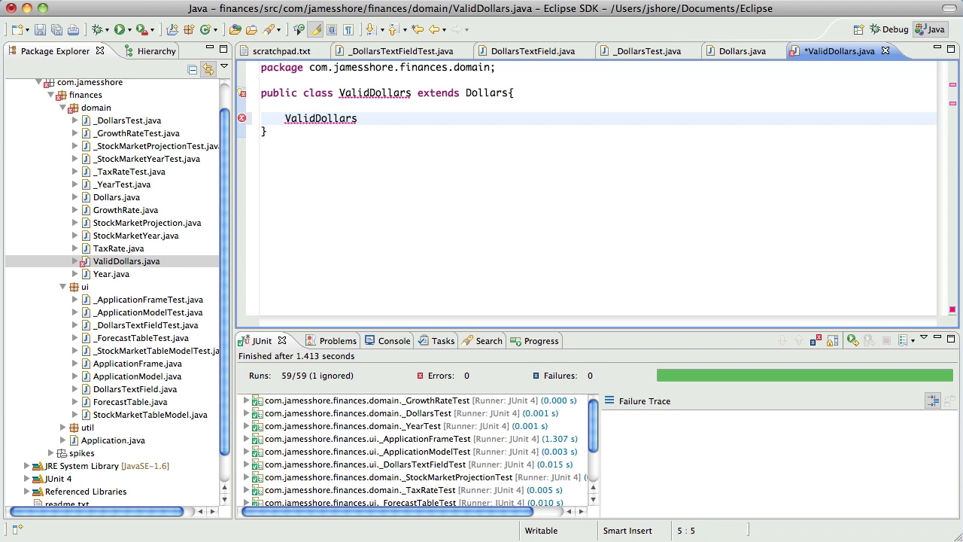
{"action": "type", "text": "protected"}
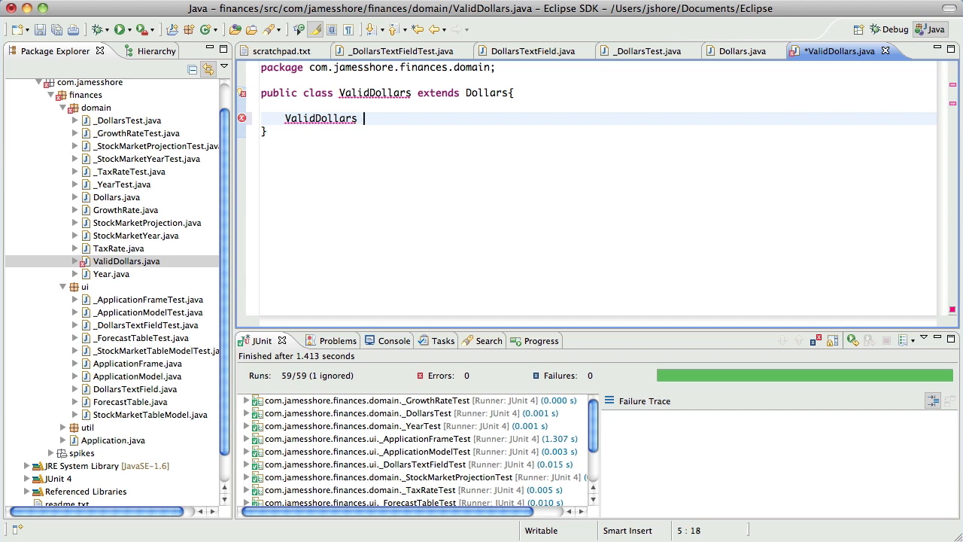
{"action": "key", "text": "BackSpace"}
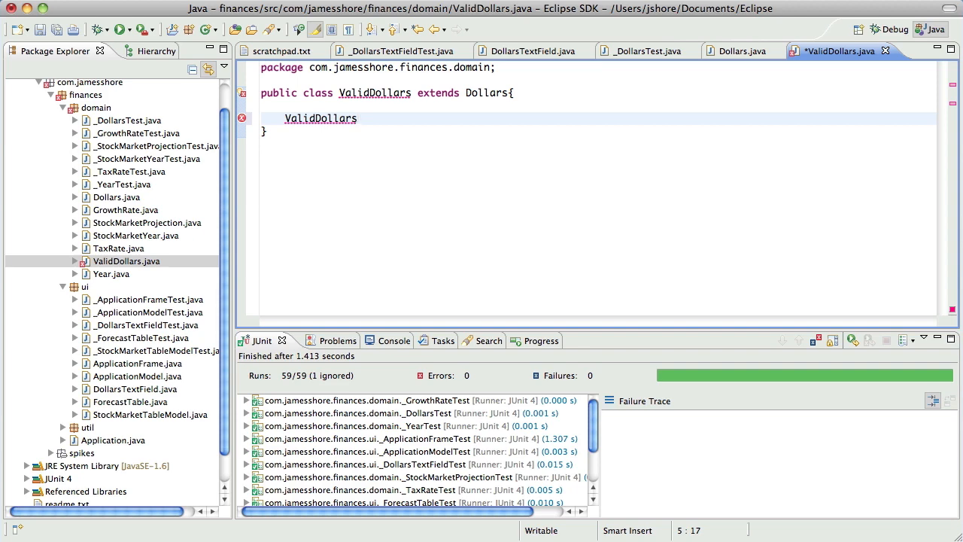
{"action": "type", "text": "()"}
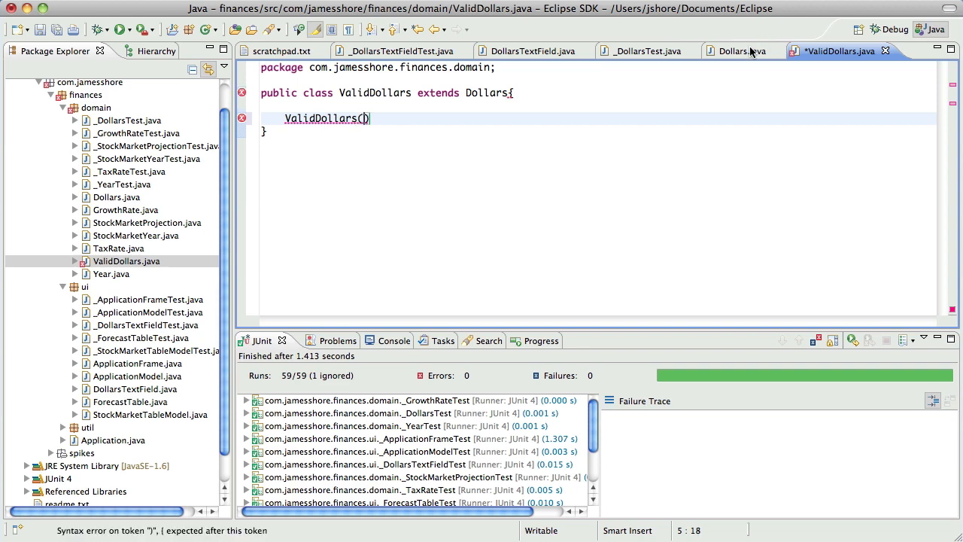
{"action": "left_click", "coordinate": [741, 52]}
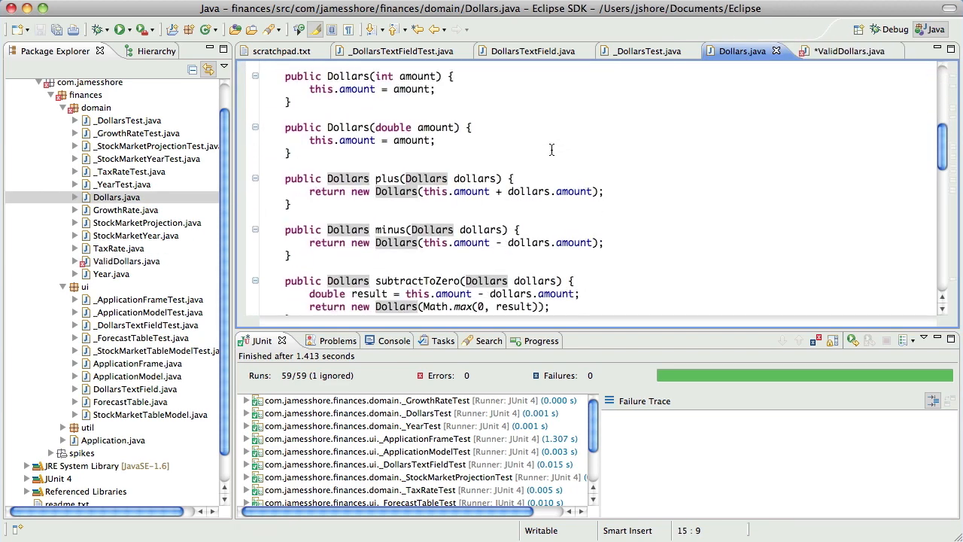
Copy both Dollars constructors into ValidDollars, rename them, and make the int one call super(amount).
{"action": "scroll", "scroll_direction": "up", "scroll_amount": 3}
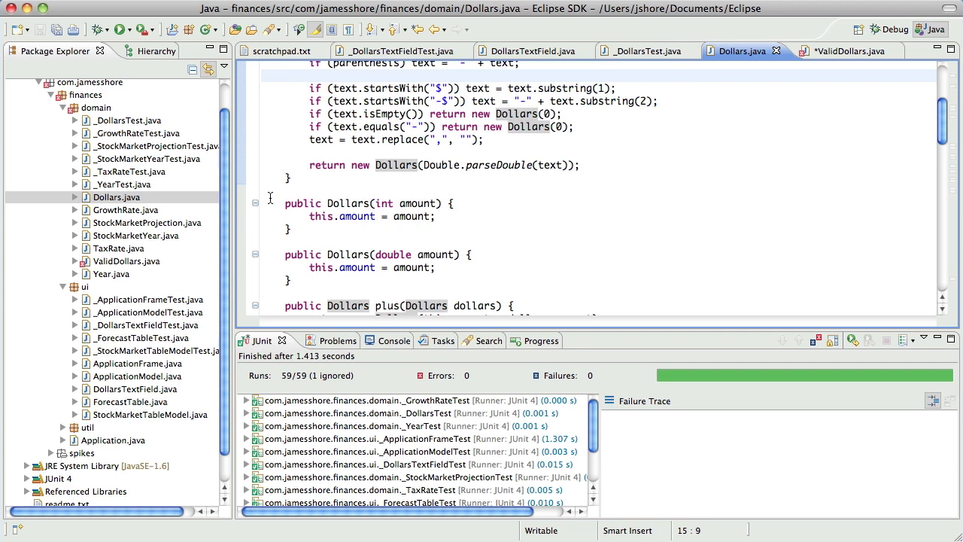
{"action": "left_click_drag", "start_coordinate": [271, 197], "coordinate": [289, 289]}
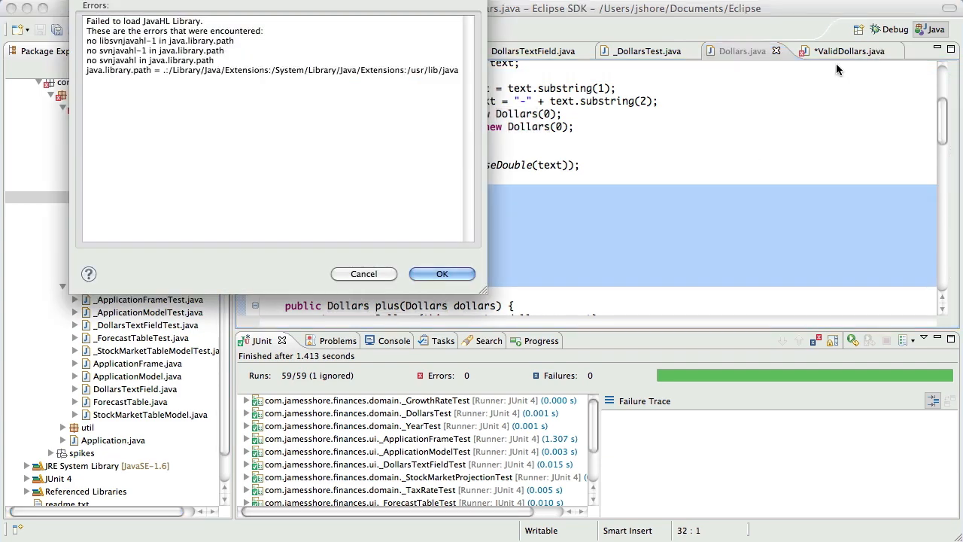
{"action": "left_click", "coordinate": [442, 274]}
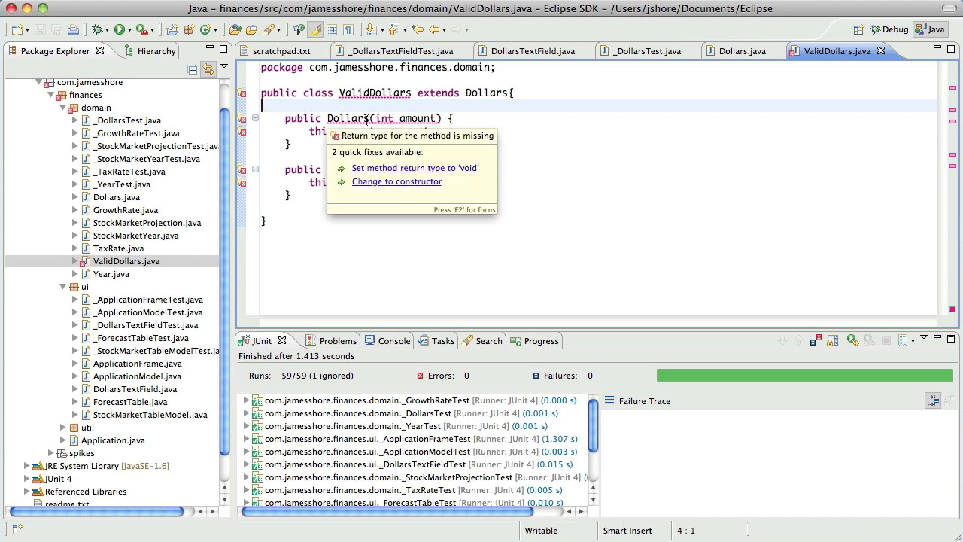
{"action": "left_click", "coordinate": [398, 180]}
{"action": "type", "text": "super("}
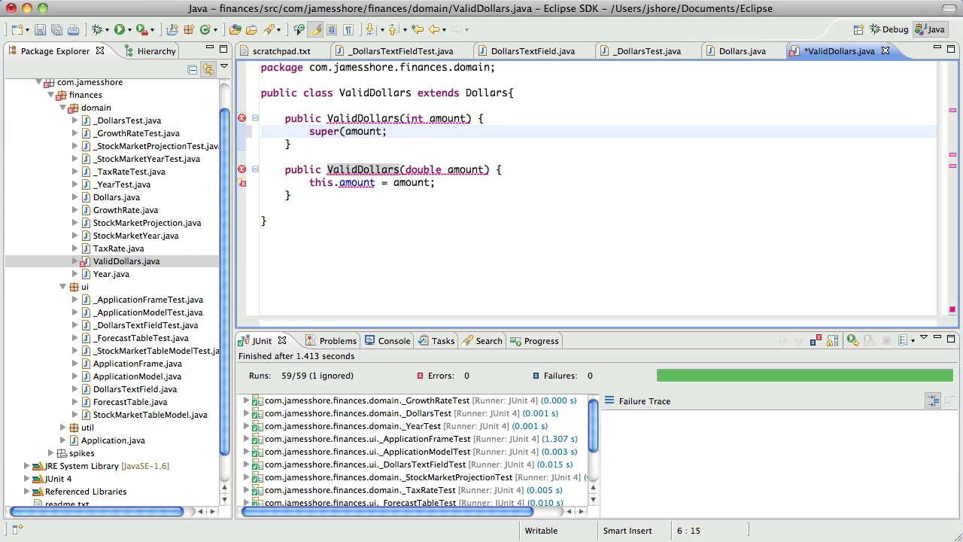
{"action": "left_click", "coordinate": [392, 184]}
{"action": "type", "text": "super(amount);"}
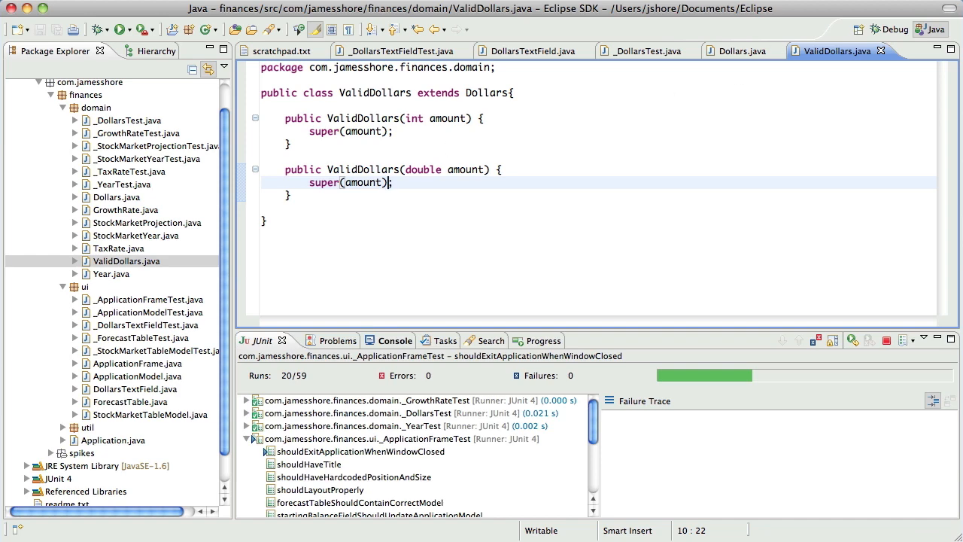
Rerun the JUnit tests, all 59 passing, then return to Dollars.java.
{"action": "left_click", "coordinate": [120, 30]}
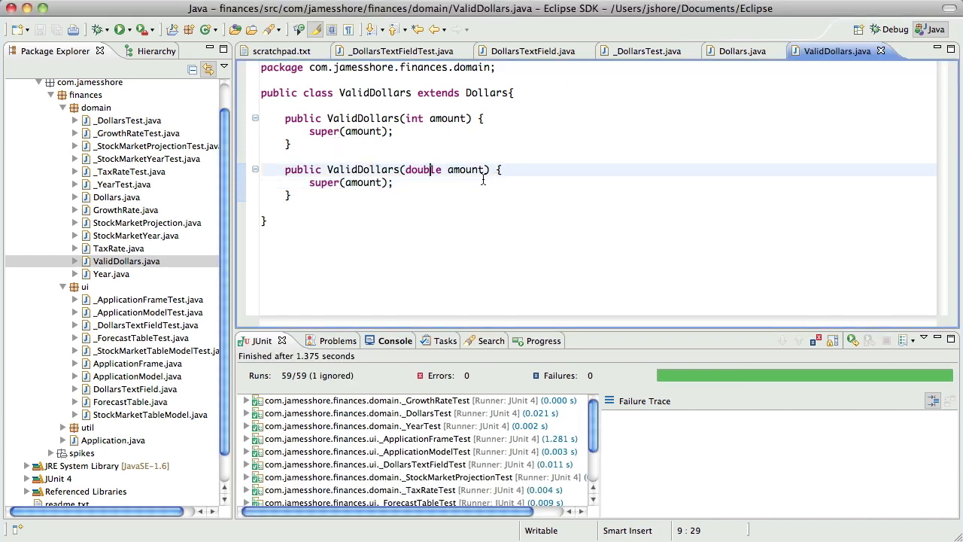
{"action": "mouse_move", "coordinate": [584, 149]}
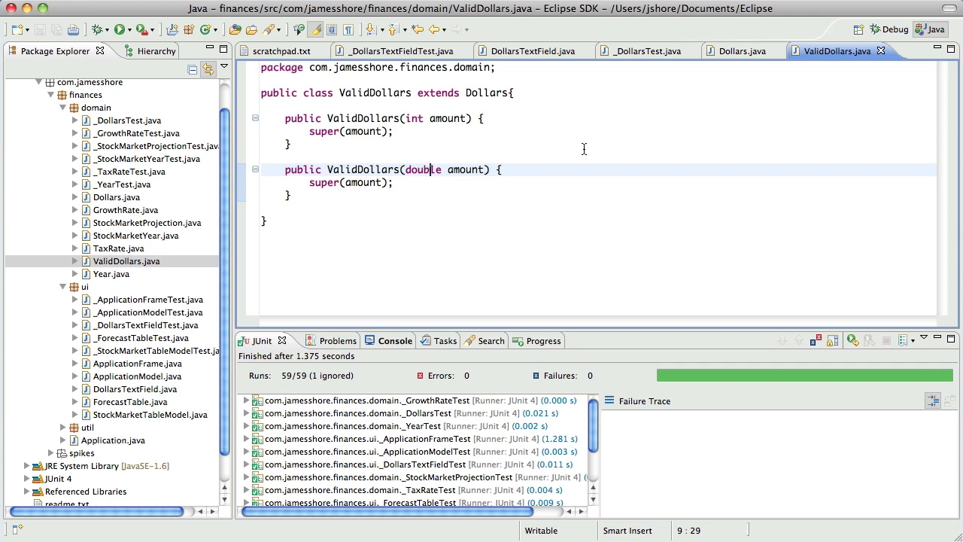
{"action": "left_click", "coordinate": [740, 51]}
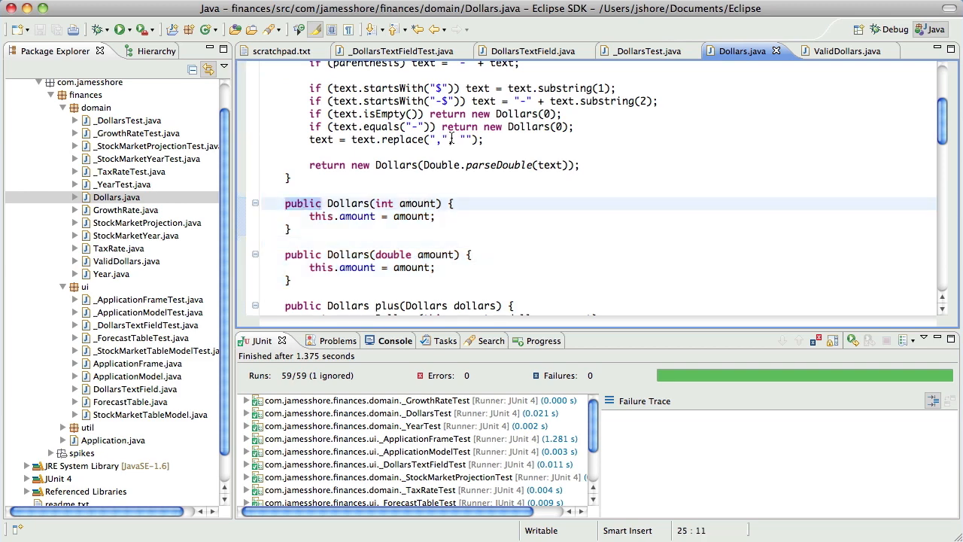
Make both the int and double Dollars constructors protected, after briefly trying private.
{"action": "type", "text": "private"}
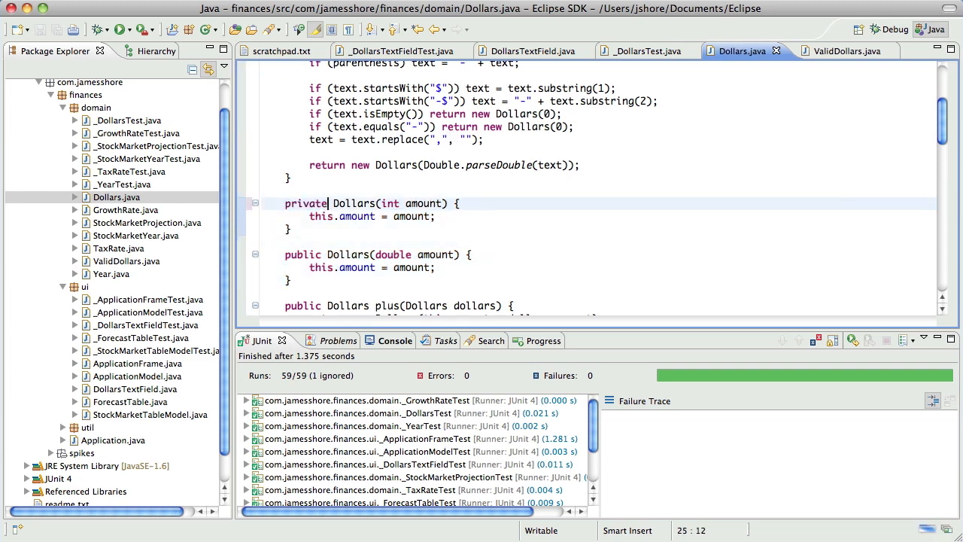
{"action": "type", "text": "protected"}
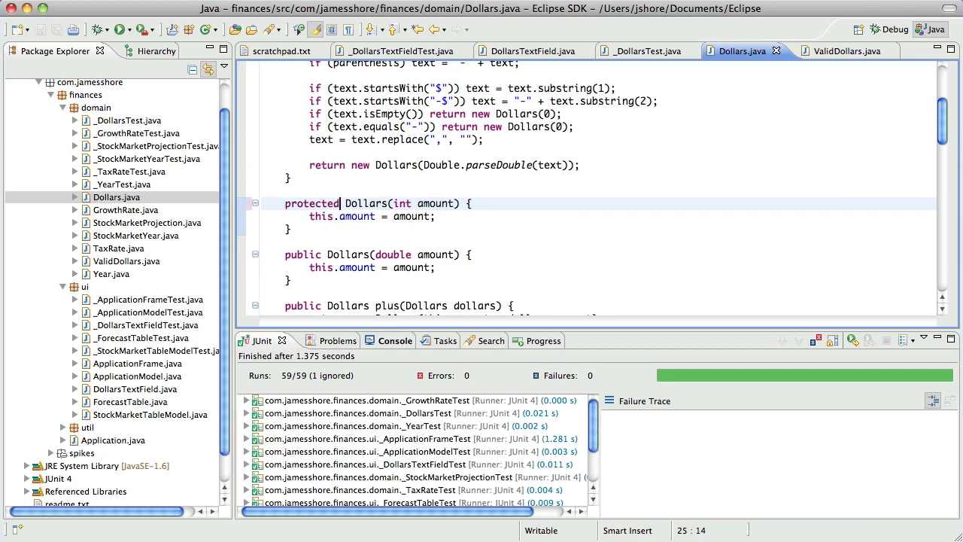
{"action": "left_click", "coordinate": [120, 30]}
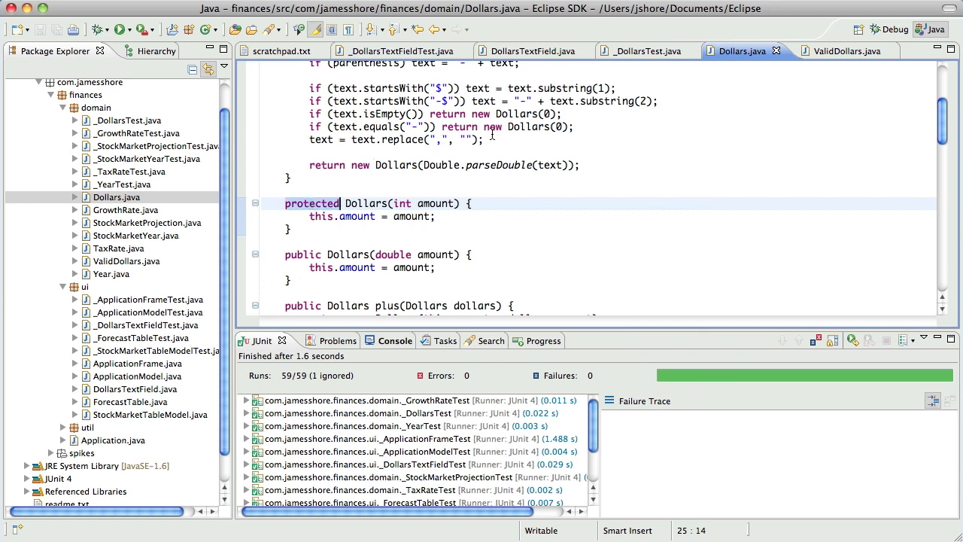
{"action": "type", "text": "private"}
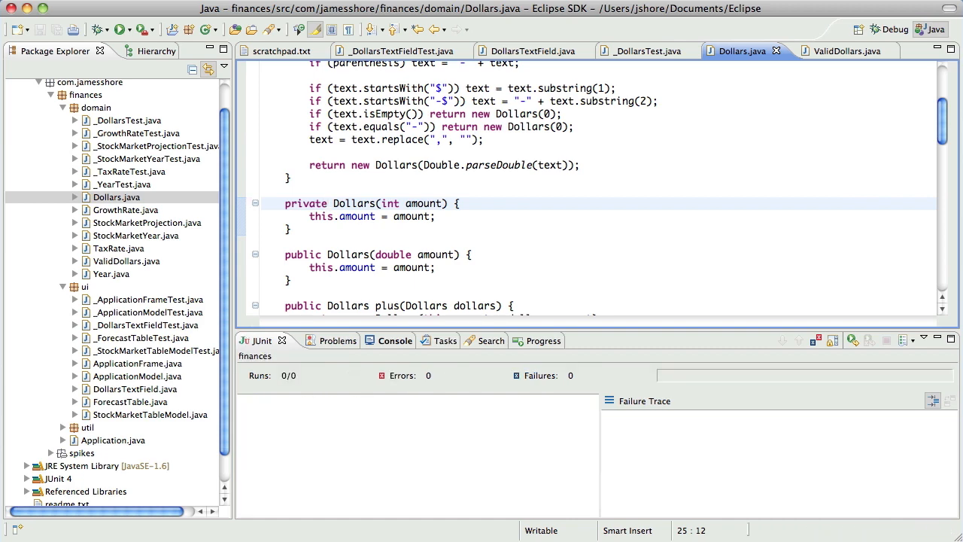
{"action": "left_click", "coordinate": [120, 30]}
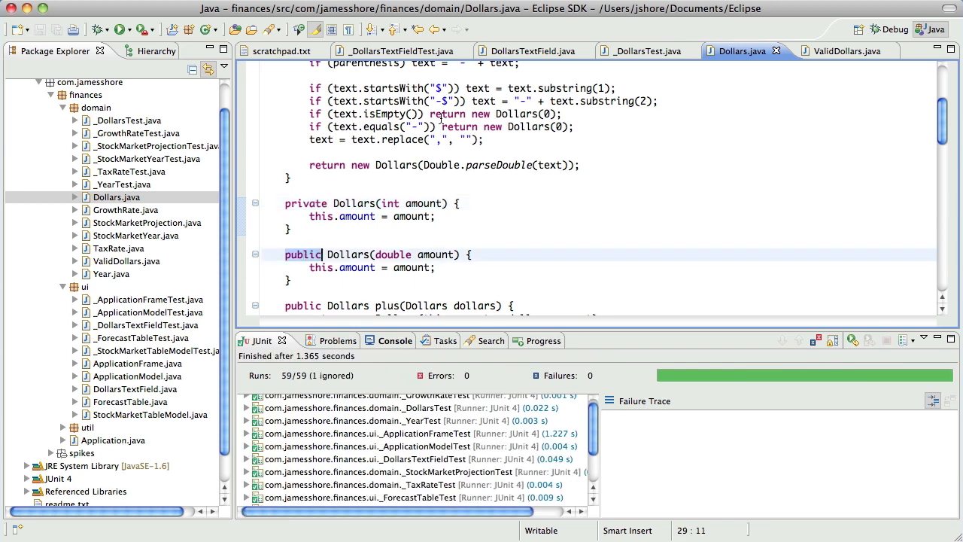
{"action": "type", "text": "private"}
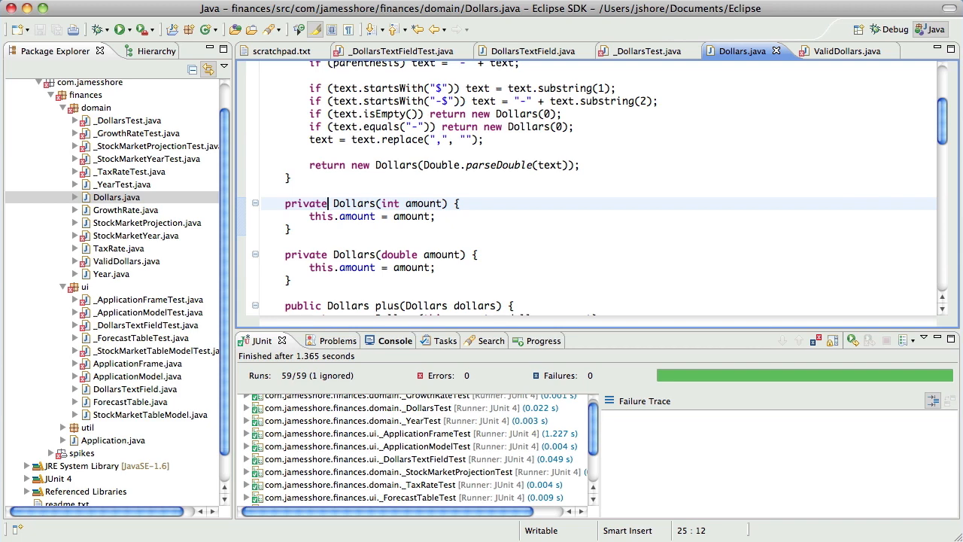
{"action": "left_click", "coordinate": [837, 51]}
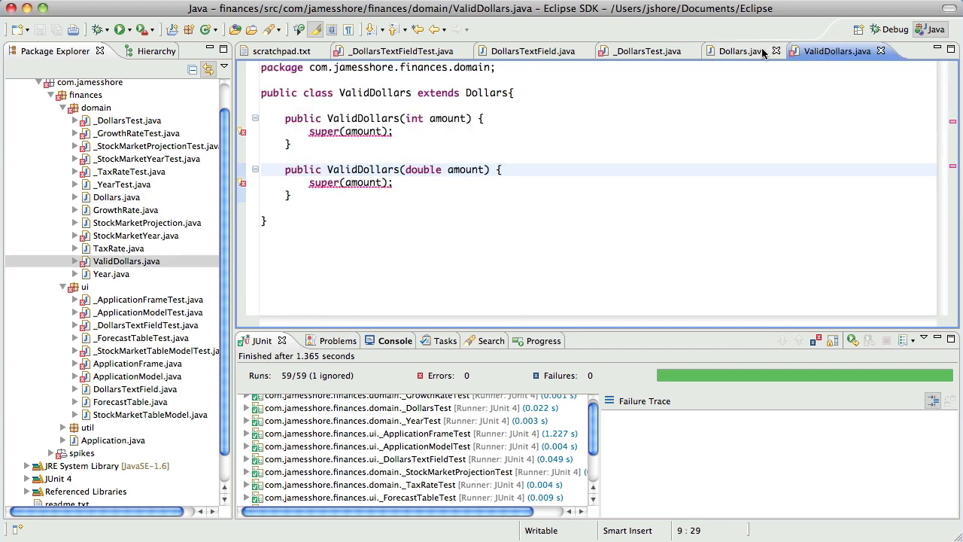
{"action": "left_click", "coordinate": [737, 51]}
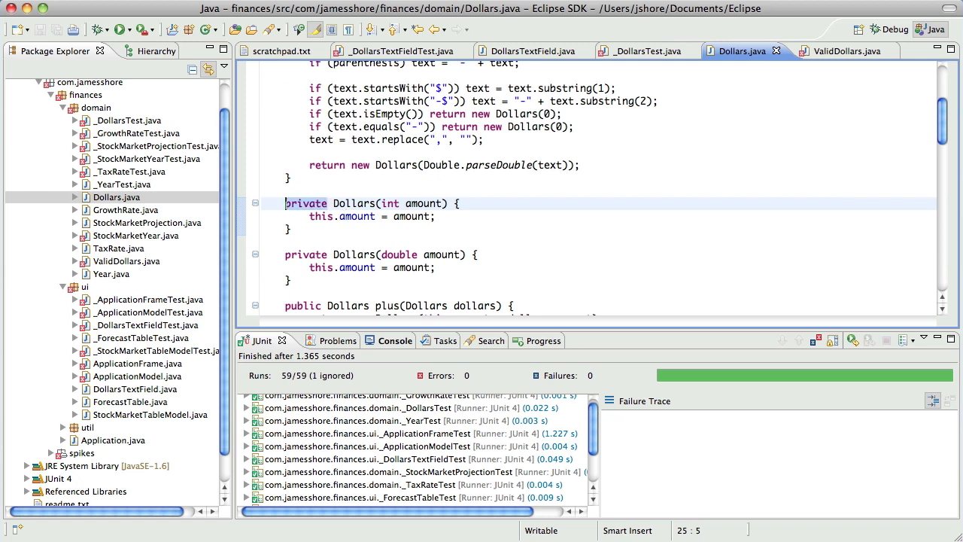
{"action": "type", "text": "protected"}
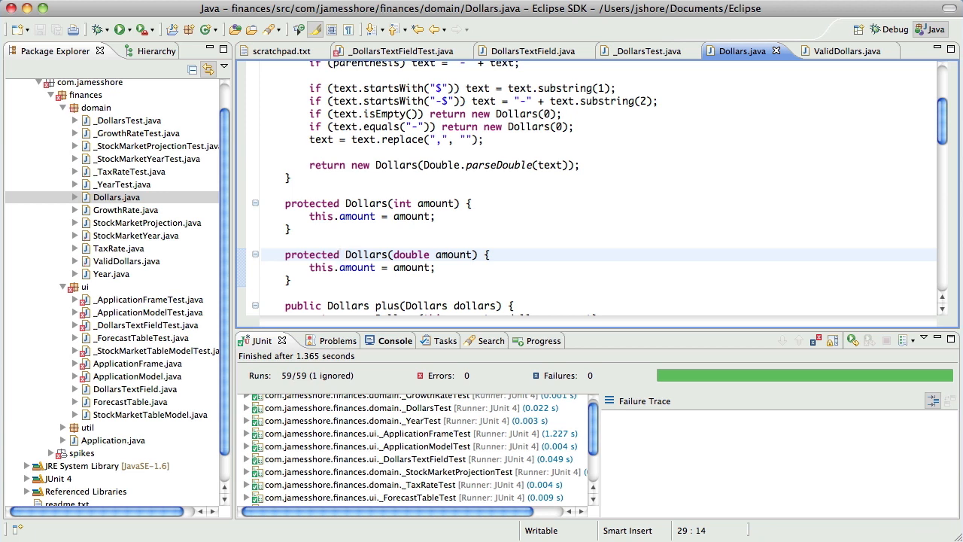
{"action": "left_click", "coordinate": [341, 255]}
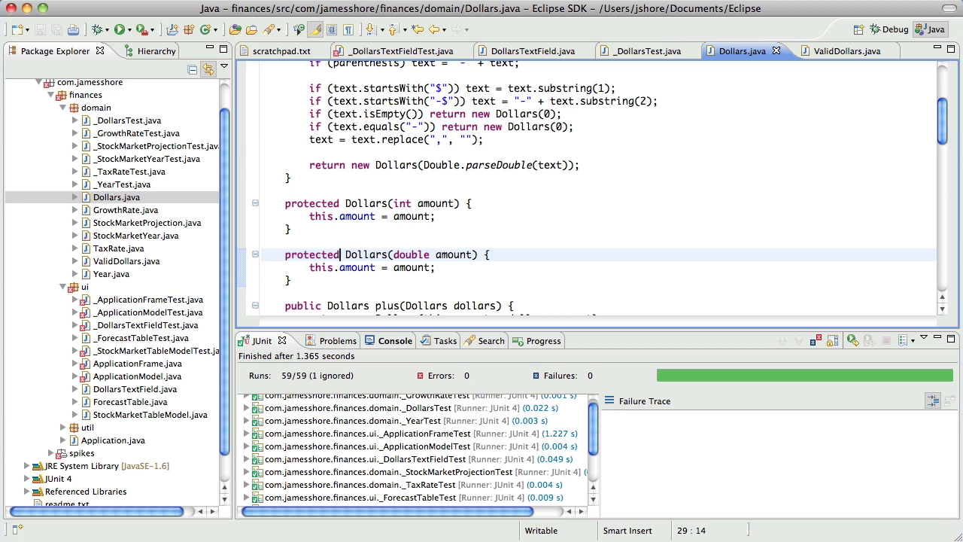
{"action": "mouse_move", "coordinate": [274, 155]}
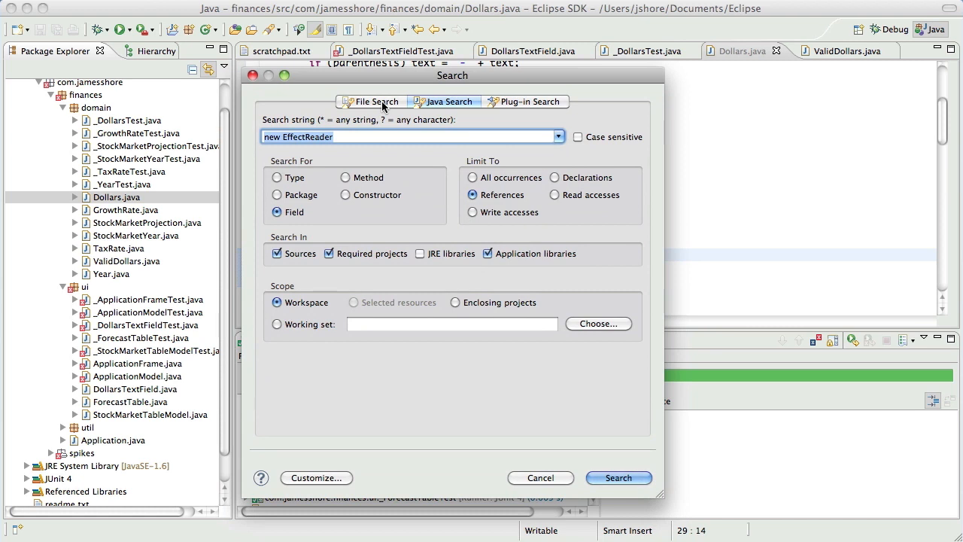
File Search 'new Dollars(' in *.java and replace all 142 matches with 'new ValidDollars('.
{"action": "left_click", "coordinate": [372, 103]}
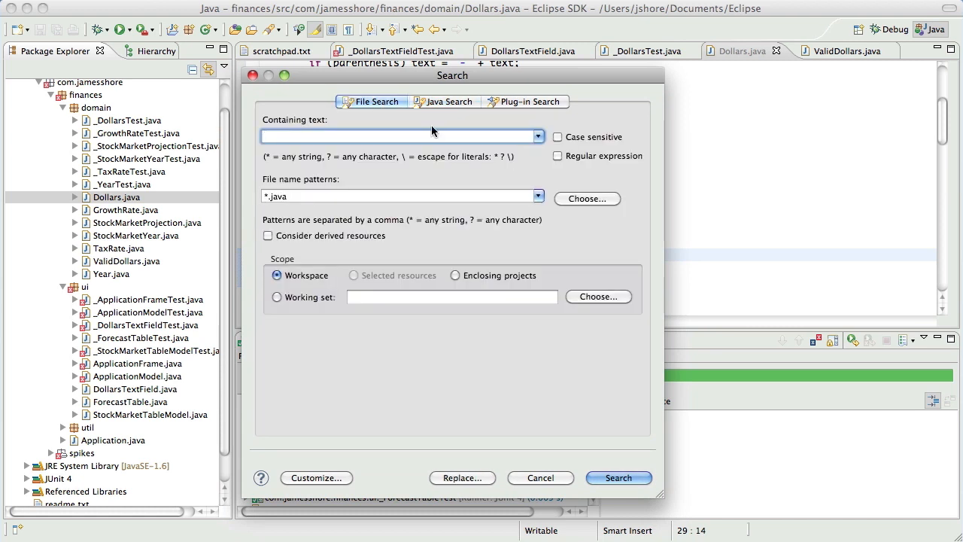
{"action": "mouse_move", "coordinate": [487, 147]}
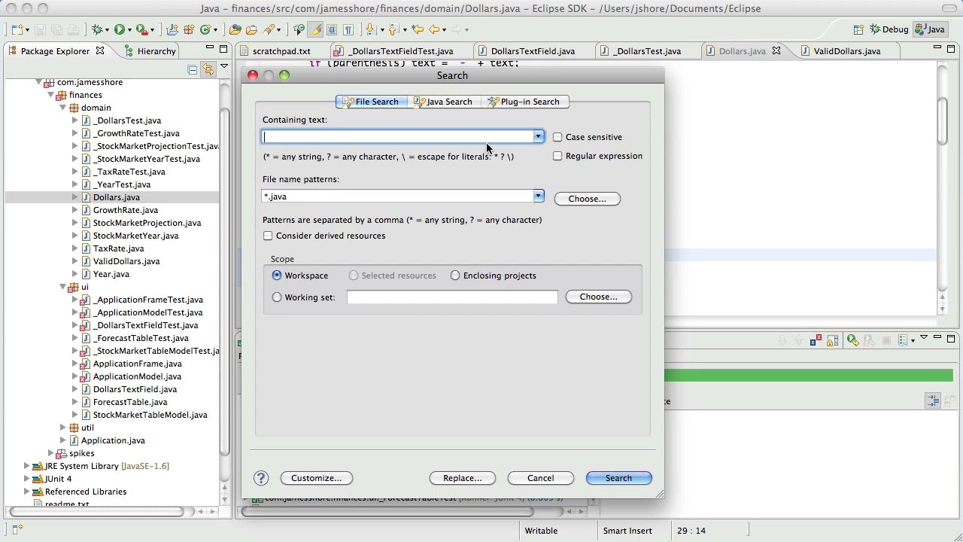
{"action": "type", "text": "new Dollar"}
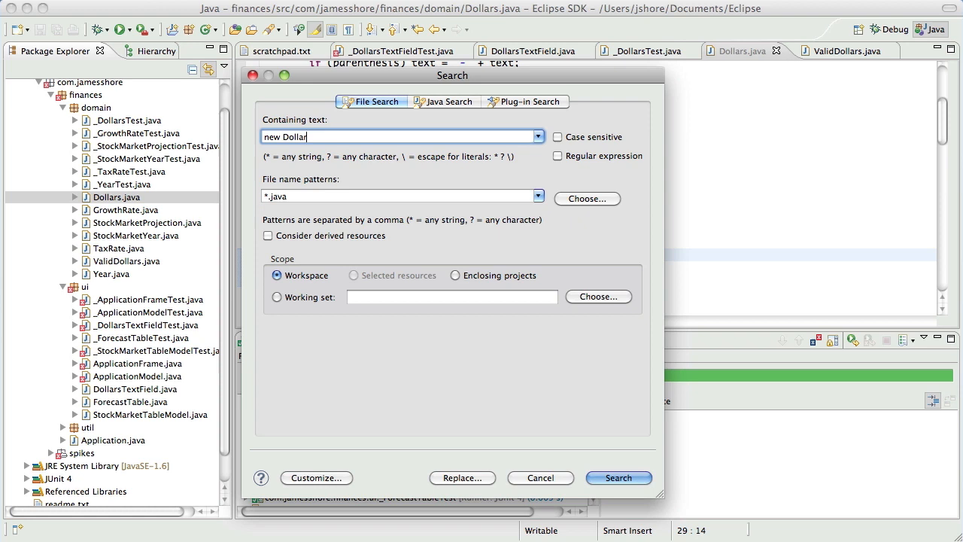
{"action": "type", "text": "s("}
{"action": "type", "text": "new"}
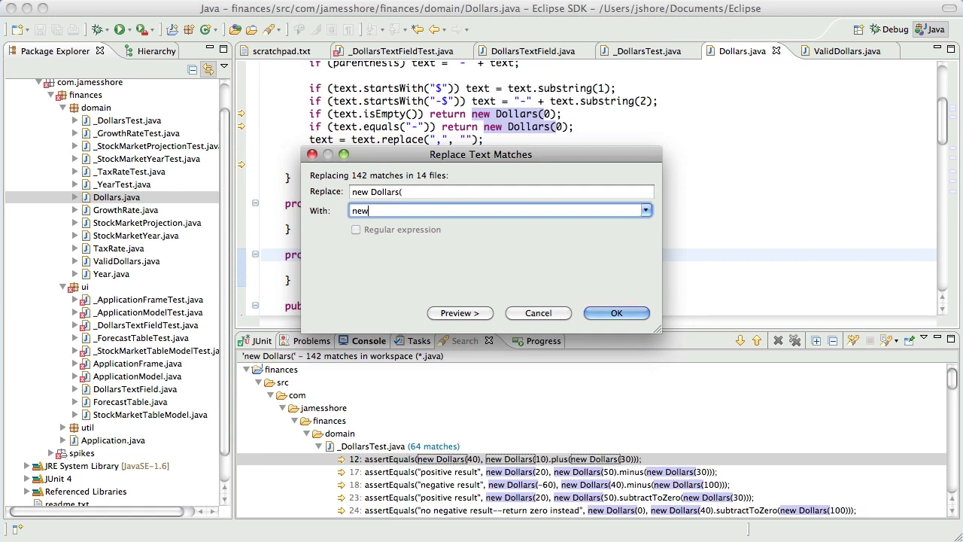
{"action": "type", "text": "ValidDollars("}
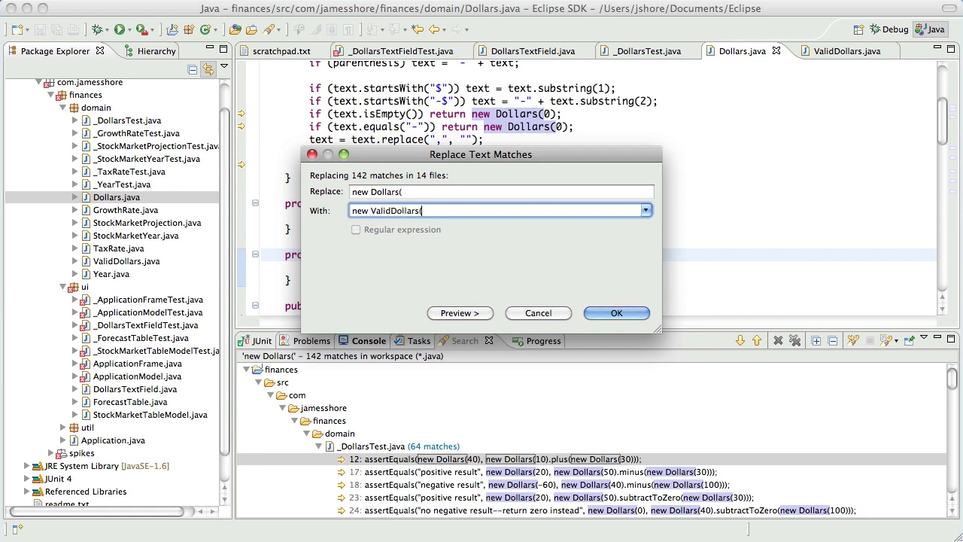
{"action": "left_click", "coordinate": [617, 313]}
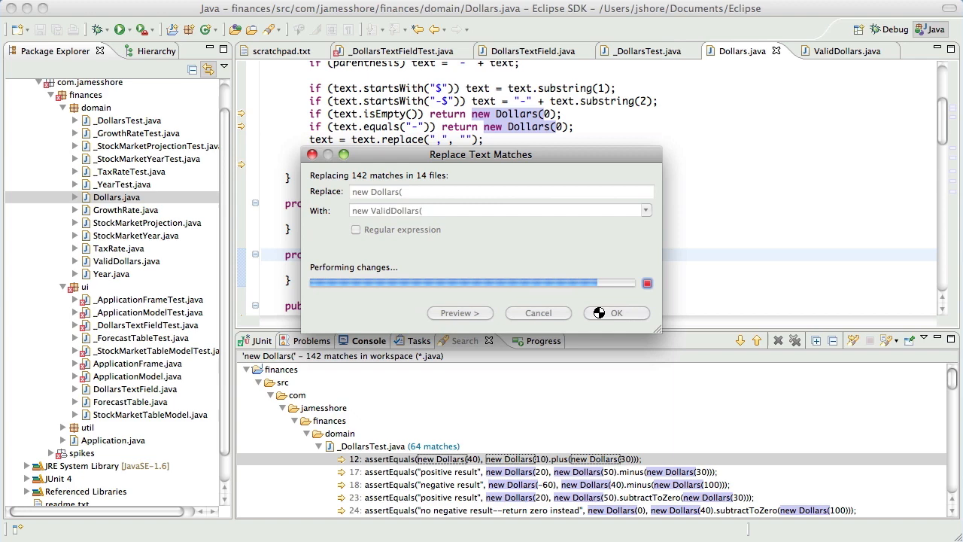
{"action": "left_click", "coordinate": [617, 311]}
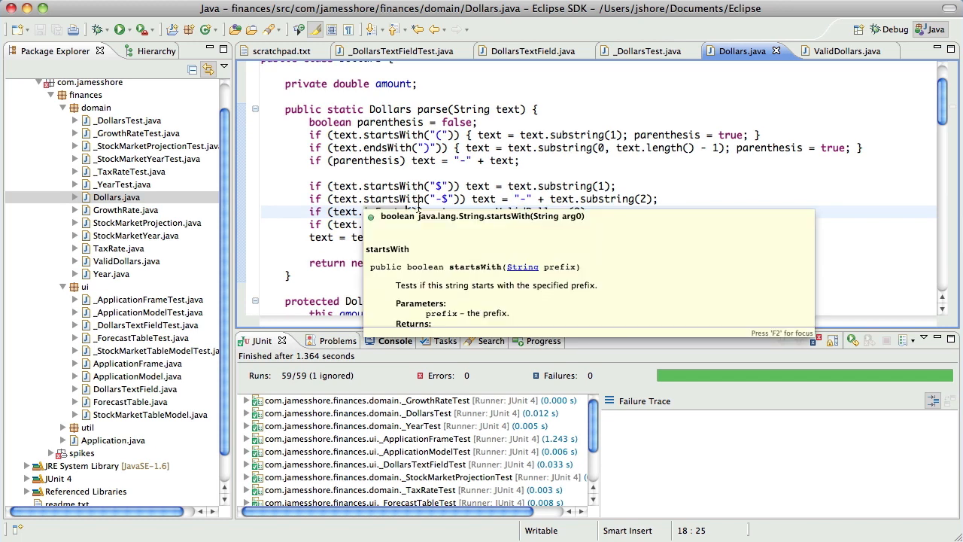
Review the ValidDollars replacements and change the amount field from private to protected.
{"action": "left_click", "coordinate": [686, 178]}
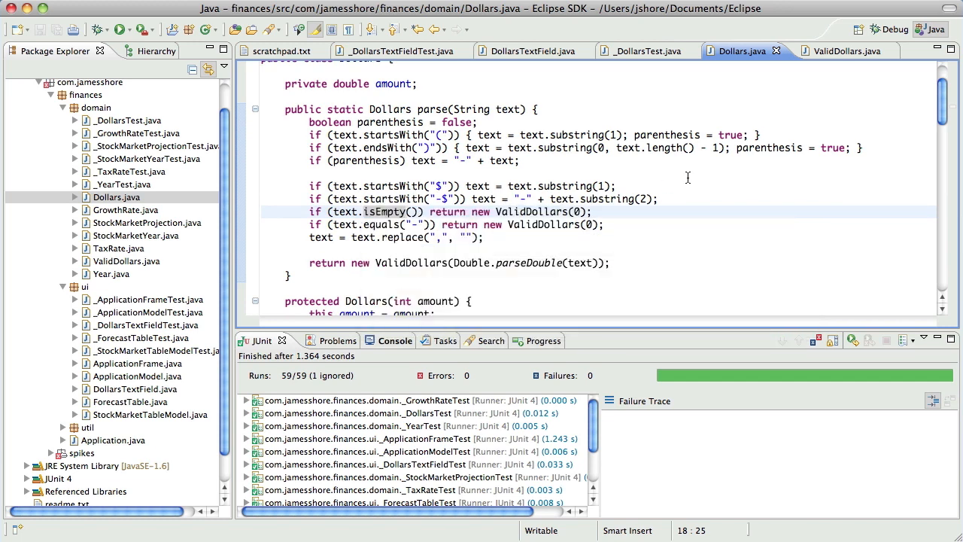
{"action": "left_click", "coordinate": [314, 173]}
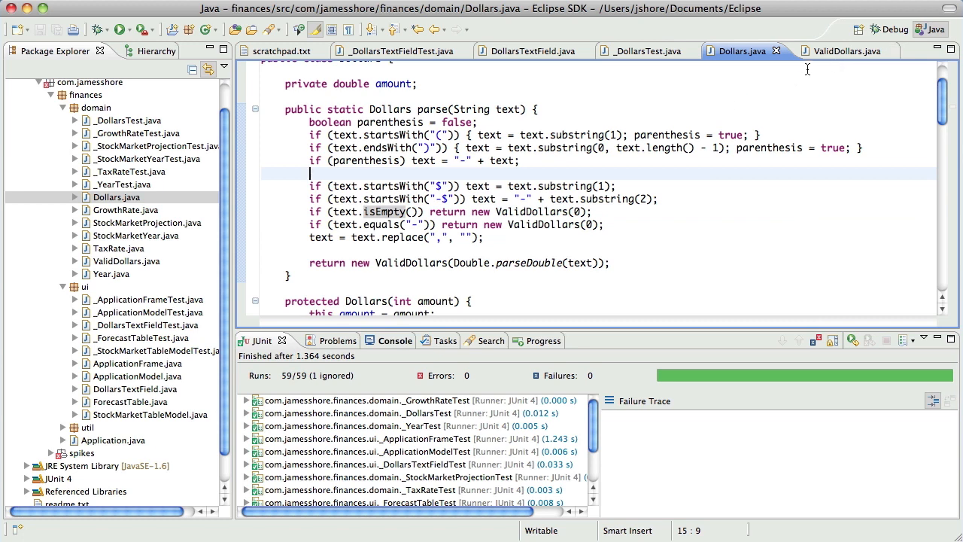
{"action": "scroll", "scroll_direction": "down", "scroll_amount": 3}
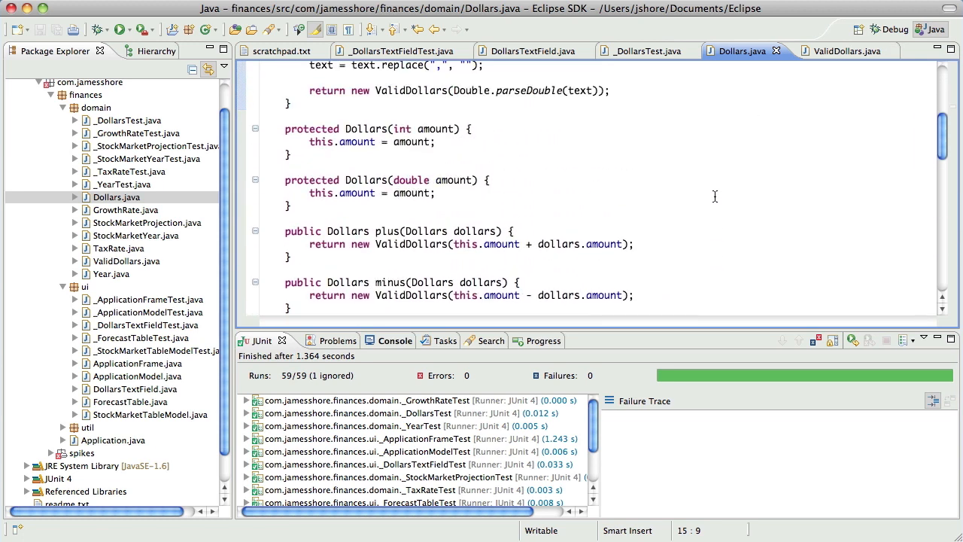
{"action": "scroll", "scroll_direction": "up", "scroll_amount": 3}
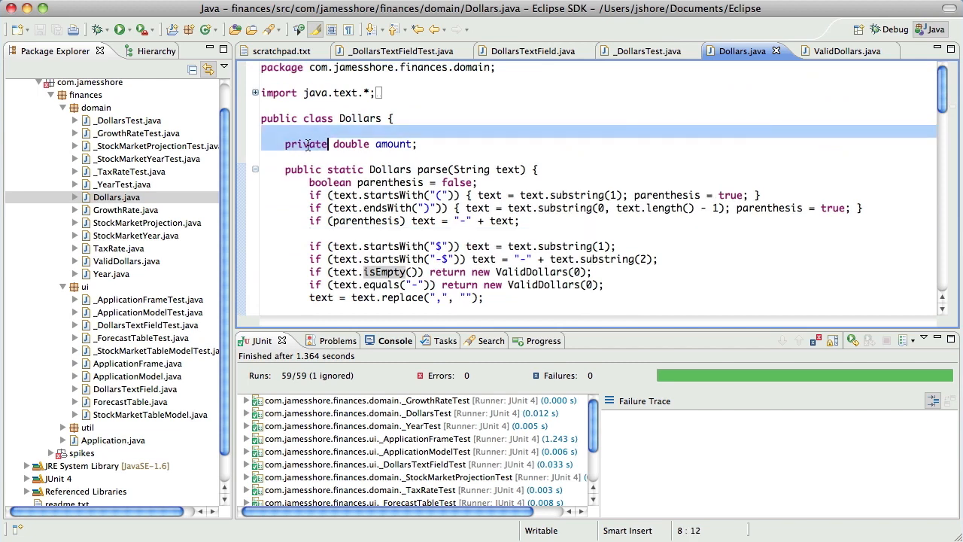
{"action": "type", "text": "protected"}
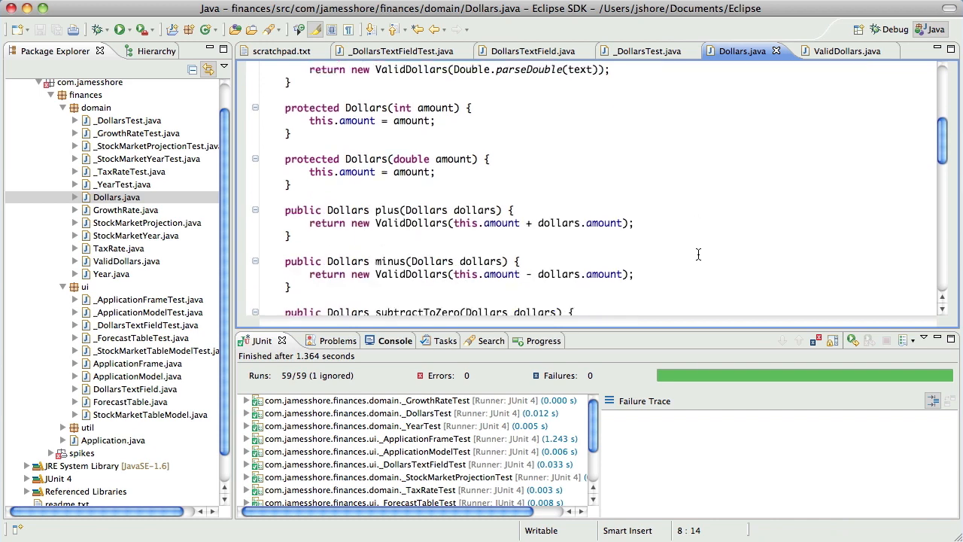
Check the percentage and min methods now return new ValidDollars instances.
{"action": "scroll", "scroll_direction": "down", "scroll_amount": 3}
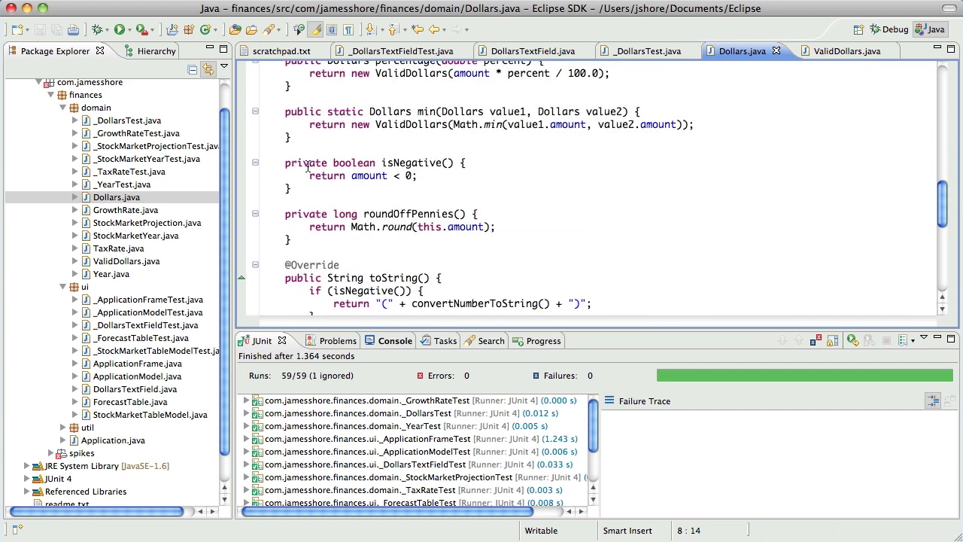
{"action": "scroll", "scroll_direction": "up", "scroll_amount": 3}
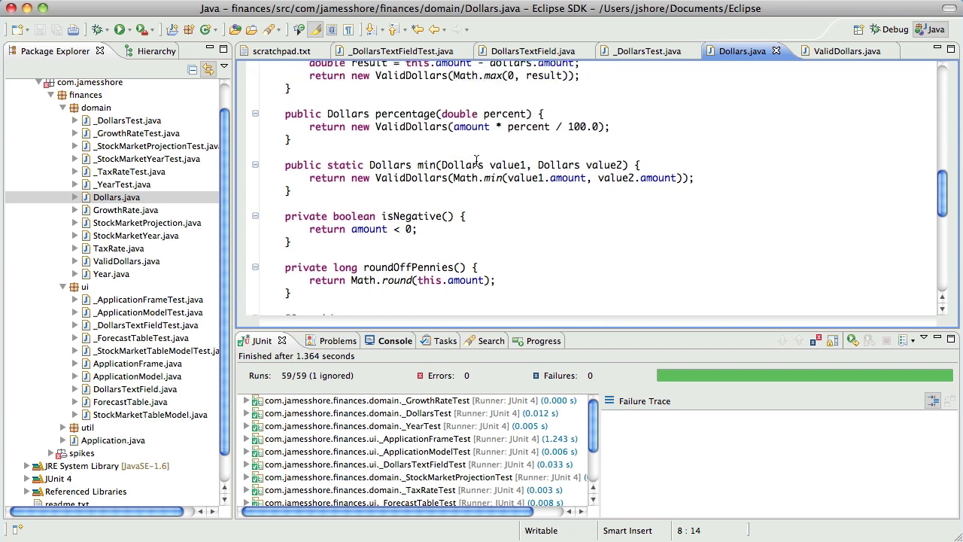
{"action": "scroll", "scroll_direction": "up", "scroll_amount": 3}
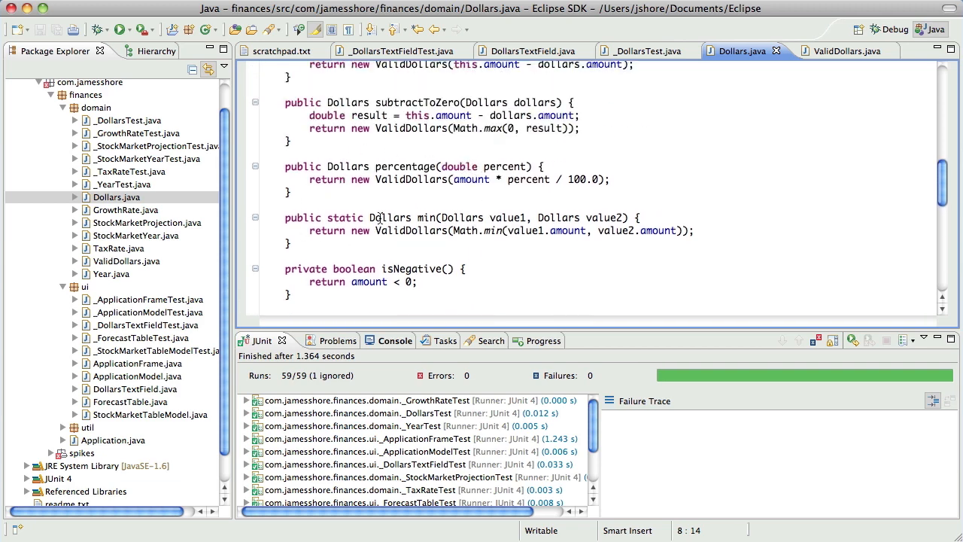
{"action": "mouse_move", "coordinate": [436, 198]}
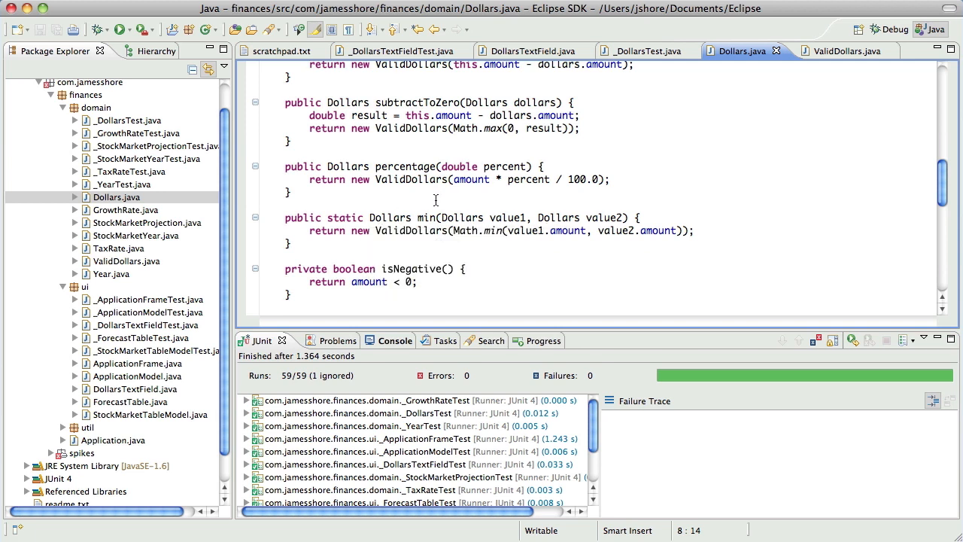
{"action": "left_click", "coordinate": [428, 217]}
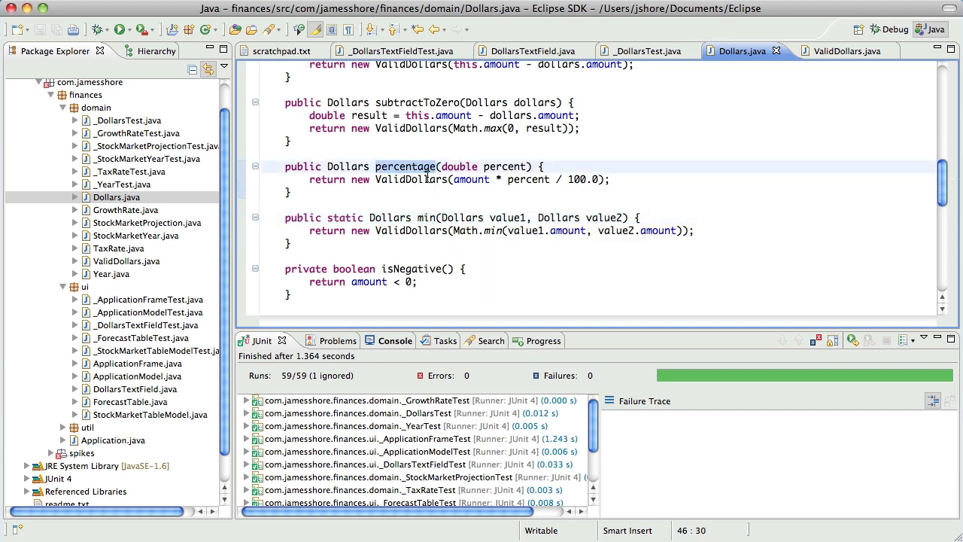
{"action": "scroll", "scroll_direction": "up", "scroll_amount": 3}
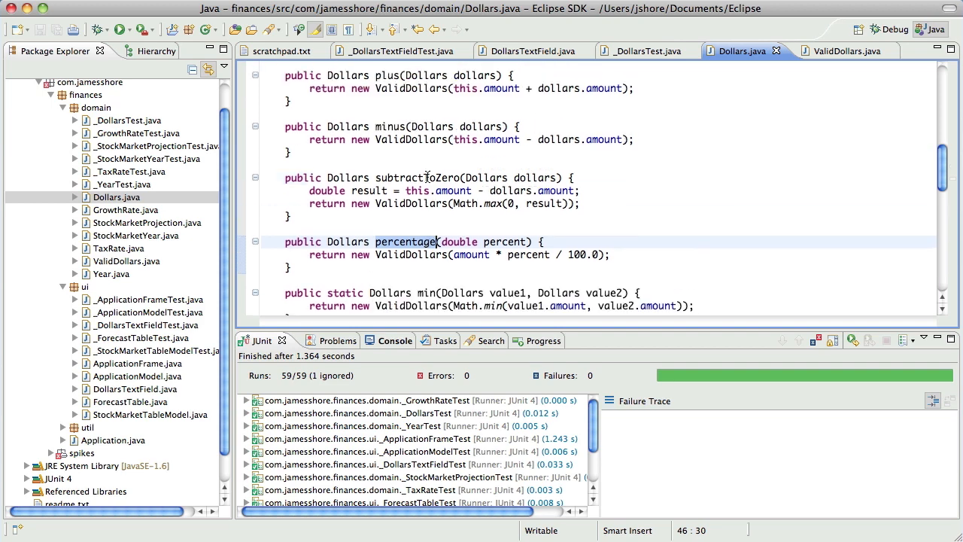
{"action": "scroll", "scroll_direction": "up", "scroll_amount": 3}
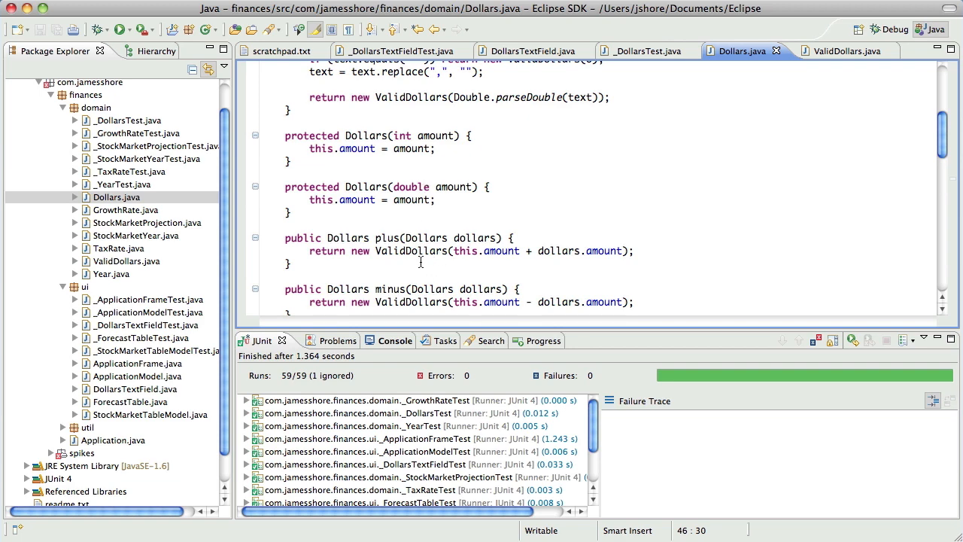
Scroll Dollars.java past parse to the plus, minus and subtractToZero methods.
{"action": "scroll", "scroll_direction": "up", "scroll_amount": 3}
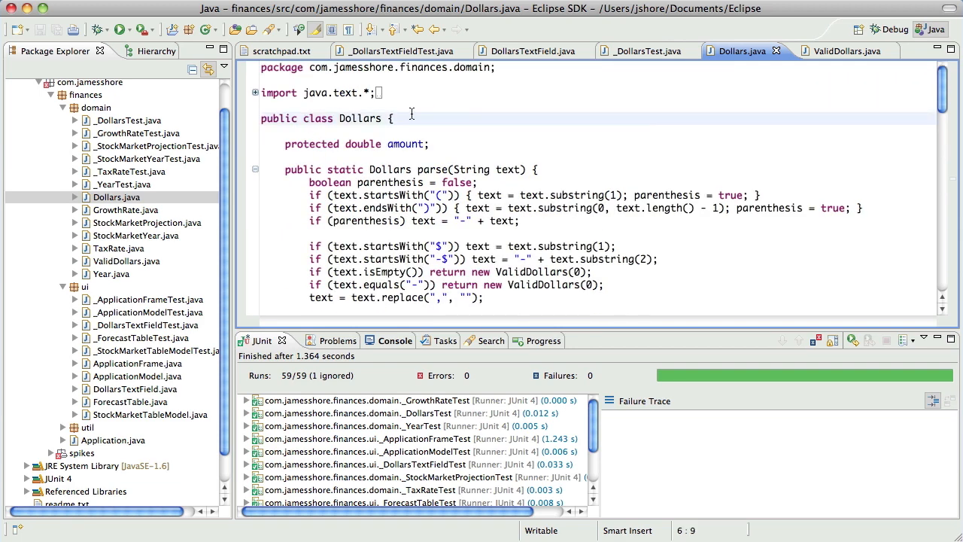
{"action": "scroll", "scroll_direction": "down", "scroll_amount": 3}
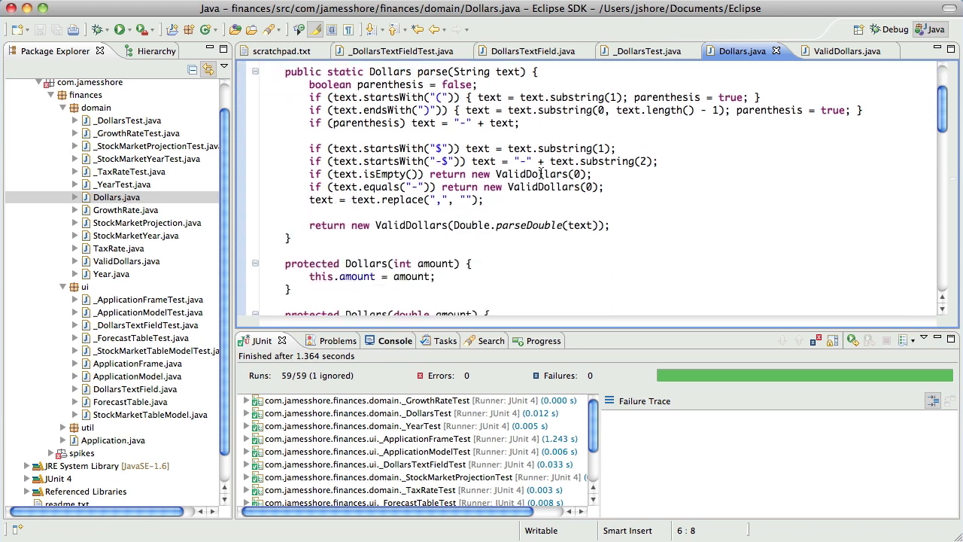
{"action": "scroll", "scroll_direction": "down", "scroll_amount": 3}
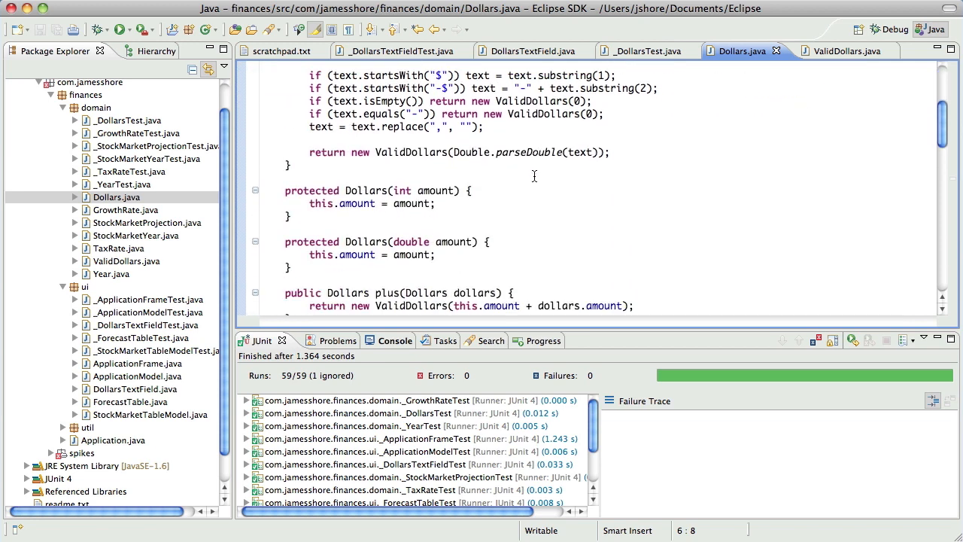
{"action": "scroll", "scroll_direction": "up", "scroll_amount": 3}
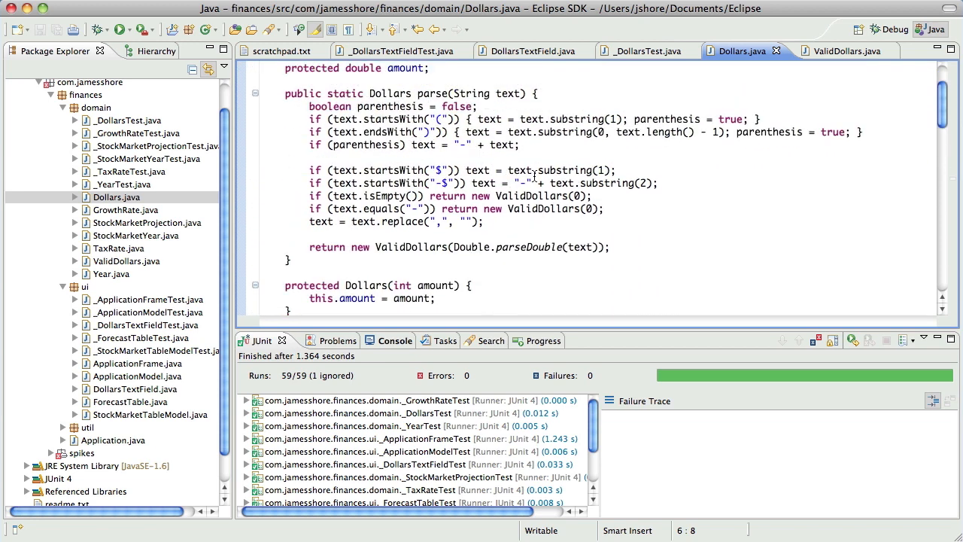
{"action": "scroll", "scroll_direction": "down", "scroll_amount": 3}
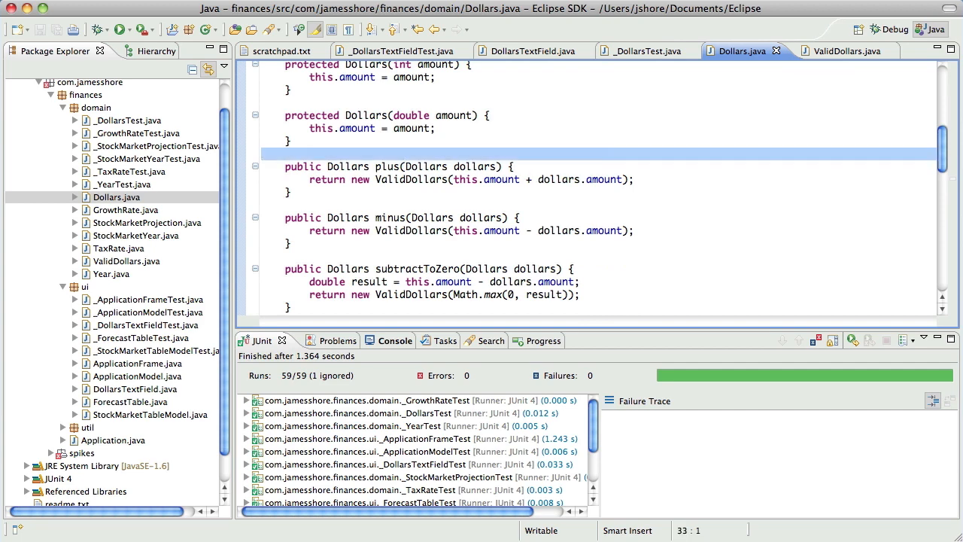
Move the plus method into ValidDollars.java, save and rerun the JUnit tests.
{"action": "left_click", "coordinate": [840, 51]}
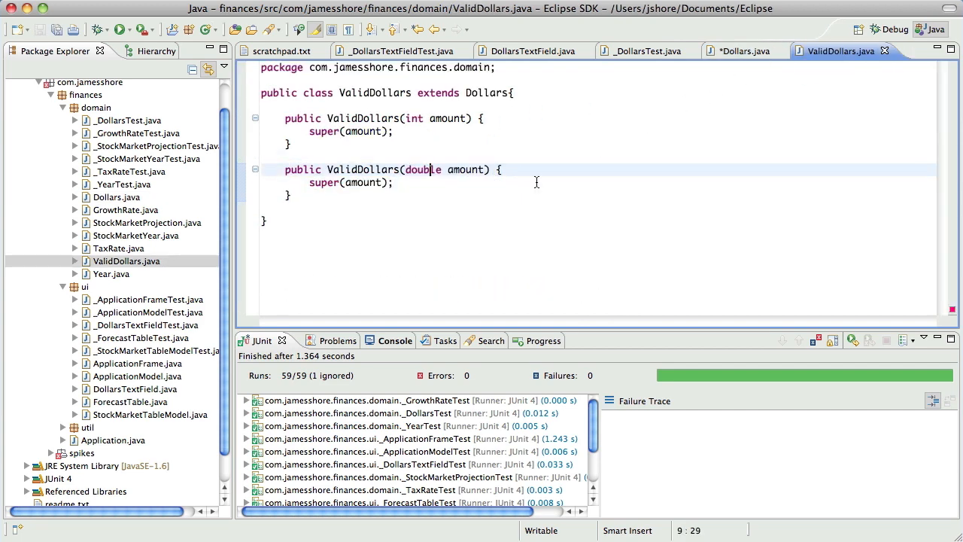
{"action": "left_click", "coordinate": [404, 211]}
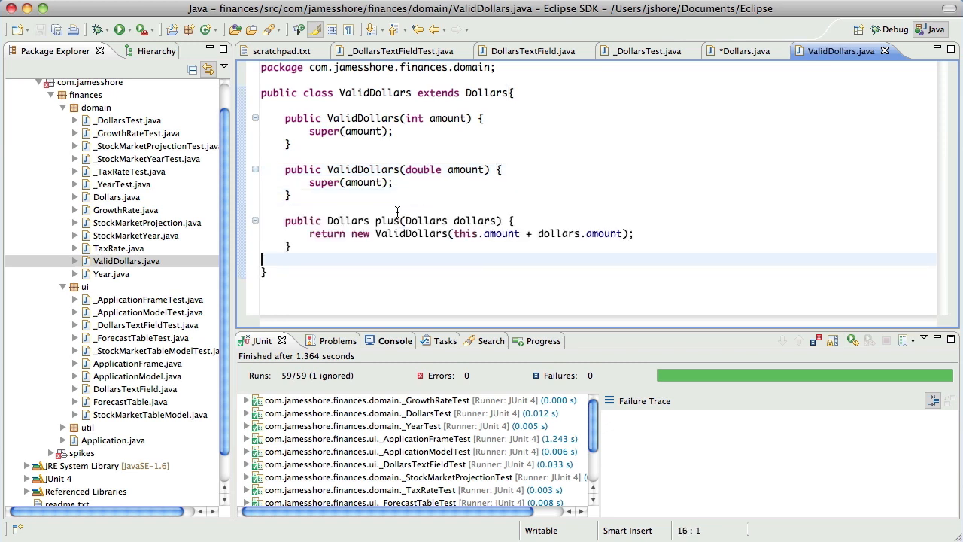
{"action": "left_click", "coordinate": [120, 30]}
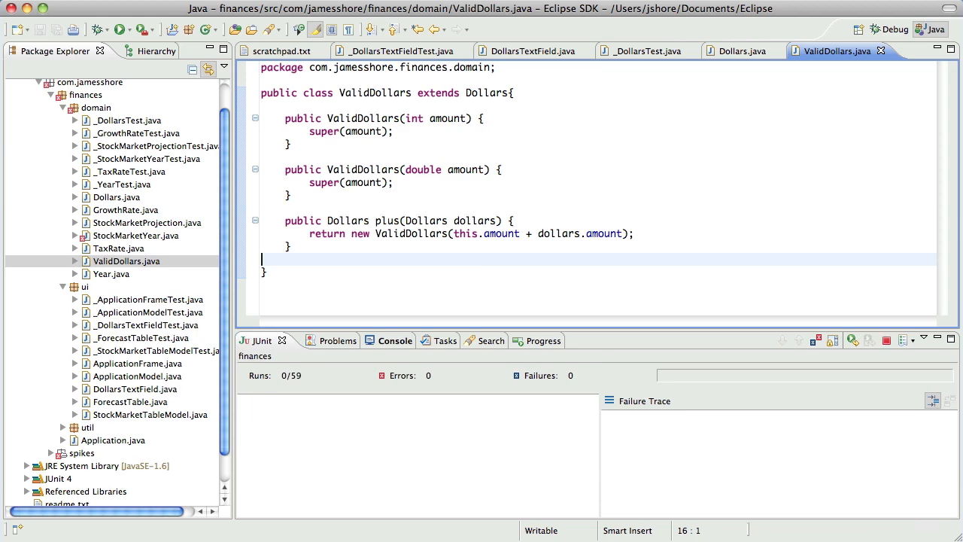
Inspect the failure trace of the 27 errors caused by the missing plus method.
{"action": "left_click", "coordinate": [120, 30]}
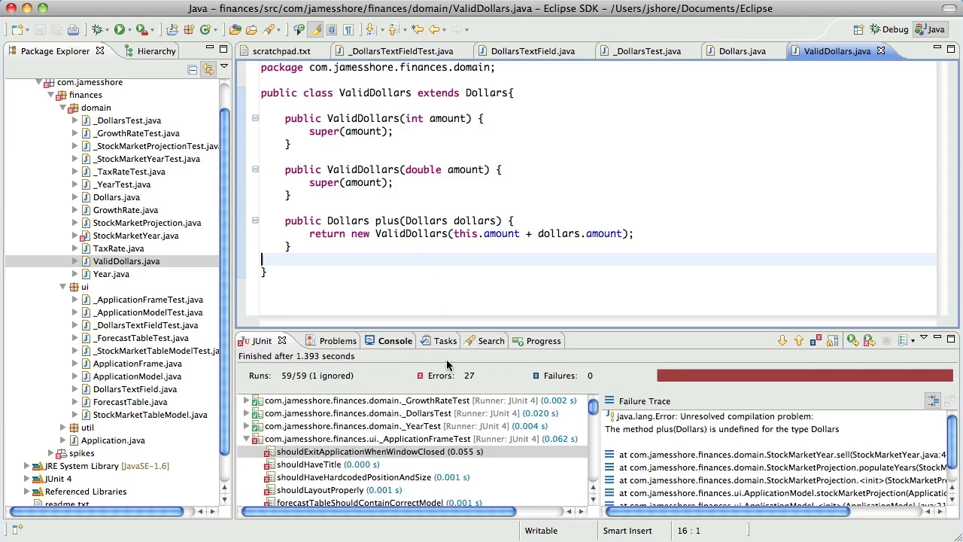
{"action": "double_click", "coordinate": [136, 235]}
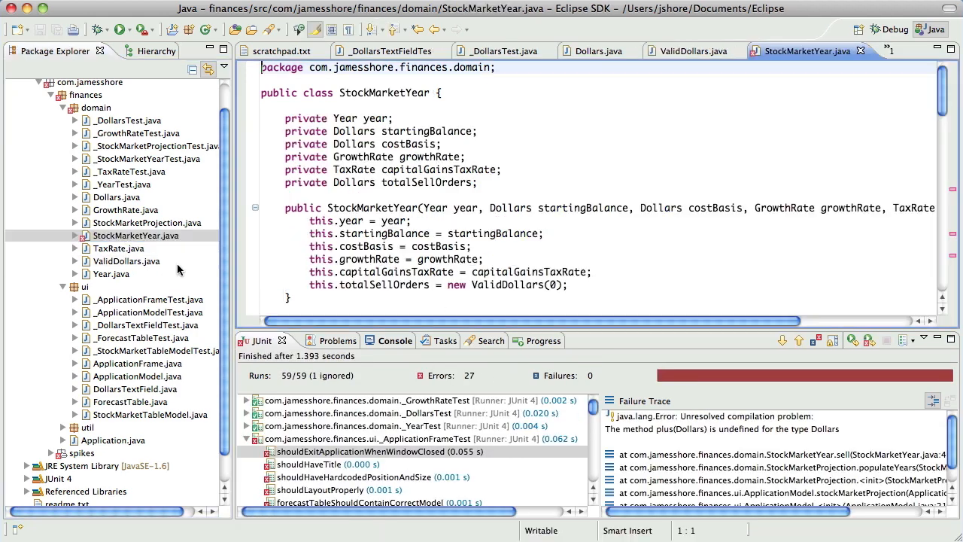
{"action": "scroll", "scroll_direction": "down", "scroll_amount": 3}
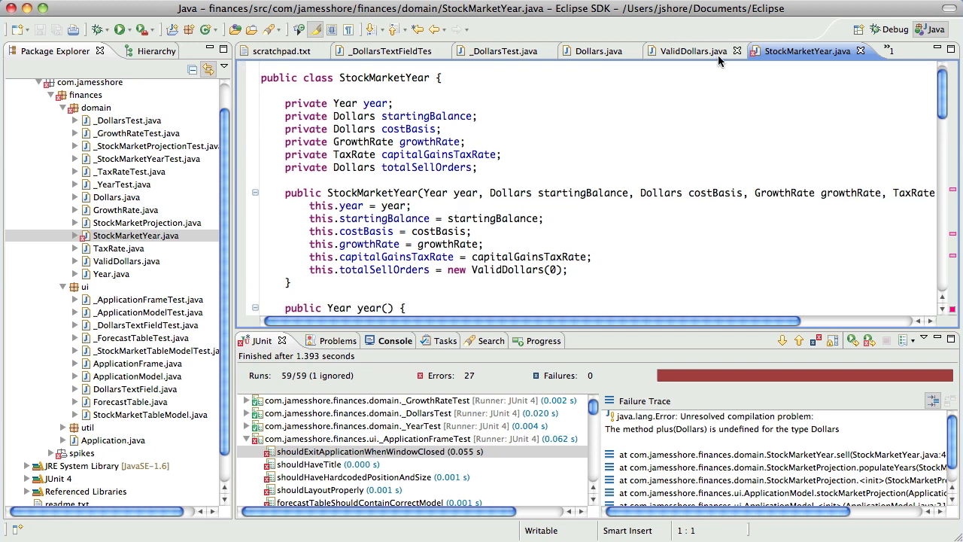
{"action": "left_click", "coordinate": [690, 51]}
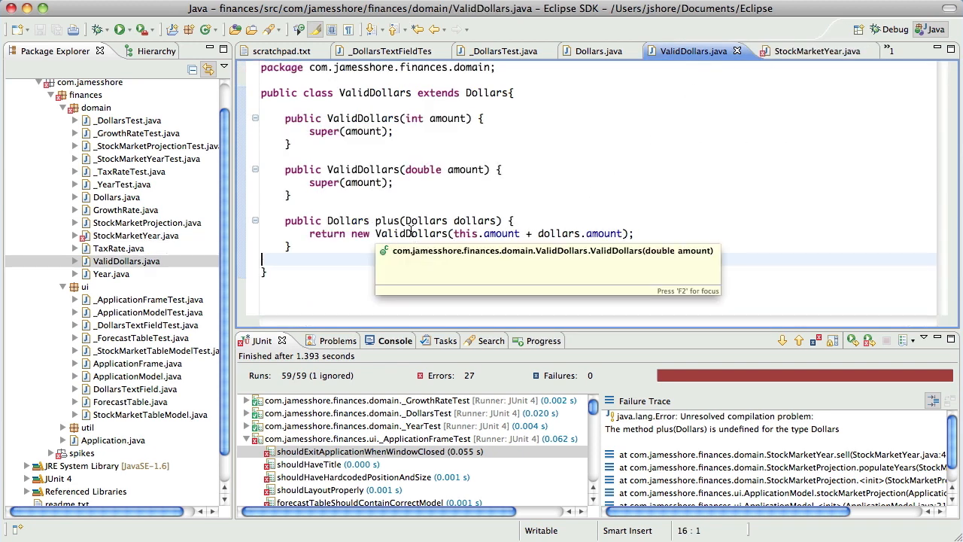
{"action": "mouse_move", "coordinate": [599, 57]}
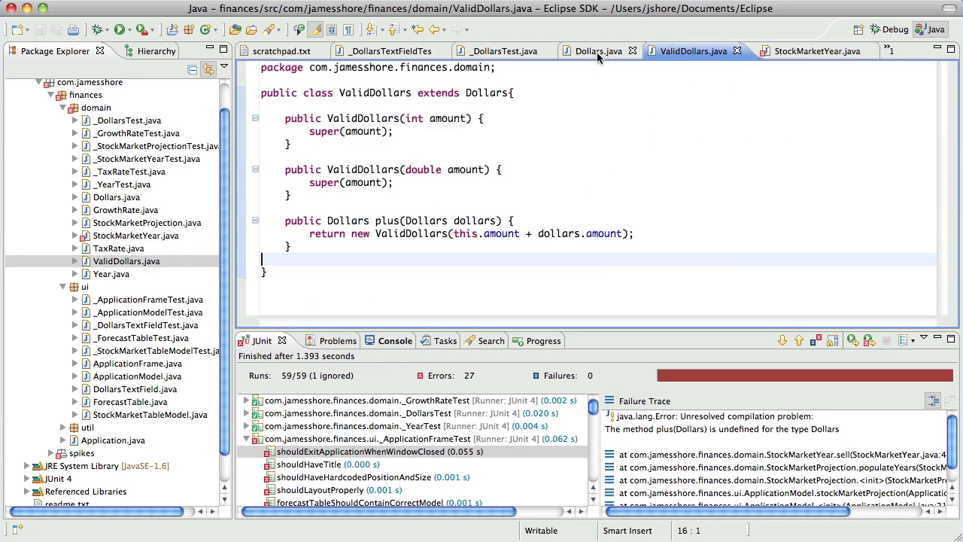
Declare 'public abstract Dollars plus(Dollars dollars);' in Dollars.java.
{"action": "left_click", "coordinate": [599, 51]}
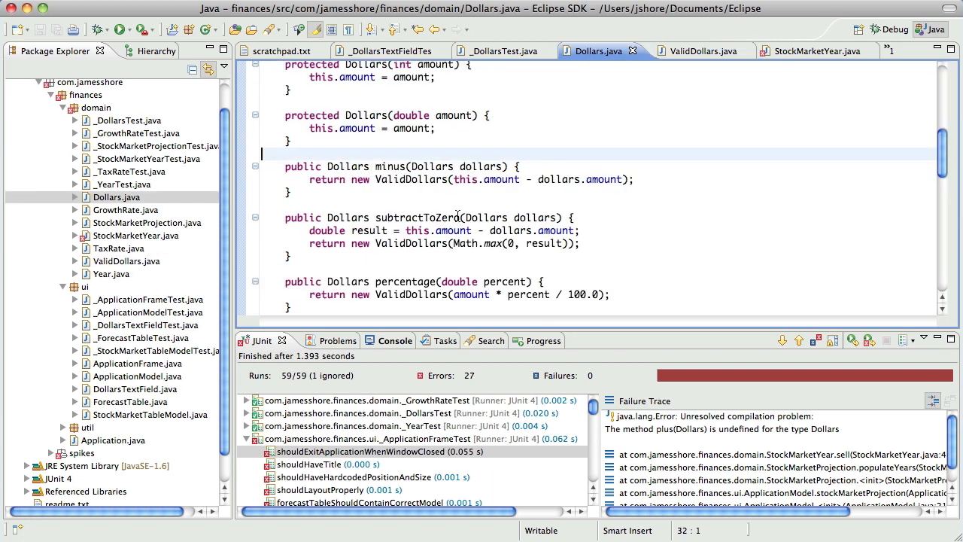
{"action": "type", "text": "publi"}
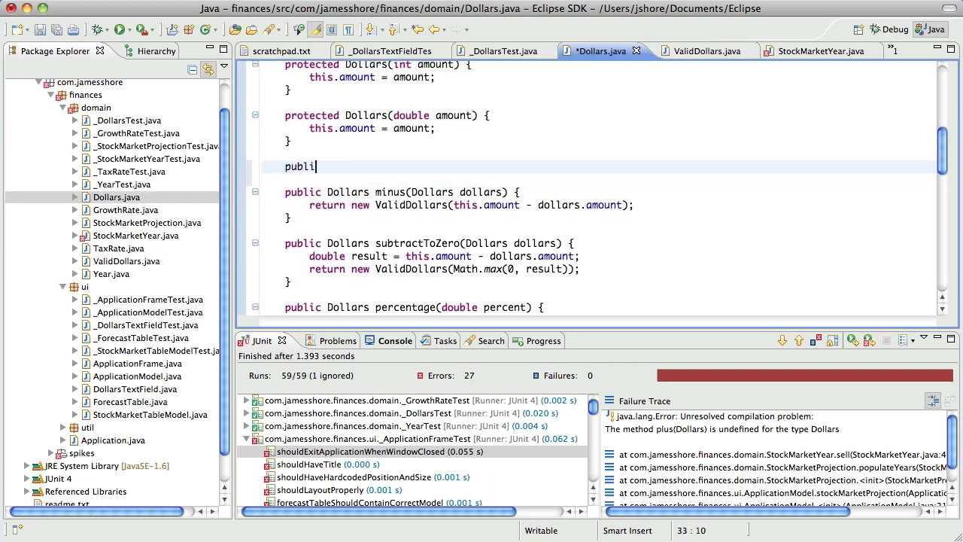
{"action": "type", "text": "c abstract Dollars"}
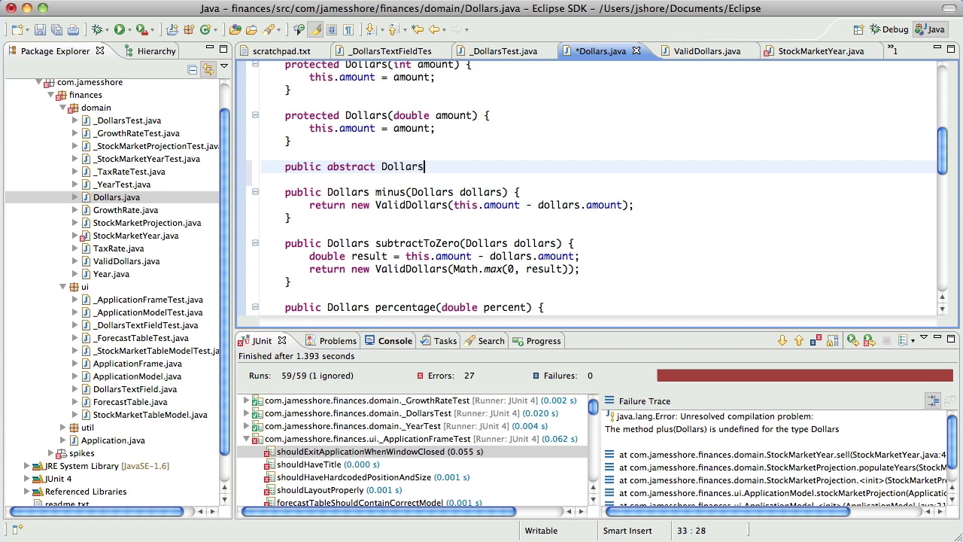
{"action": "type", "text": "plus(Dollars dollars"}
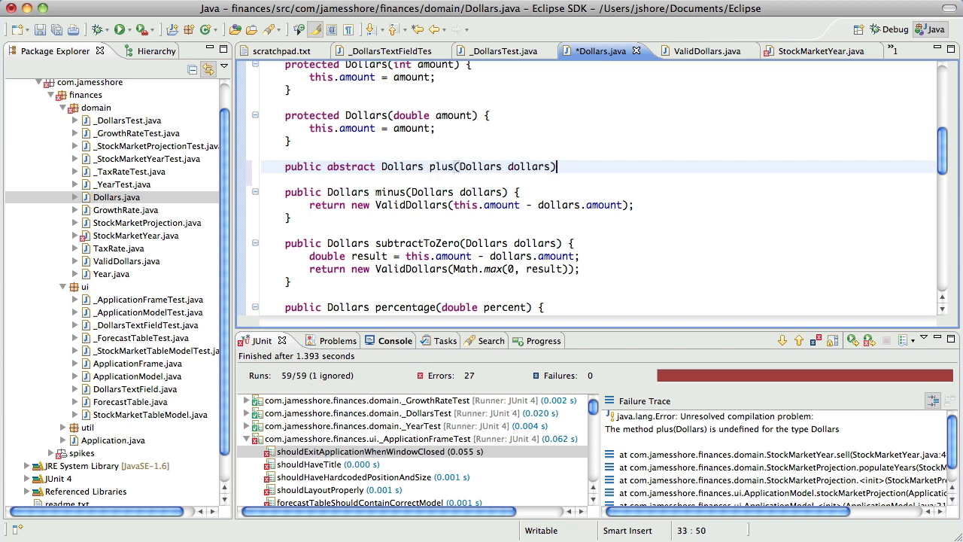
{"action": "type", "text": ";"}
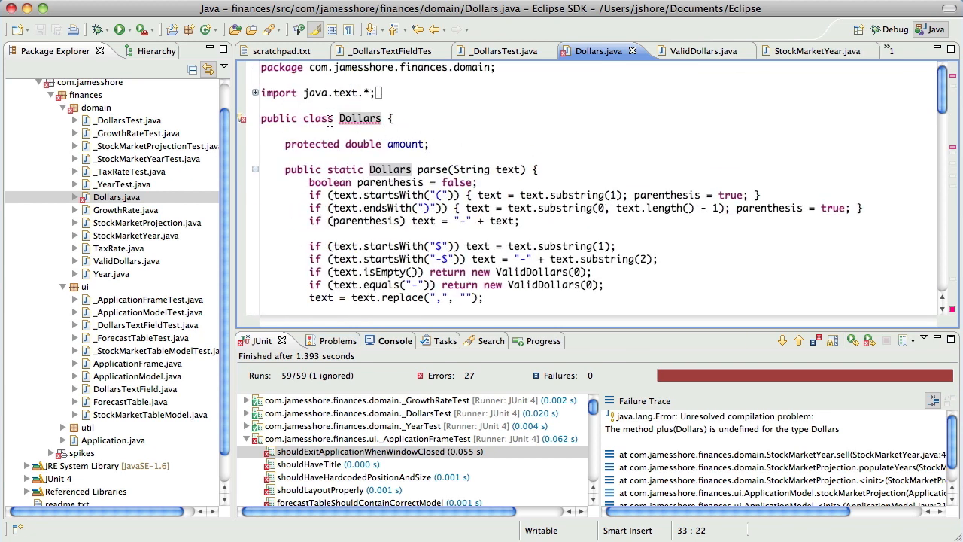
Mark the Dollars class abstract and rerun the JUnit tests with zero errors.
{"action": "type", "text": "abstr"}
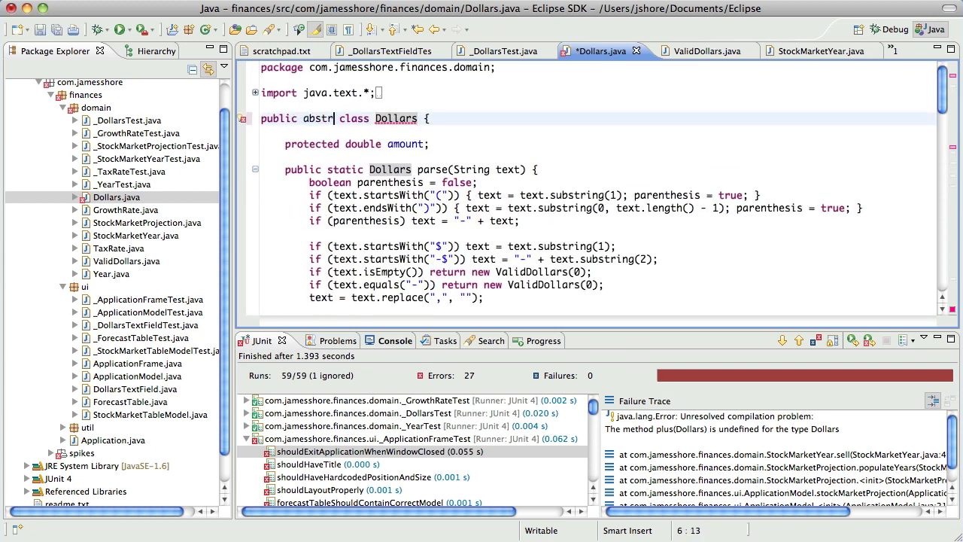
{"action": "type", "text": "act"}
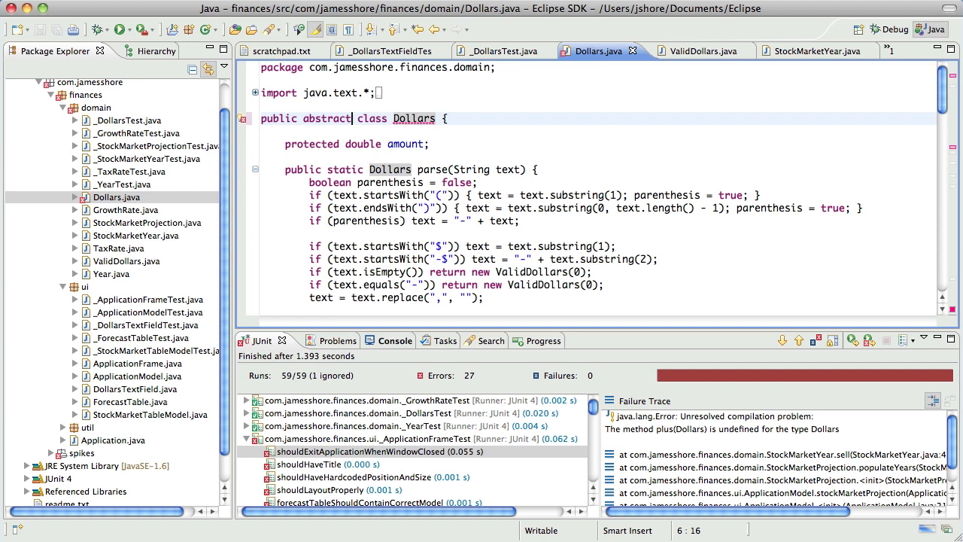
{"action": "scroll", "scroll_direction": "down", "scroll_amount": 3}
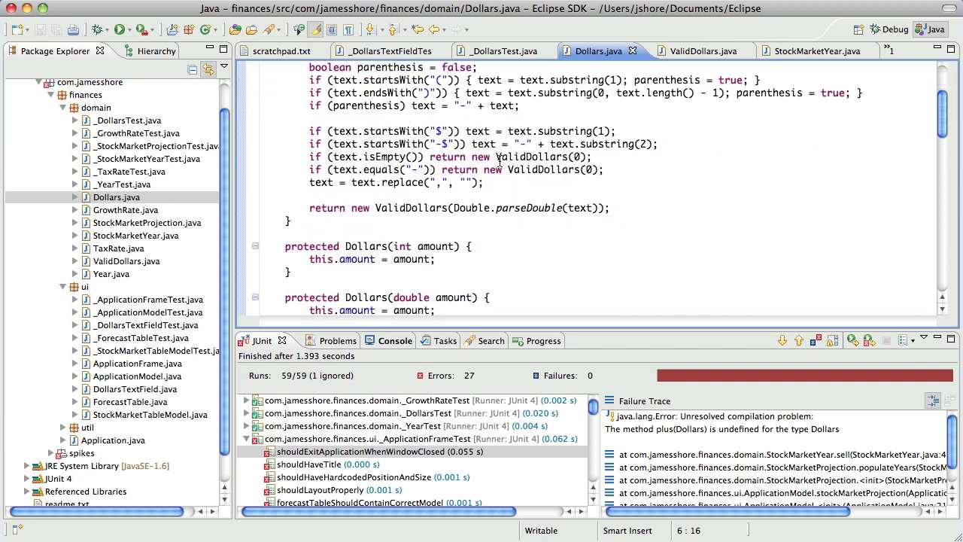
{"action": "scroll", "scroll_direction": "down", "scroll_amount": 3}
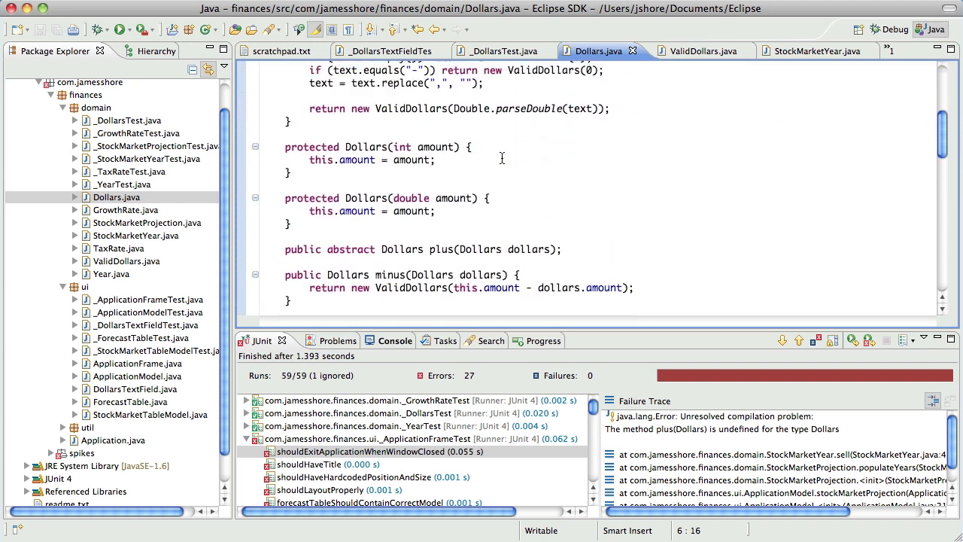
{"action": "left_click", "coordinate": [120, 30]}
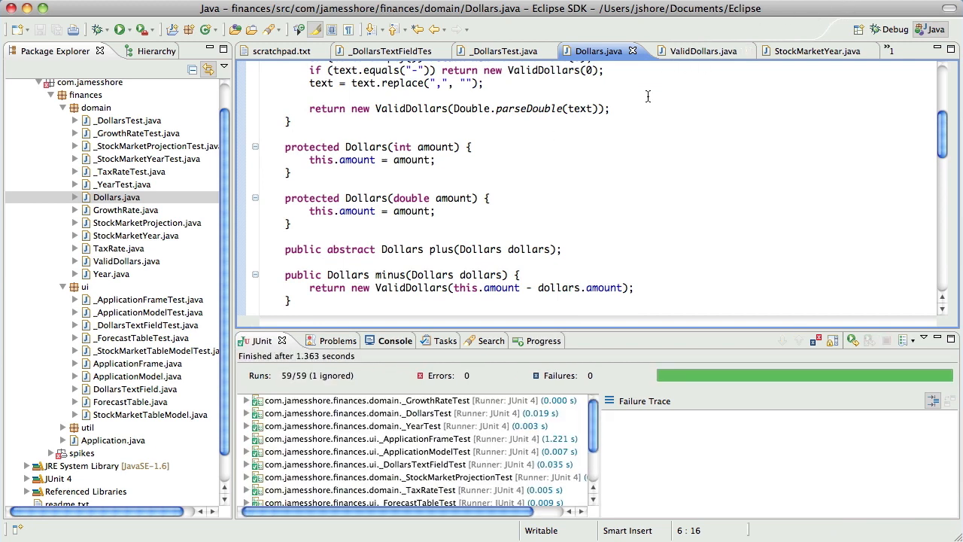
Declare minus abstract in Dollars and paste its implementation into ValidDollars.
{"action": "scroll", "scroll_direction": "down", "scroll_amount": 3}
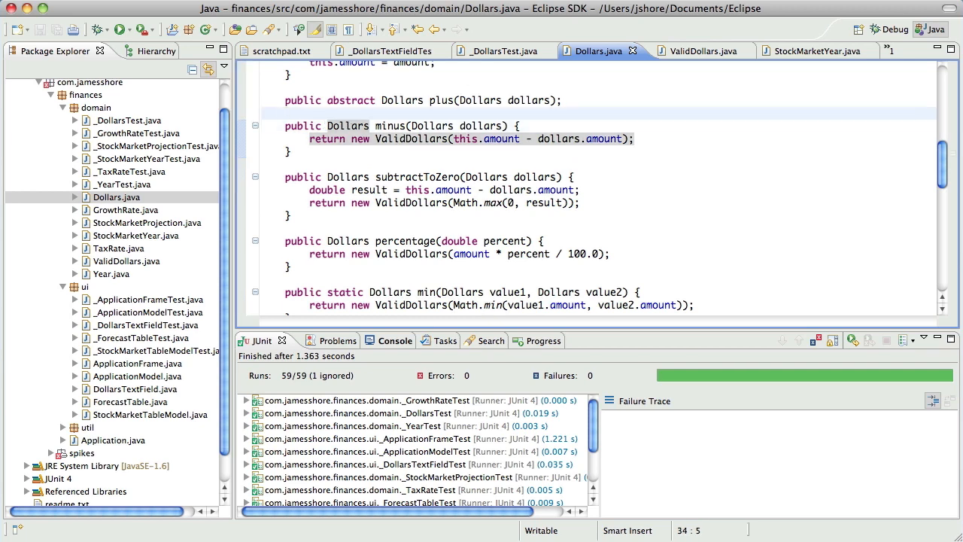
{"action": "type", "text": "public abstrc"}
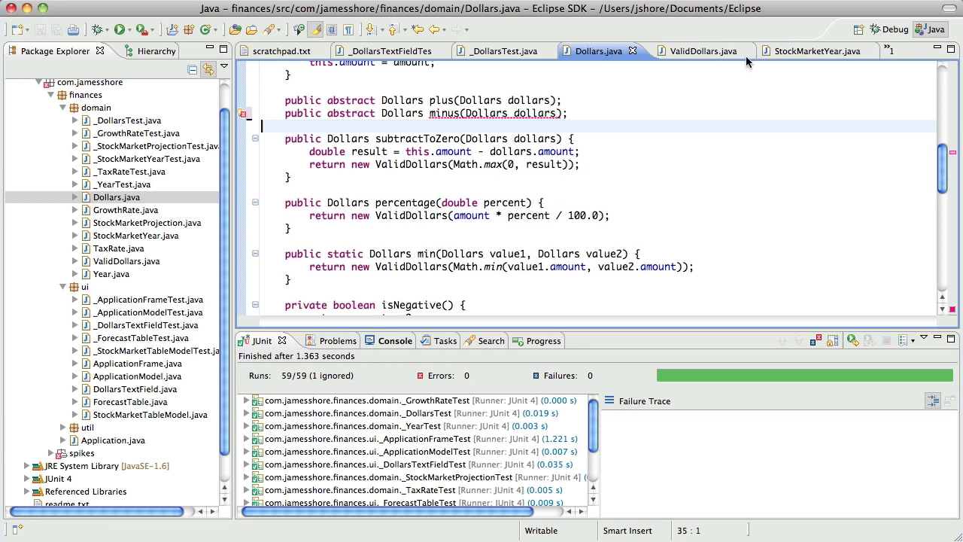
{"action": "left_click", "coordinate": [698, 51]}
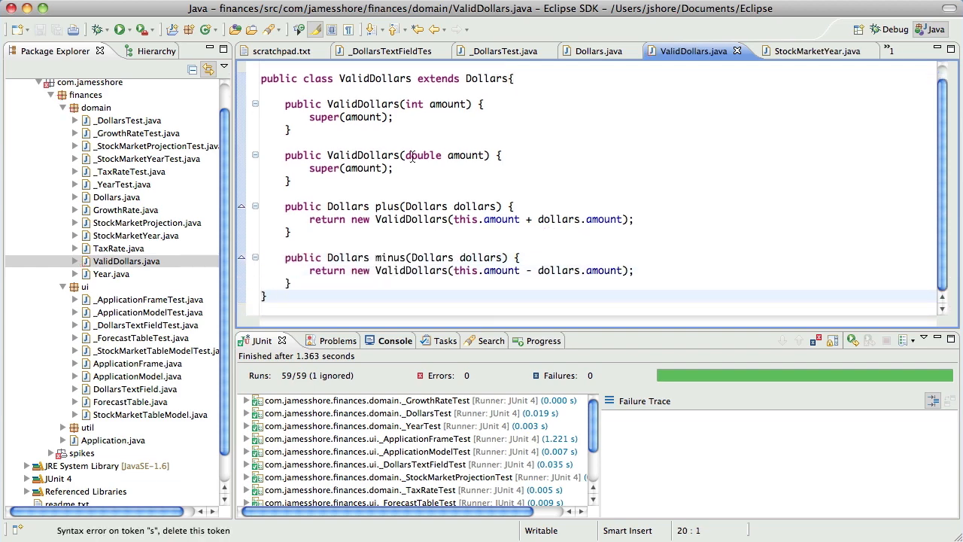
{"action": "left_click", "coordinate": [599, 51]}
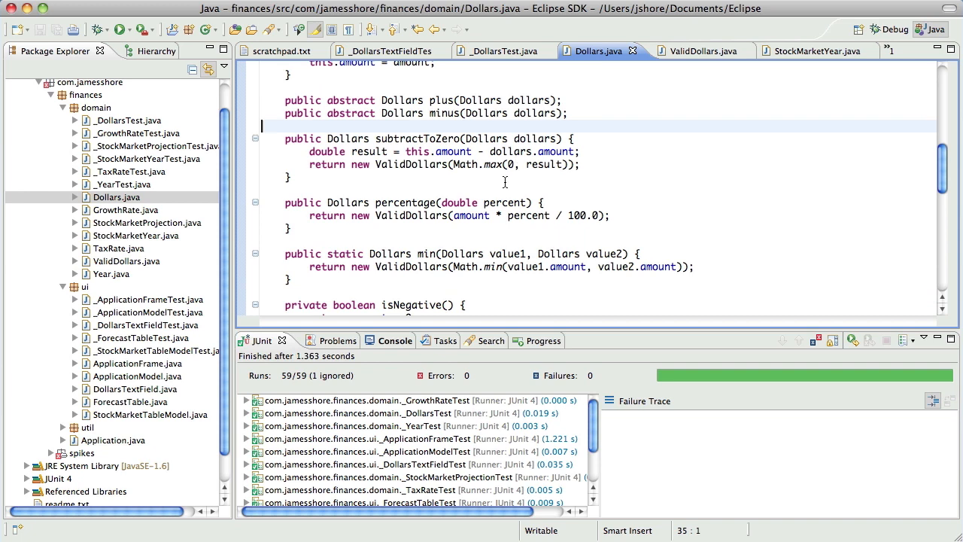
{"action": "type", "text": "public abstract Dollars subtractToZ"}
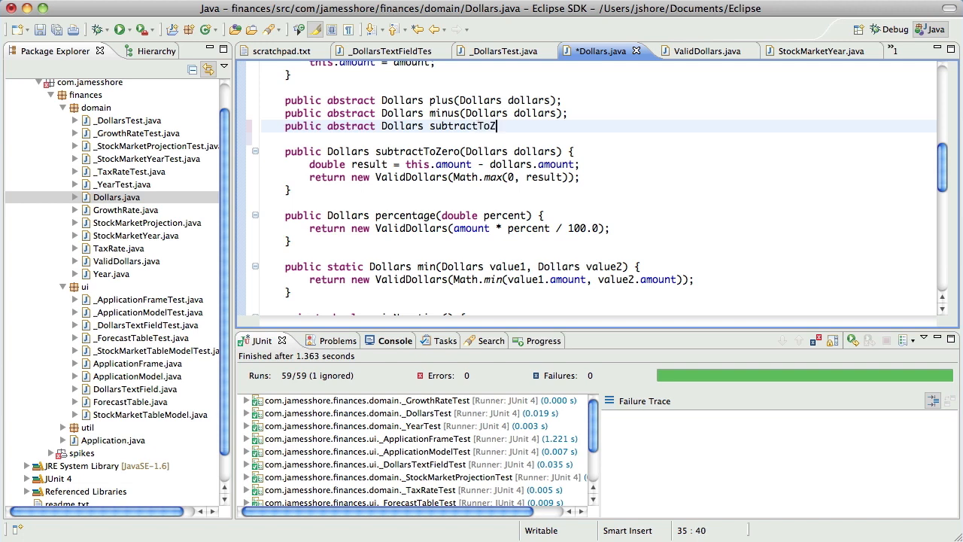
Declare subtractToZero abstract, move its body into ValidDollars and relaunch the JUnit tests.
{"action": "type", "text": "ero(Dollars dollars)"}
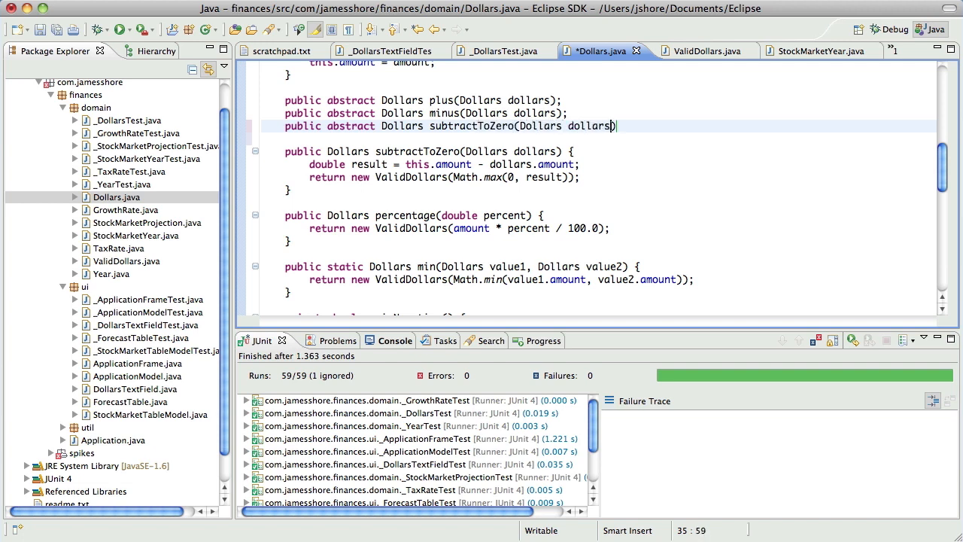
{"action": "key", "text": "Return"}
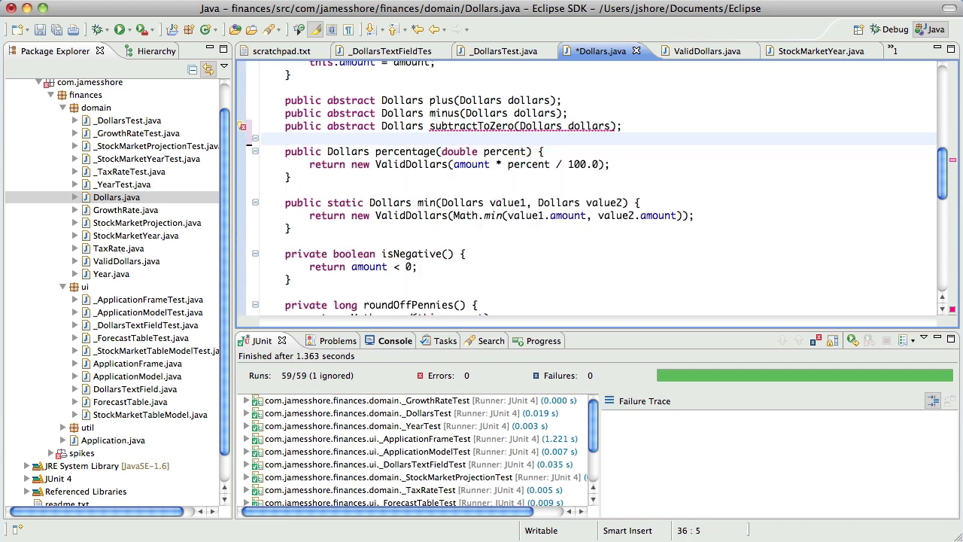
{"action": "left_click", "coordinate": [693, 51]}
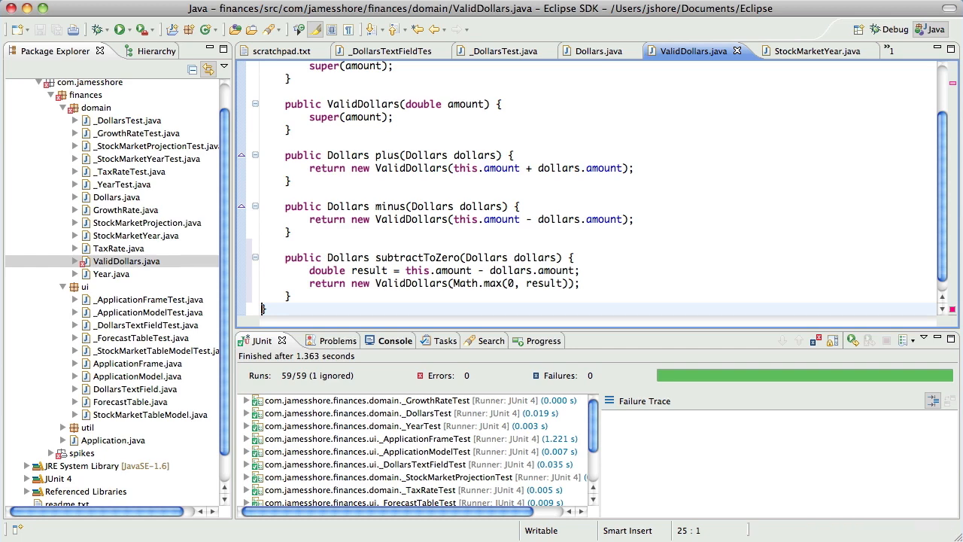
{"action": "left_click", "coordinate": [115, 30]}
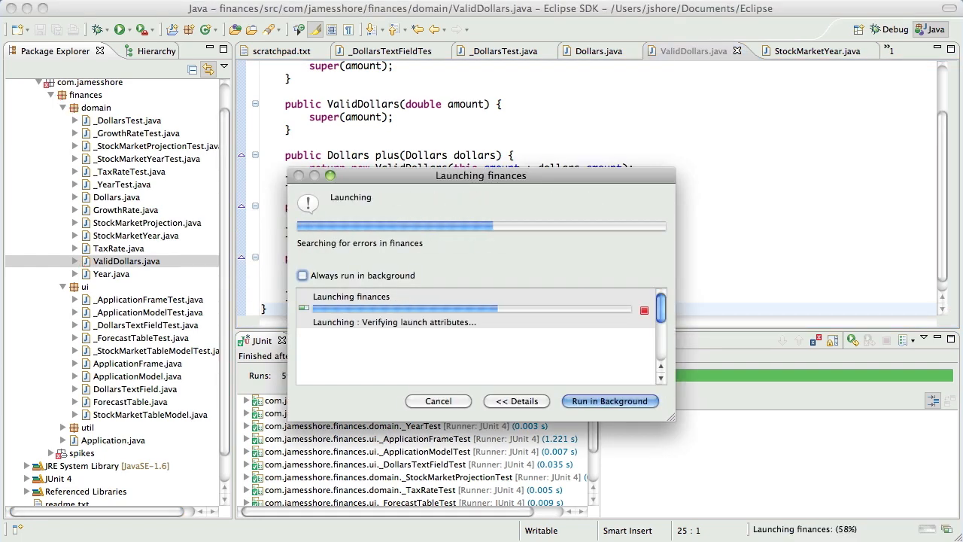